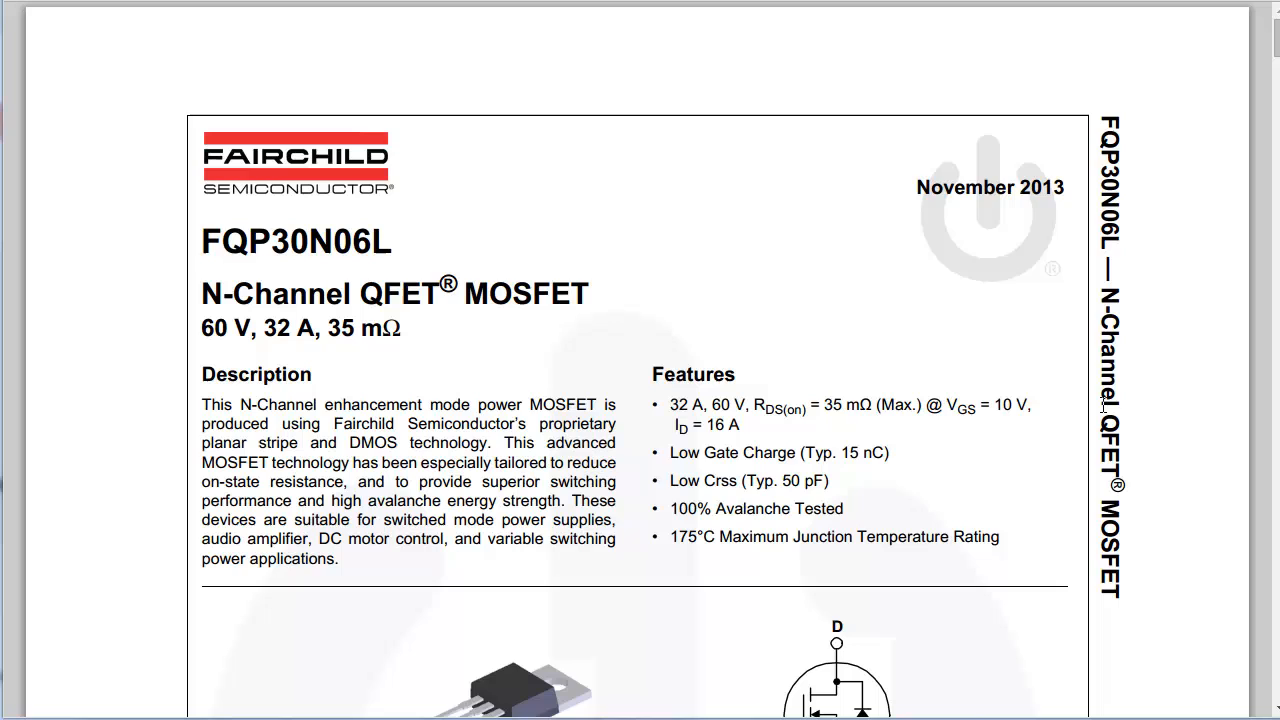
mouse_move(286, 287)
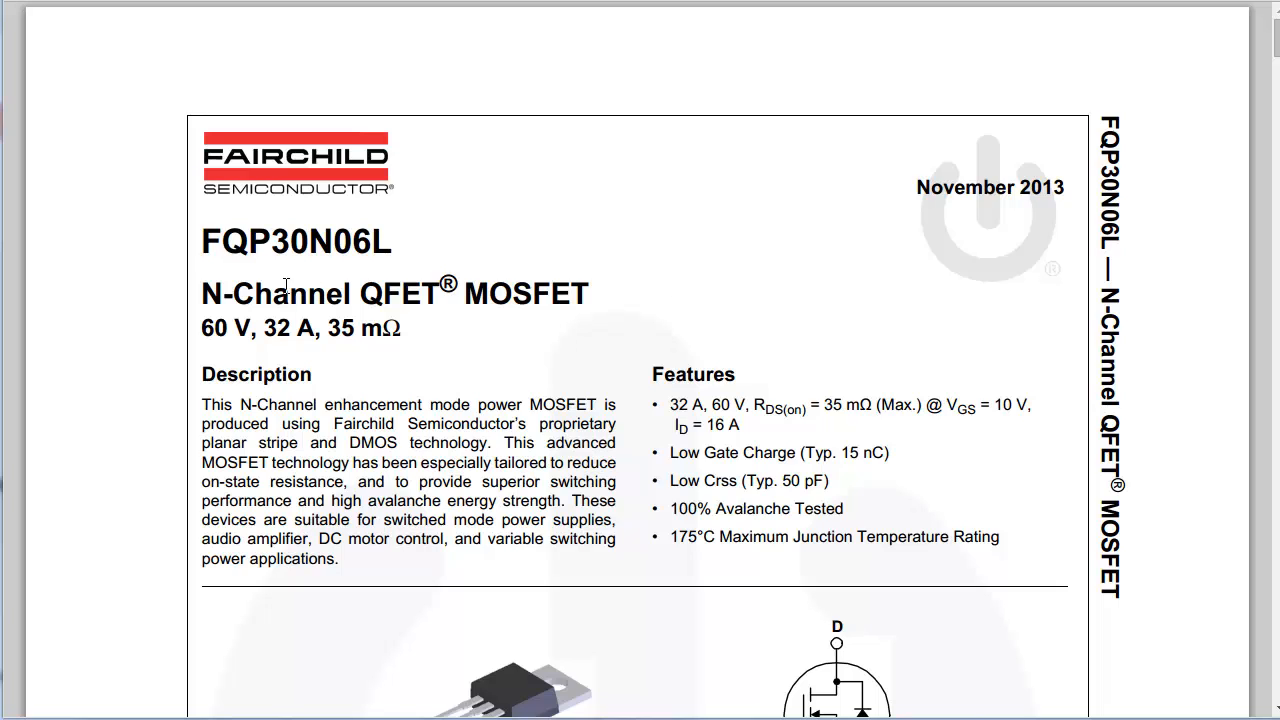
mouse_move(862, 340)
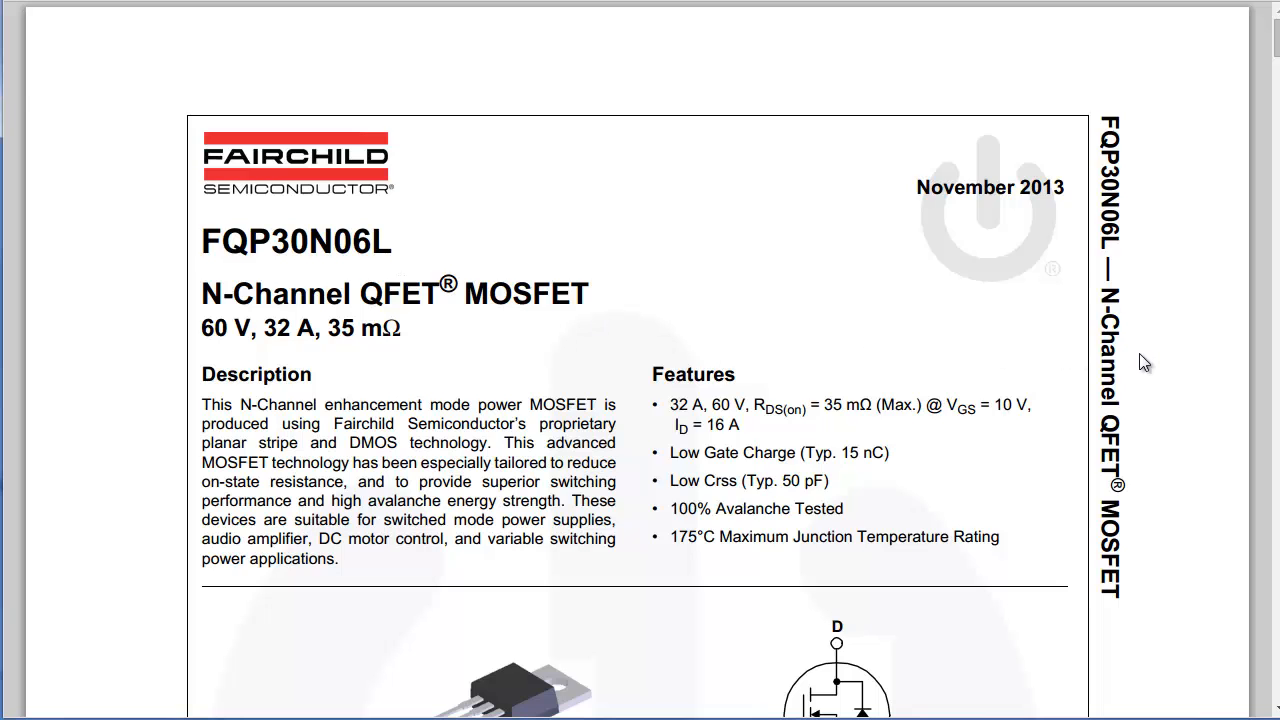
- Scroll page 1 of the FQP30N06L datasheet to the TO-220 package drawing and schematic symbol
scroll("down", 3)
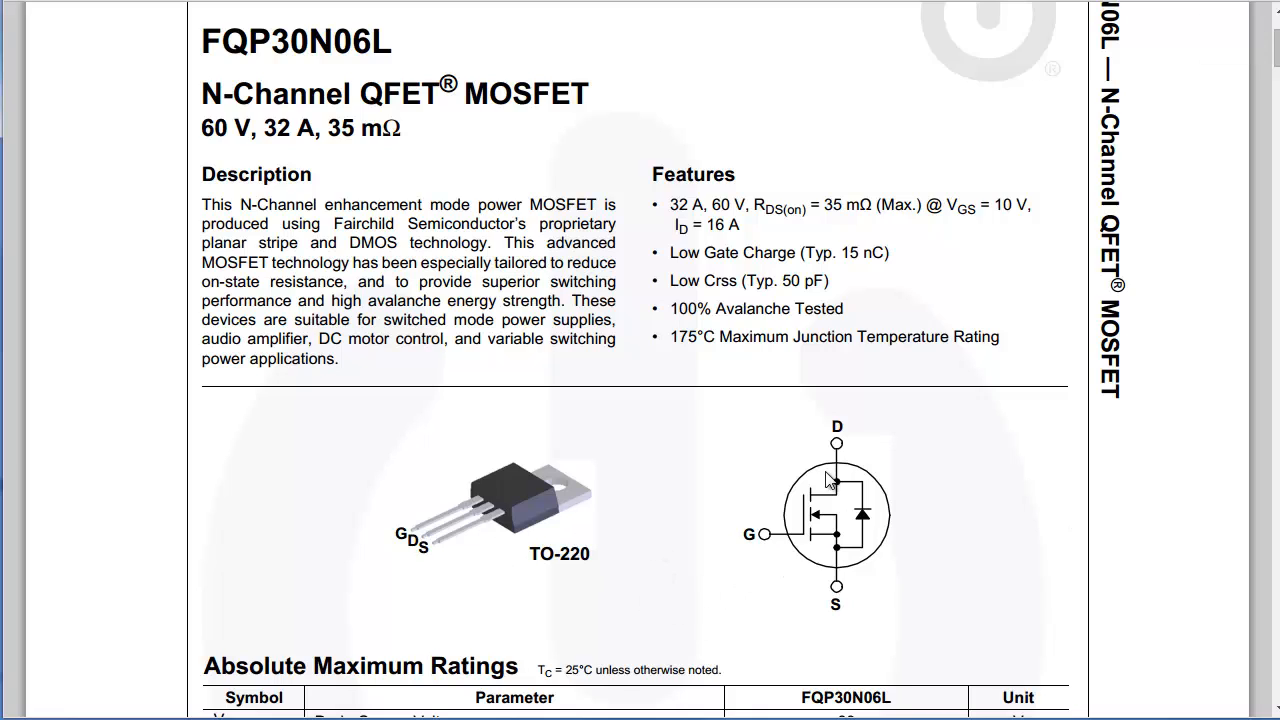
- Scroll further to show the Absolute Maximum Ratings table, including gate-source voltage and avalanche ratings
scroll("down", 3)
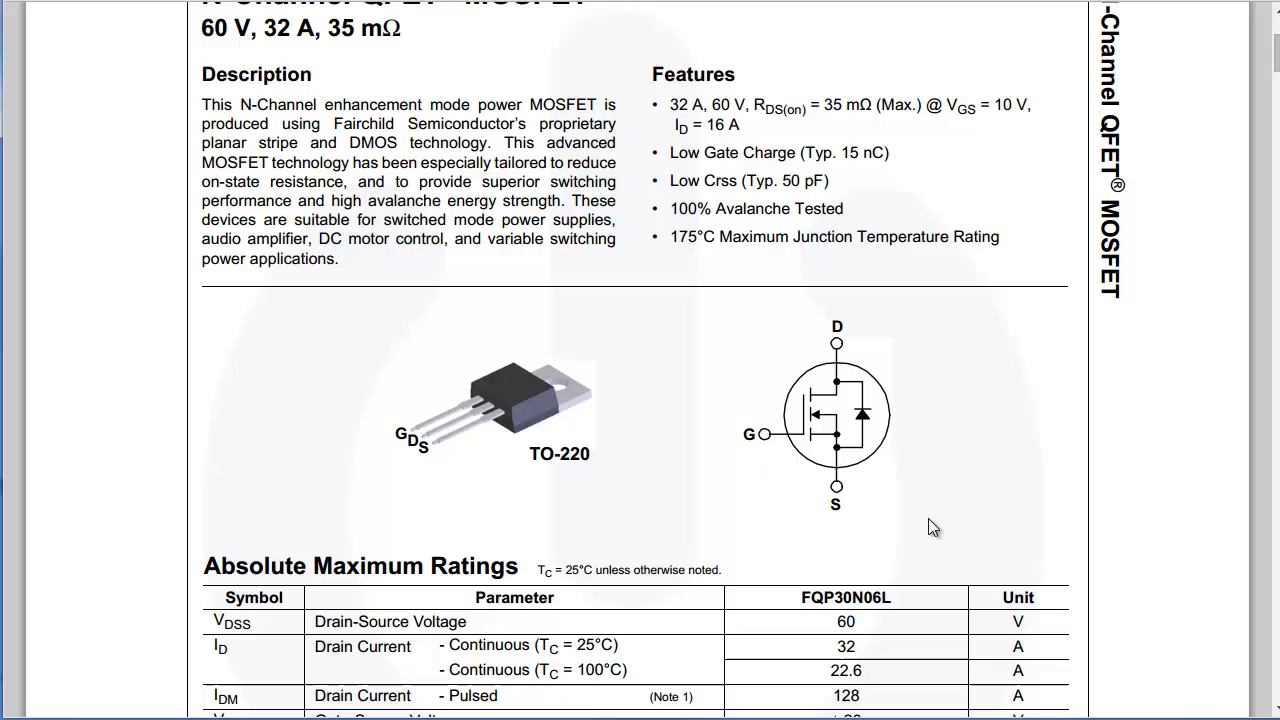
mouse_move(878, 428)
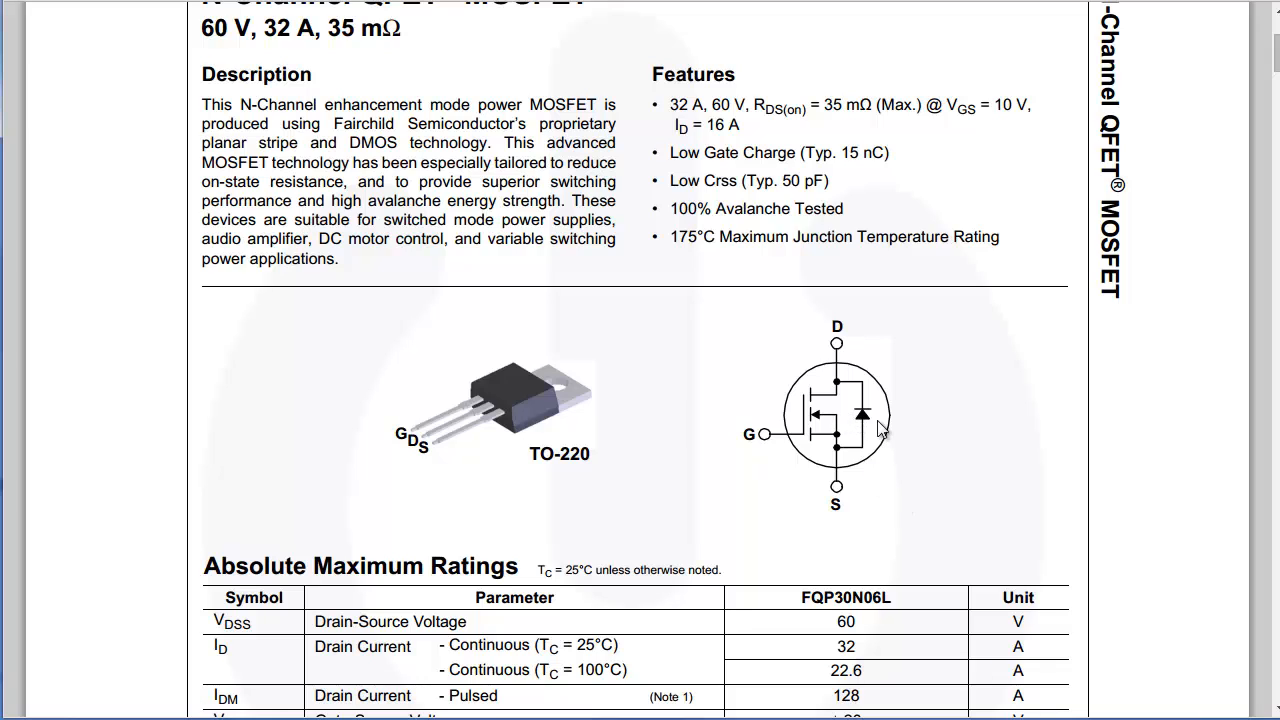
mouse_move(860, 428)
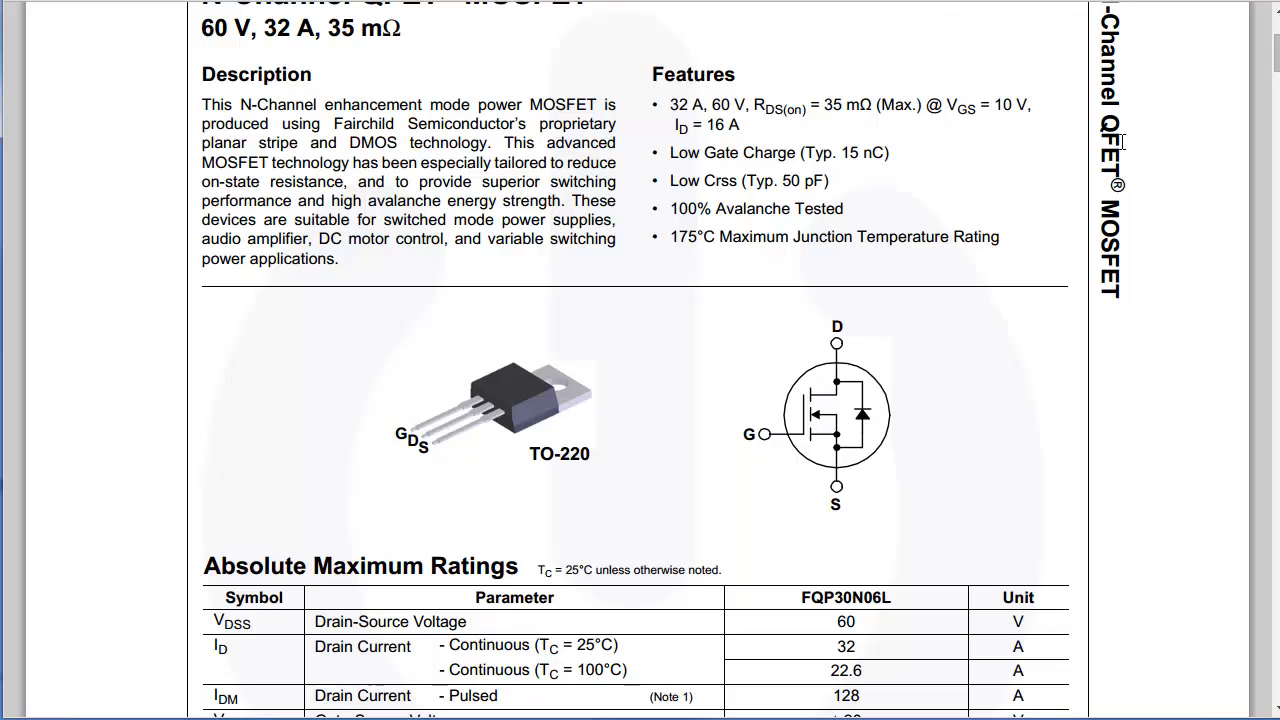
mouse_move(904, 488)
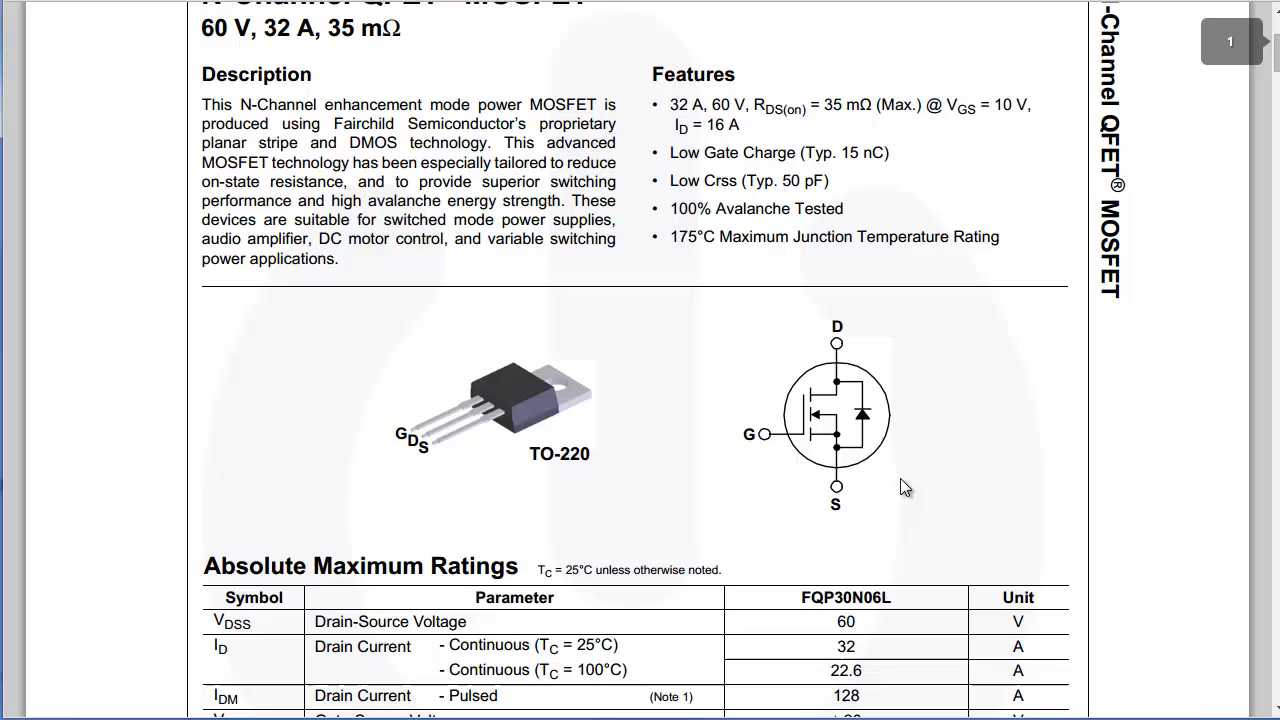
mouse_move(830, 331)
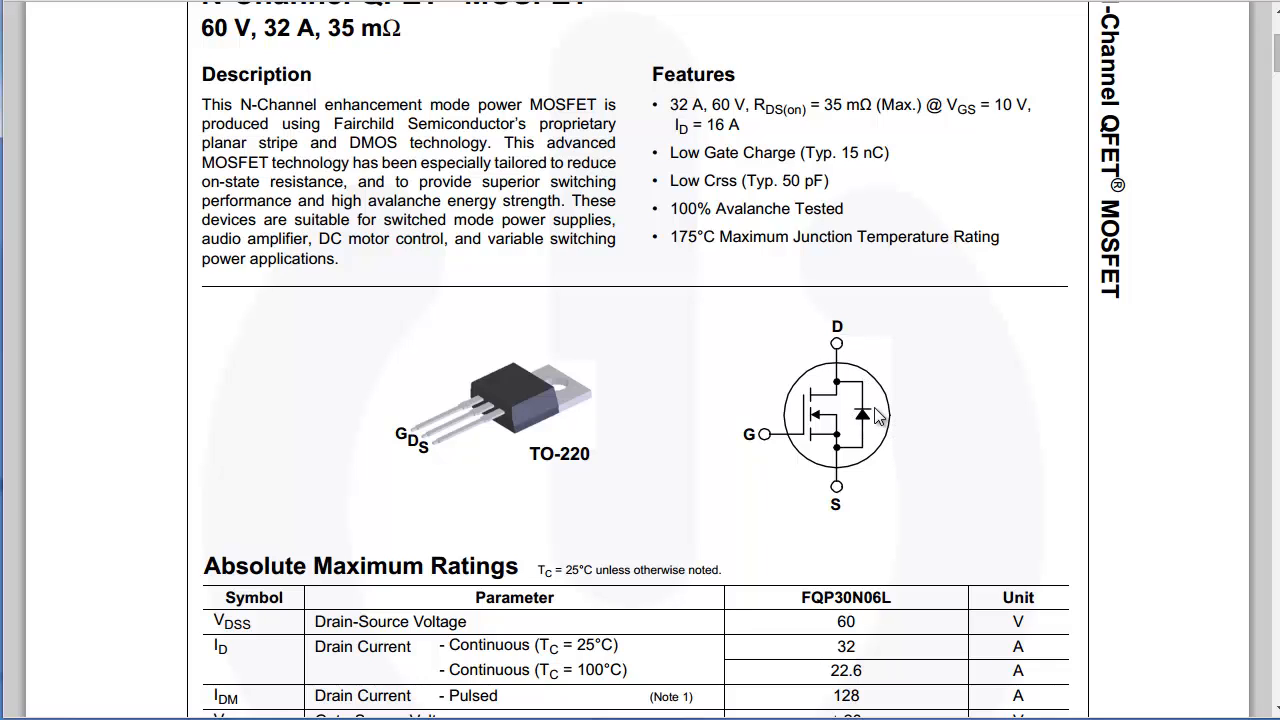
mouse_move(860, 403)
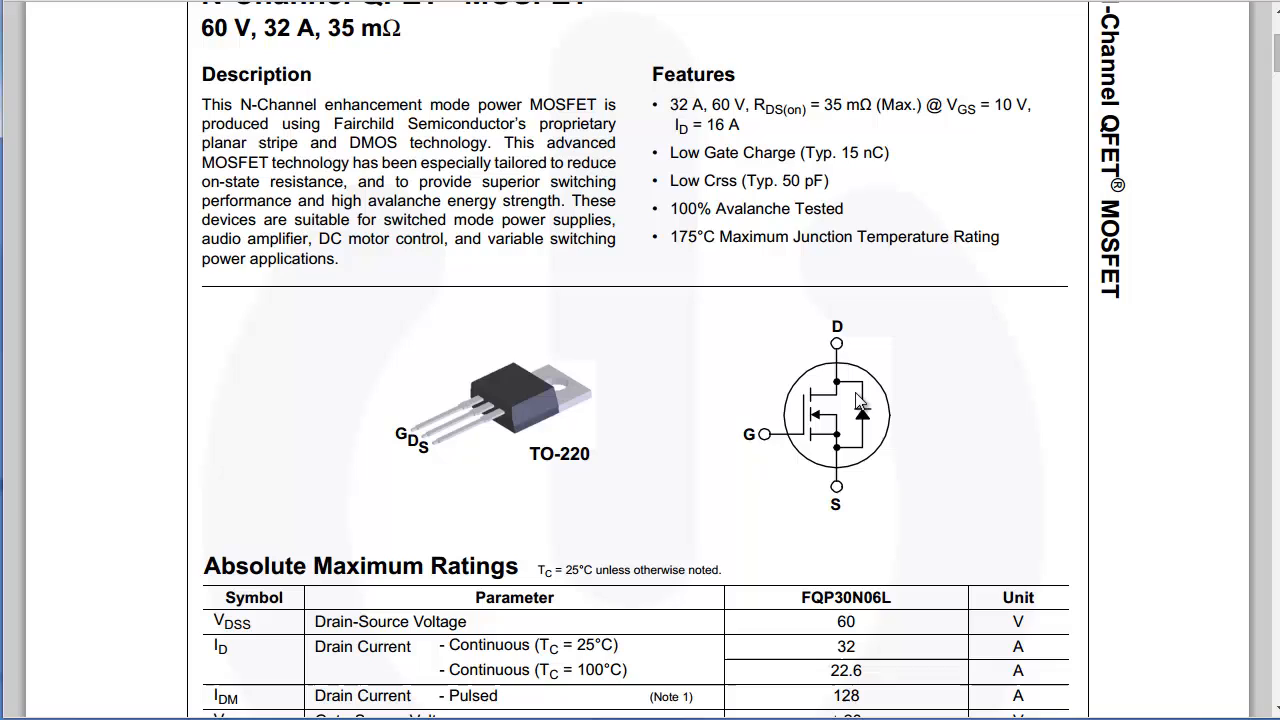
mouse_move(822, 327)
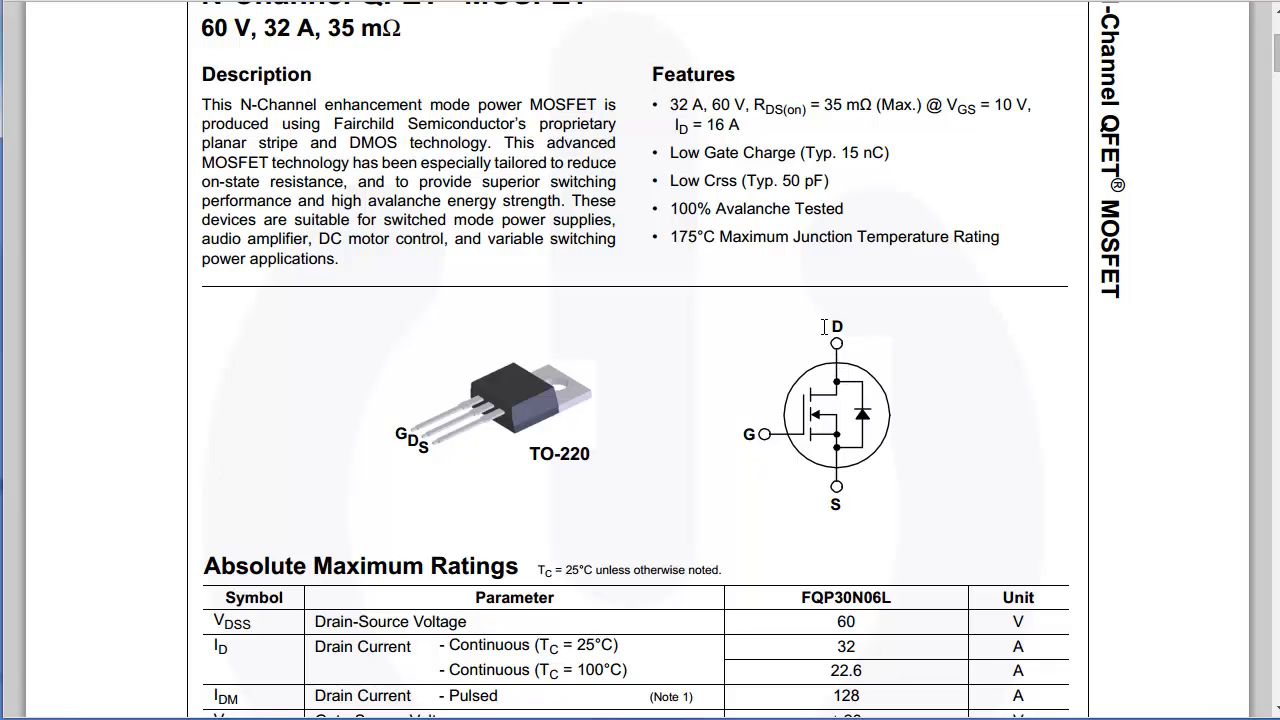
mouse_move(828, 504)
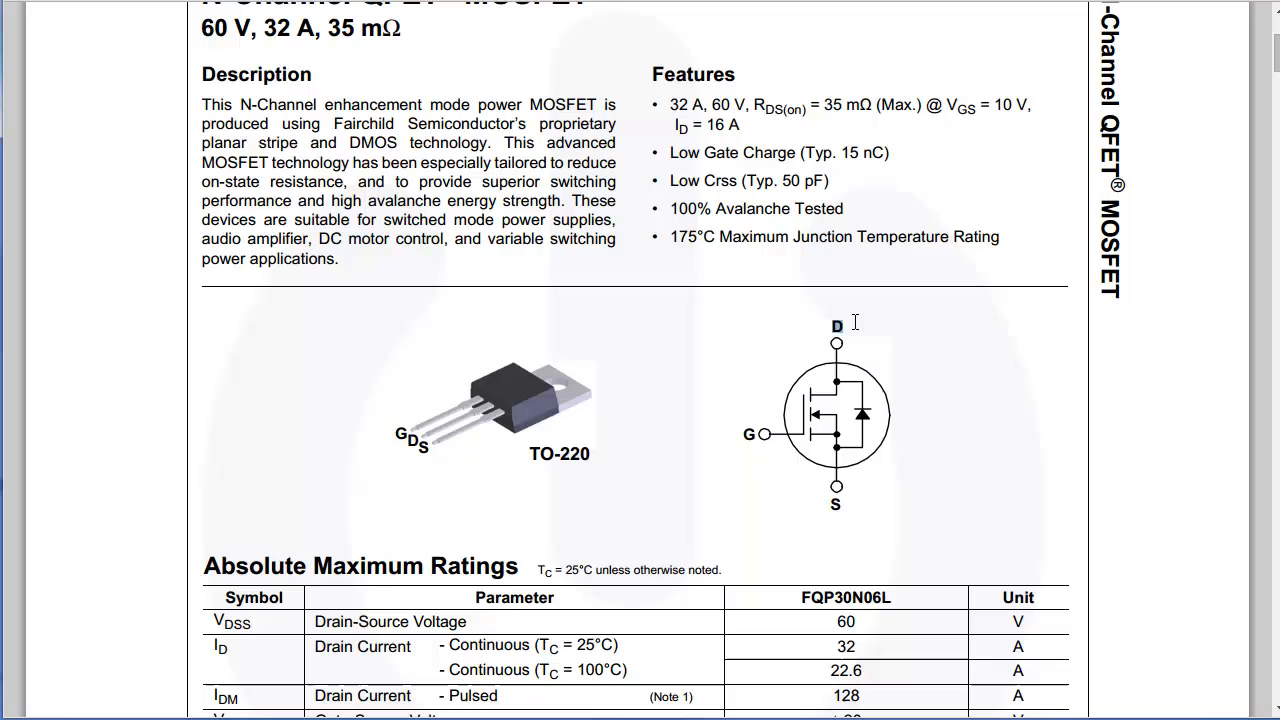
mouse_move(847, 506)
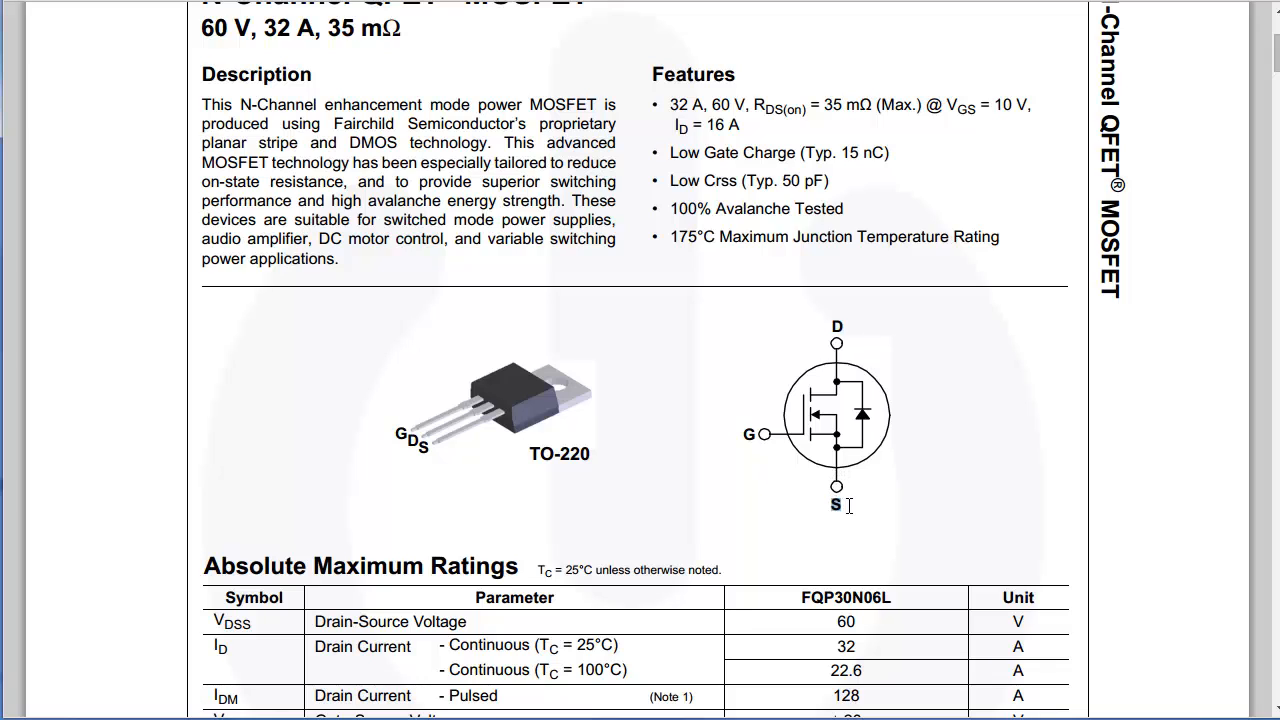
mouse_move(832, 502)
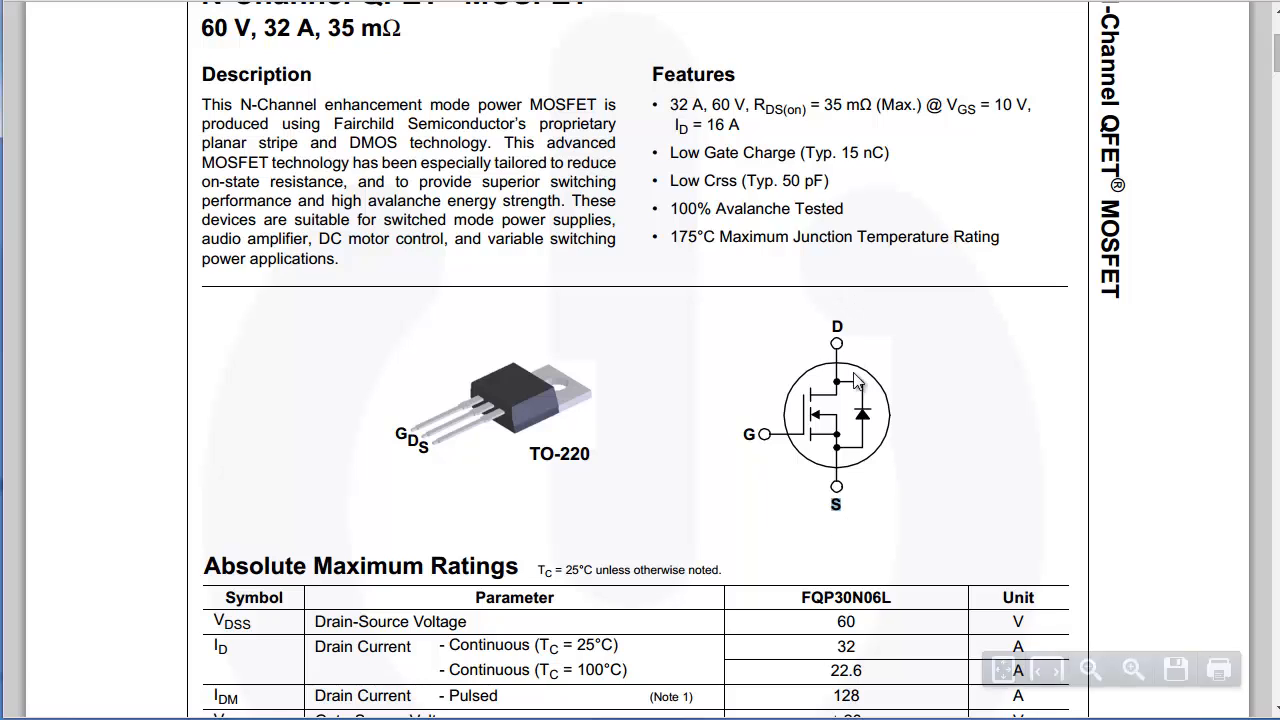
mouse_move(845, 345)
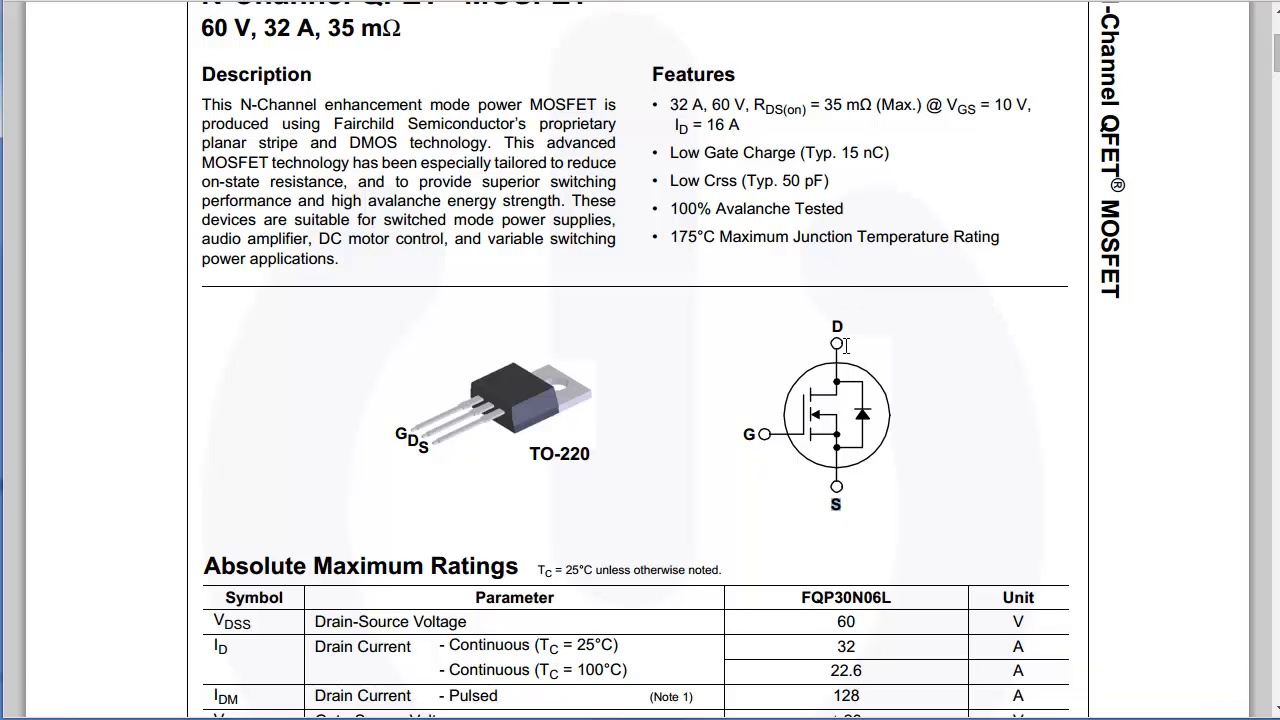
mouse_move(843, 308)
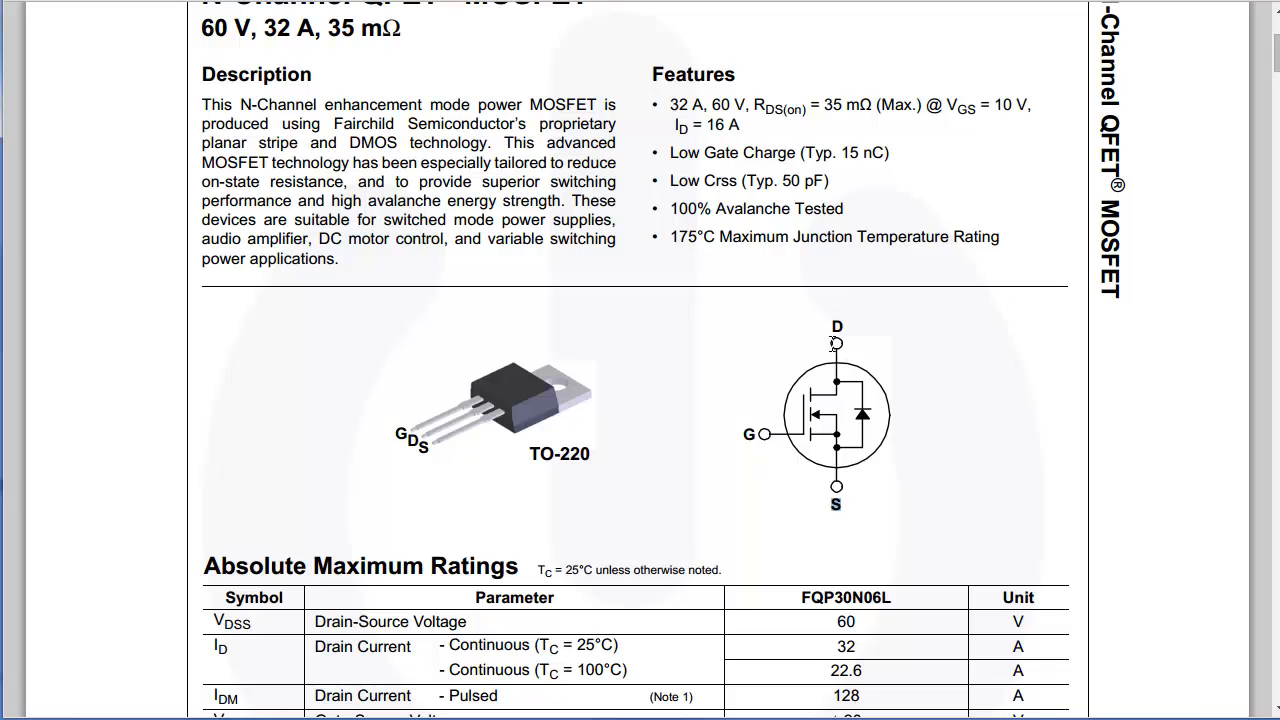
mouse_move(872, 420)
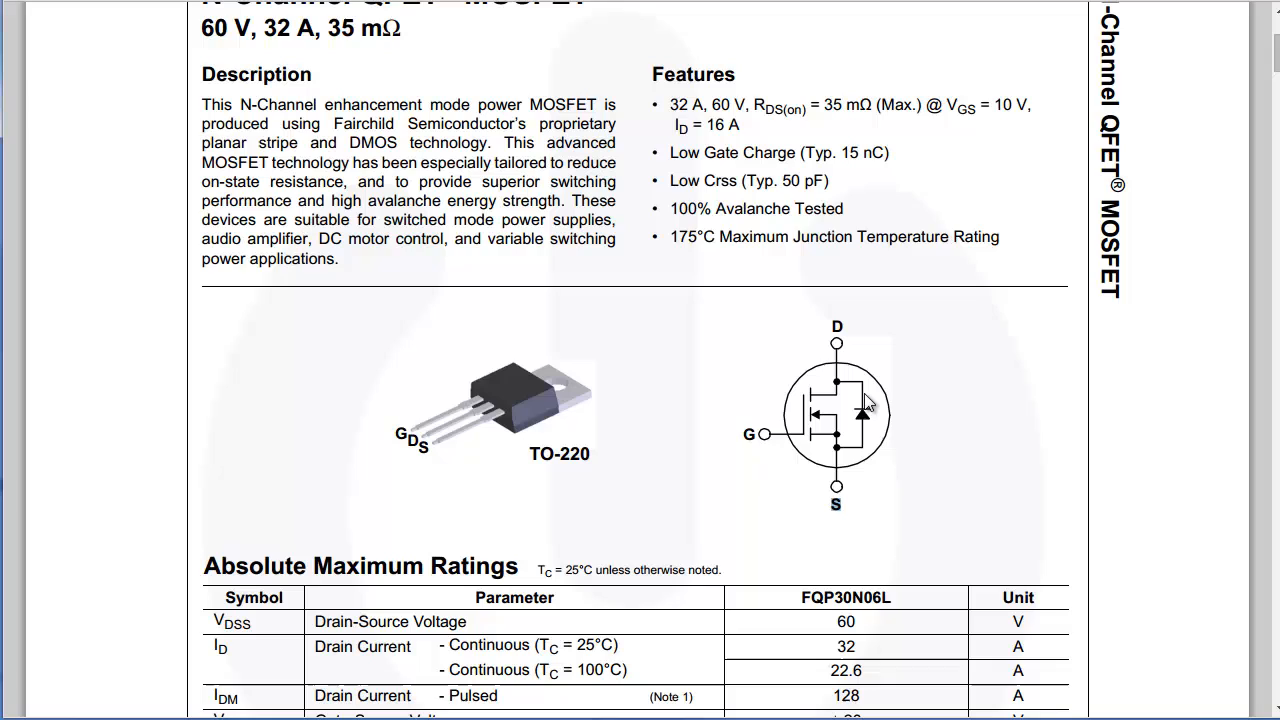
mouse_move(874, 432)
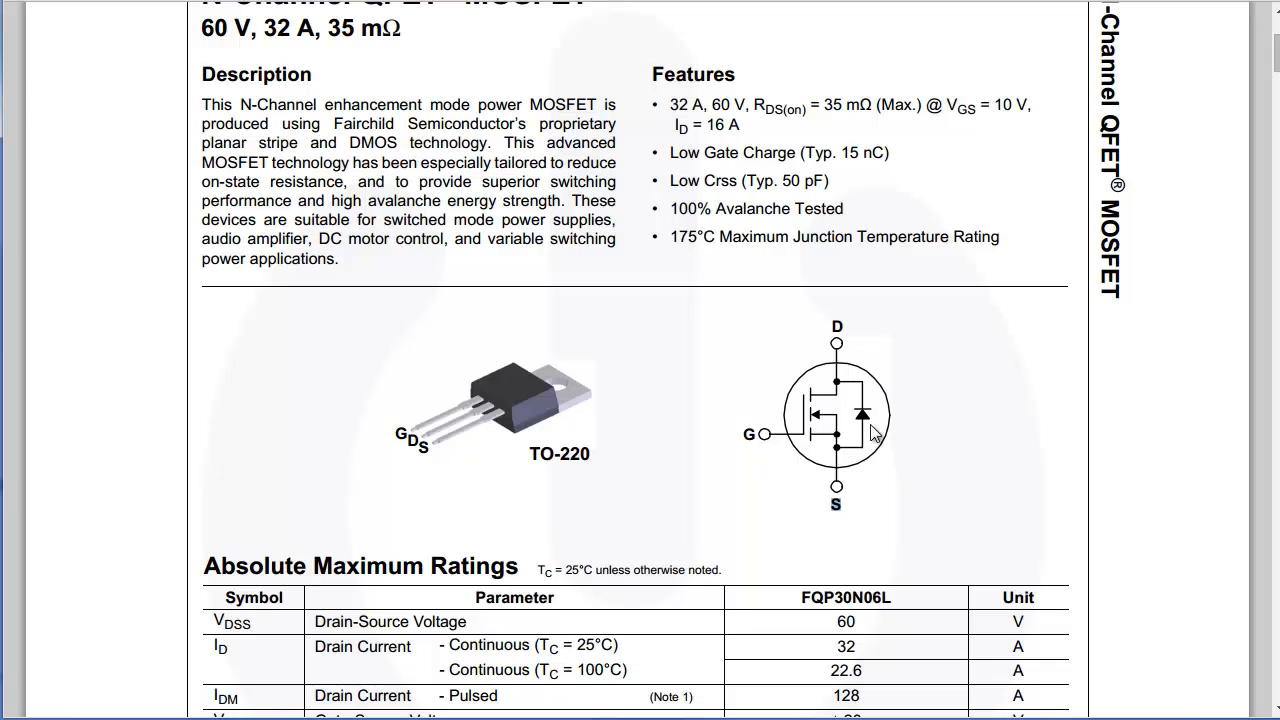
scroll("down", 3)
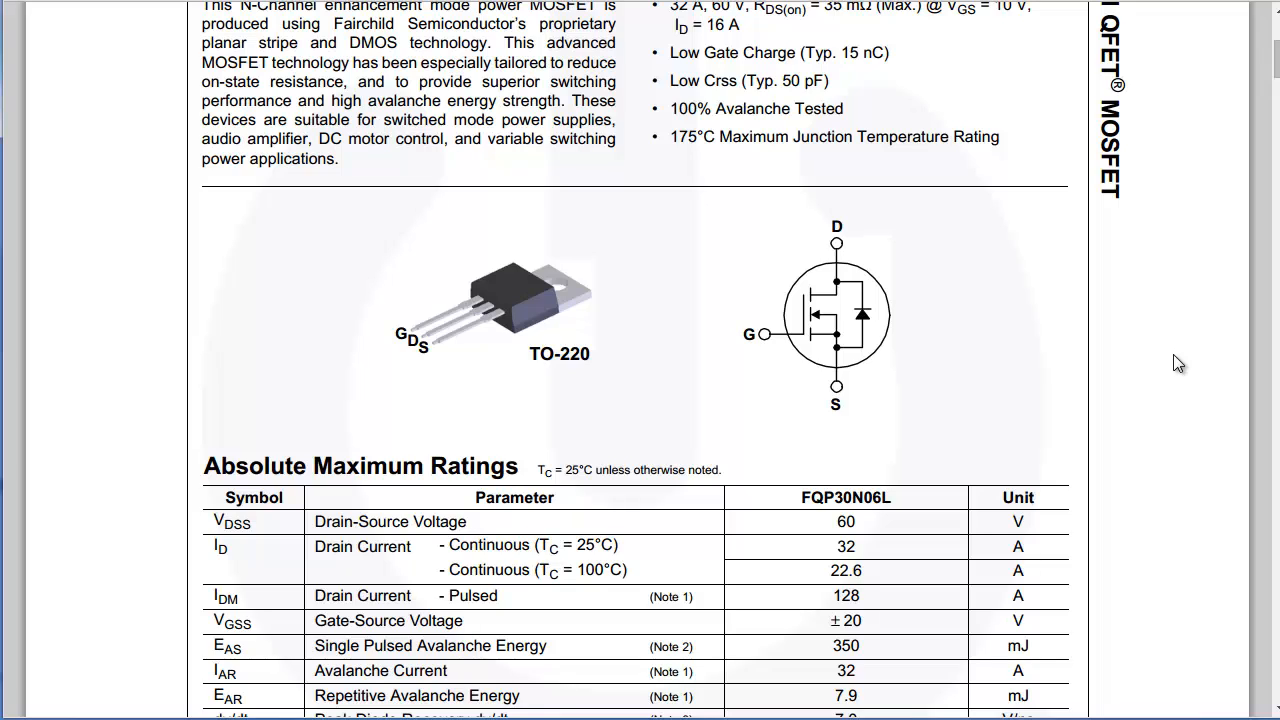
mouse_move(742, 334)
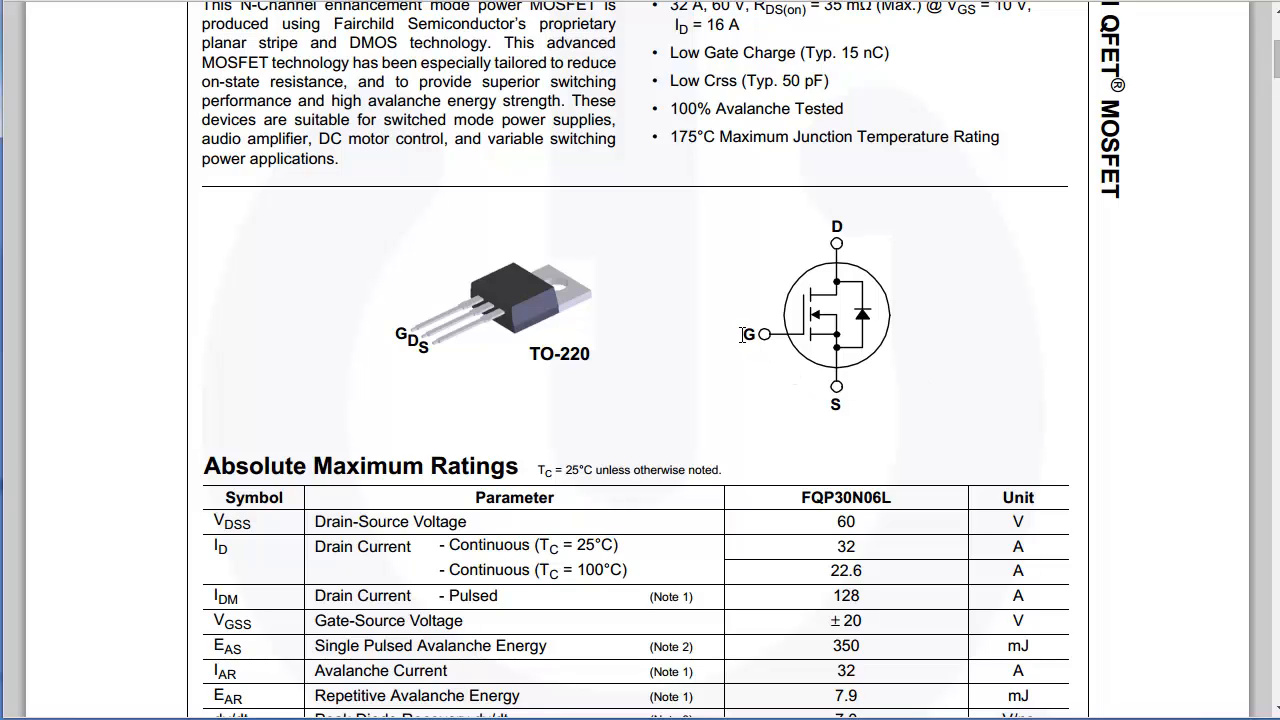
mouse_move(752, 336)
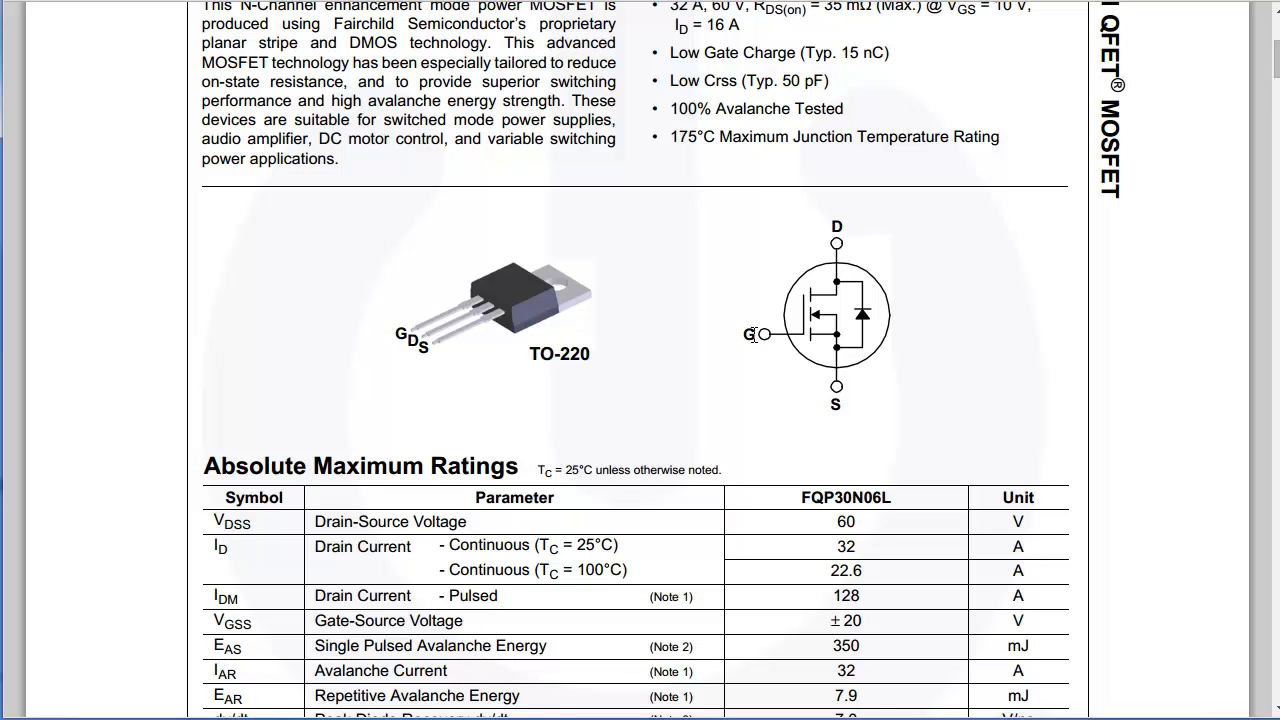
- Scroll past Thermal Characteristics to page 2's Electrical Characteristics table through dynamic capacitances, marking its heading
scroll("down", 3)
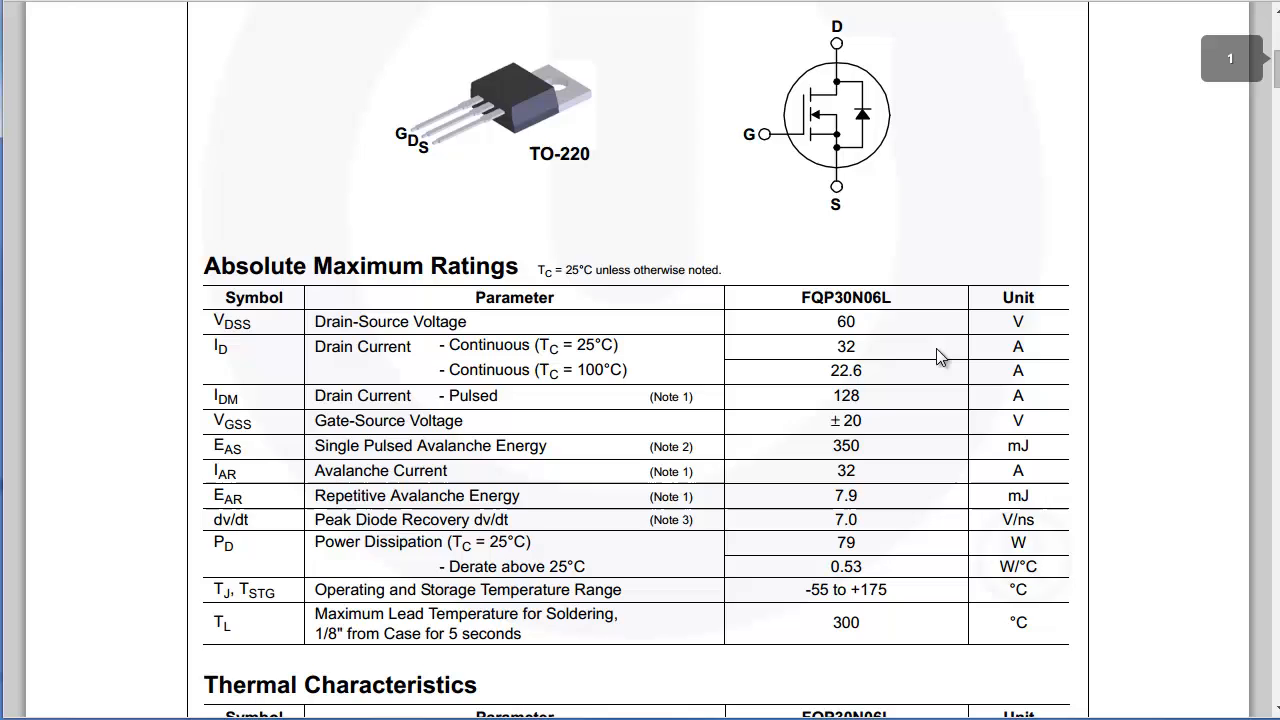
scroll("down", 3)
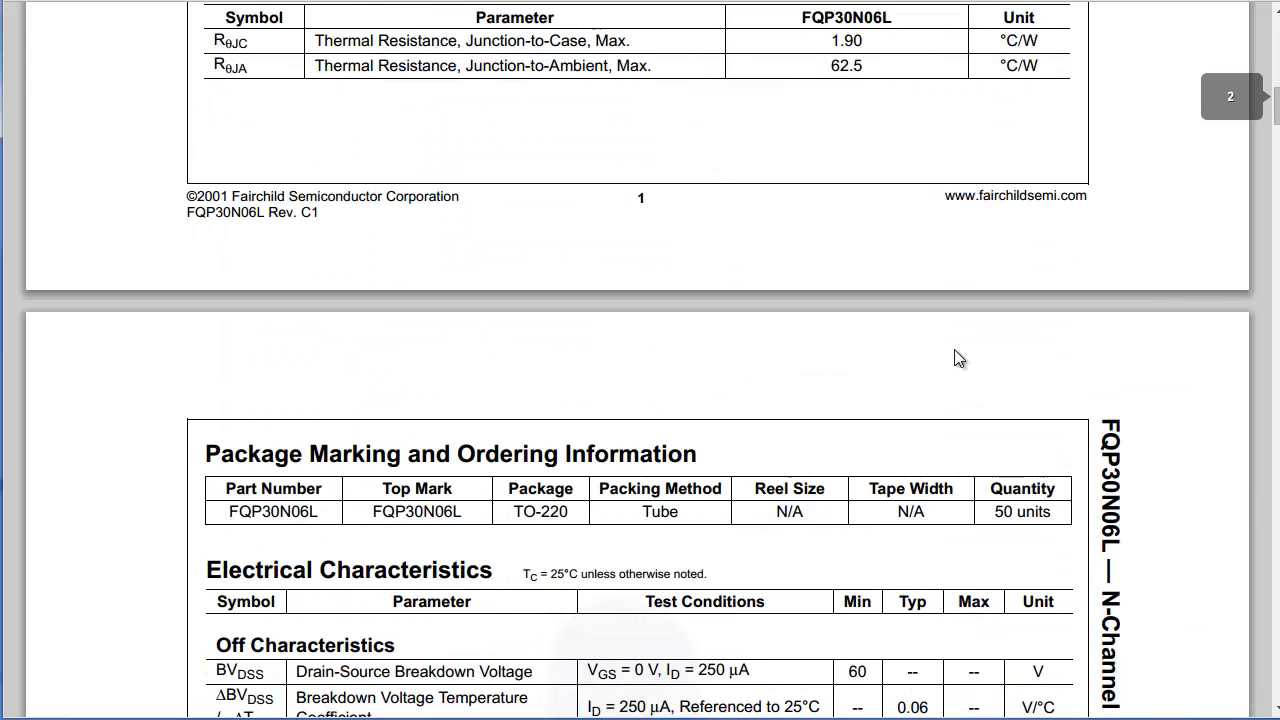
scroll("down", 3)
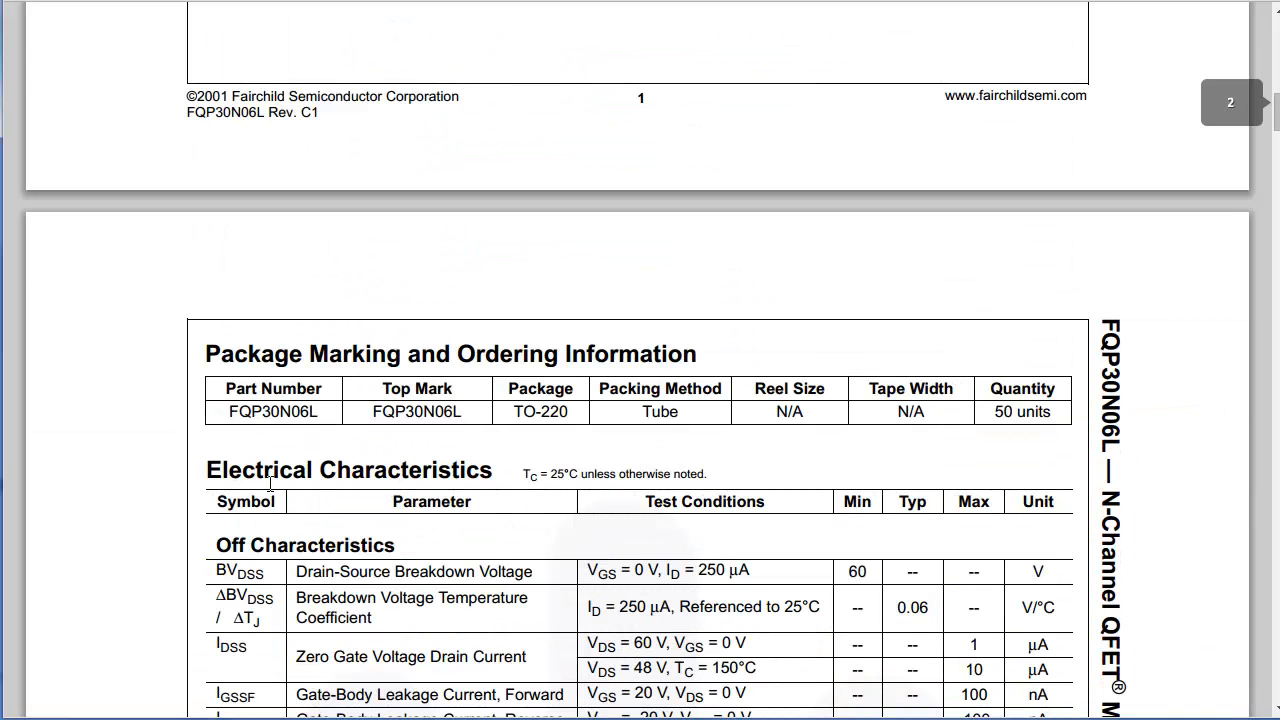
double_click(349, 470)
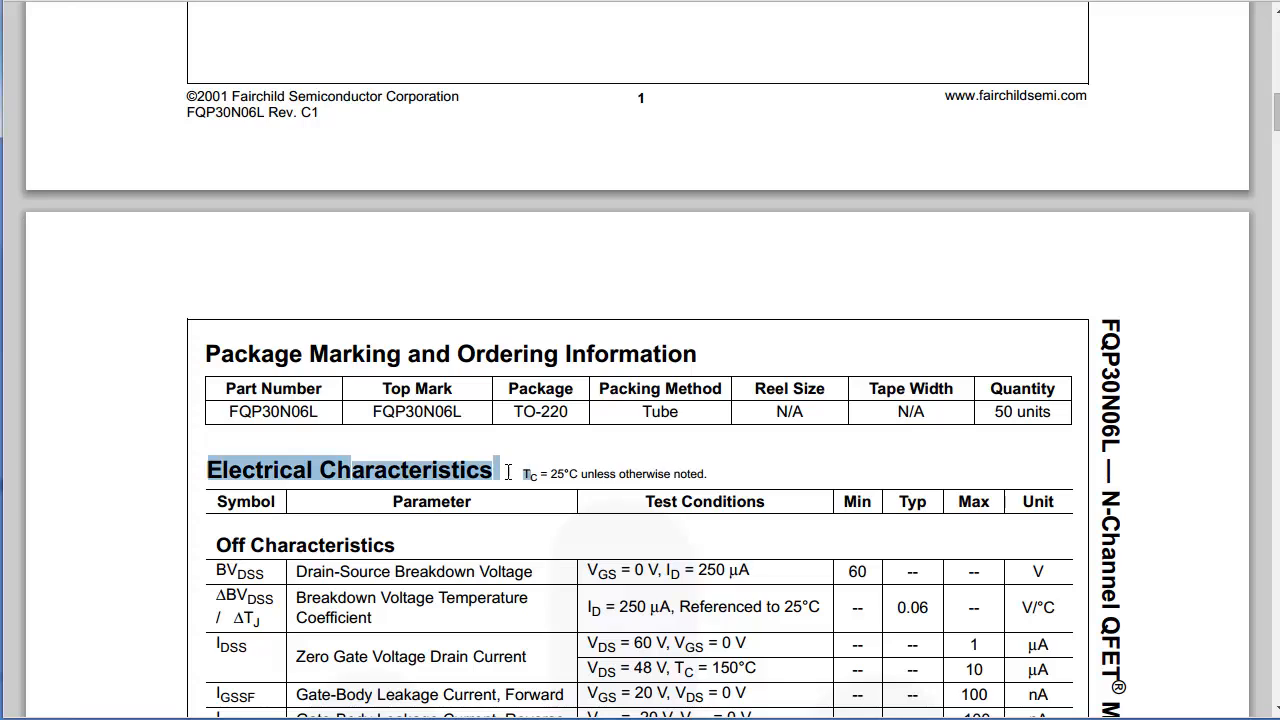
scroll("down", 3)
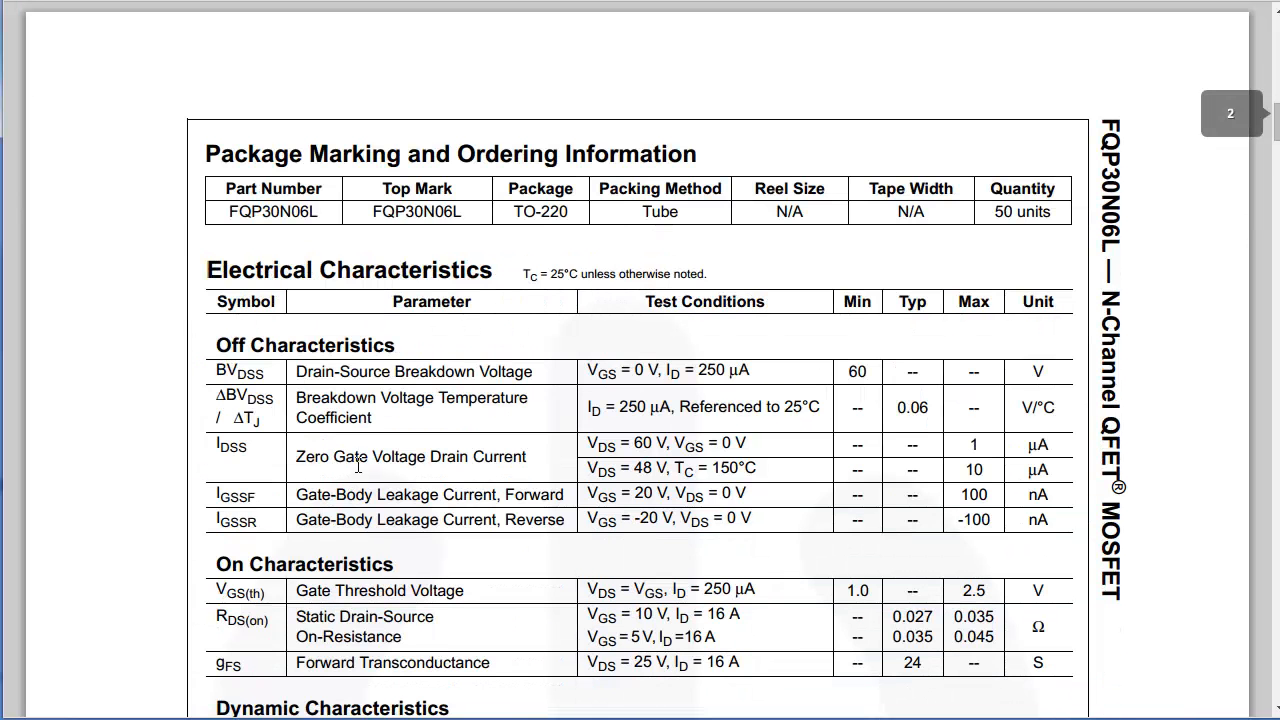
scroll("down", 3)
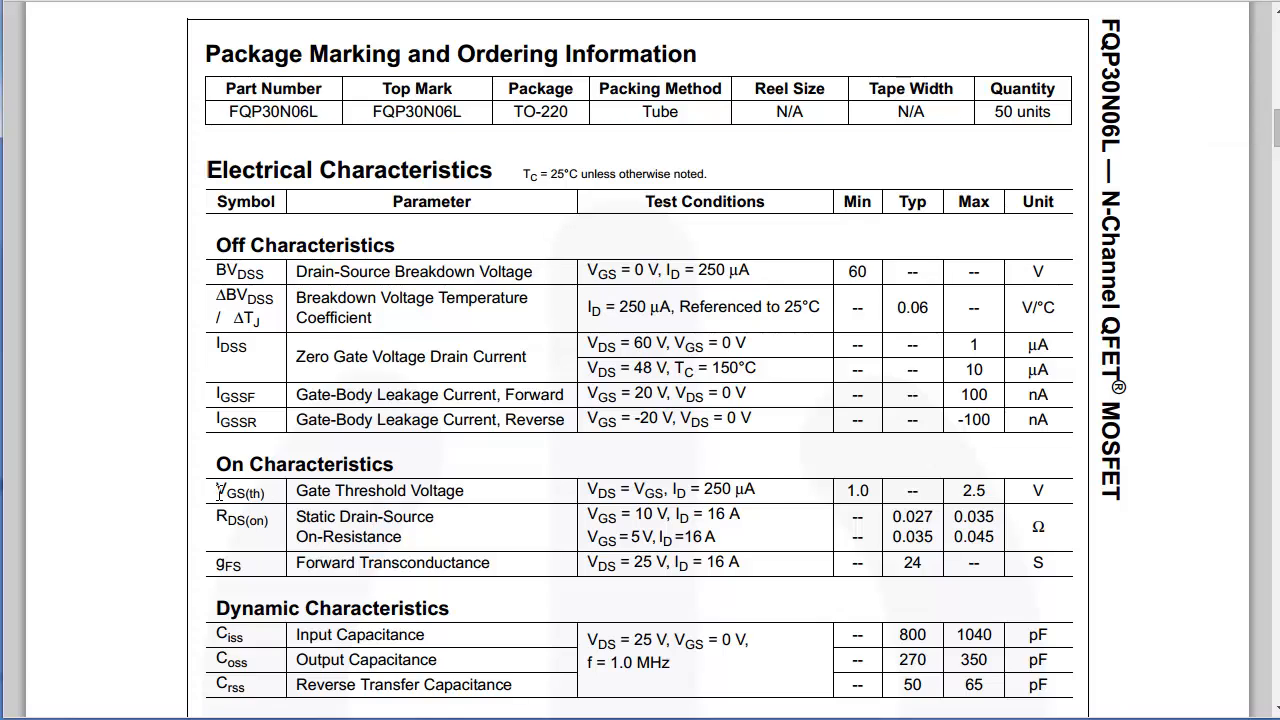
scroll("up", 3)
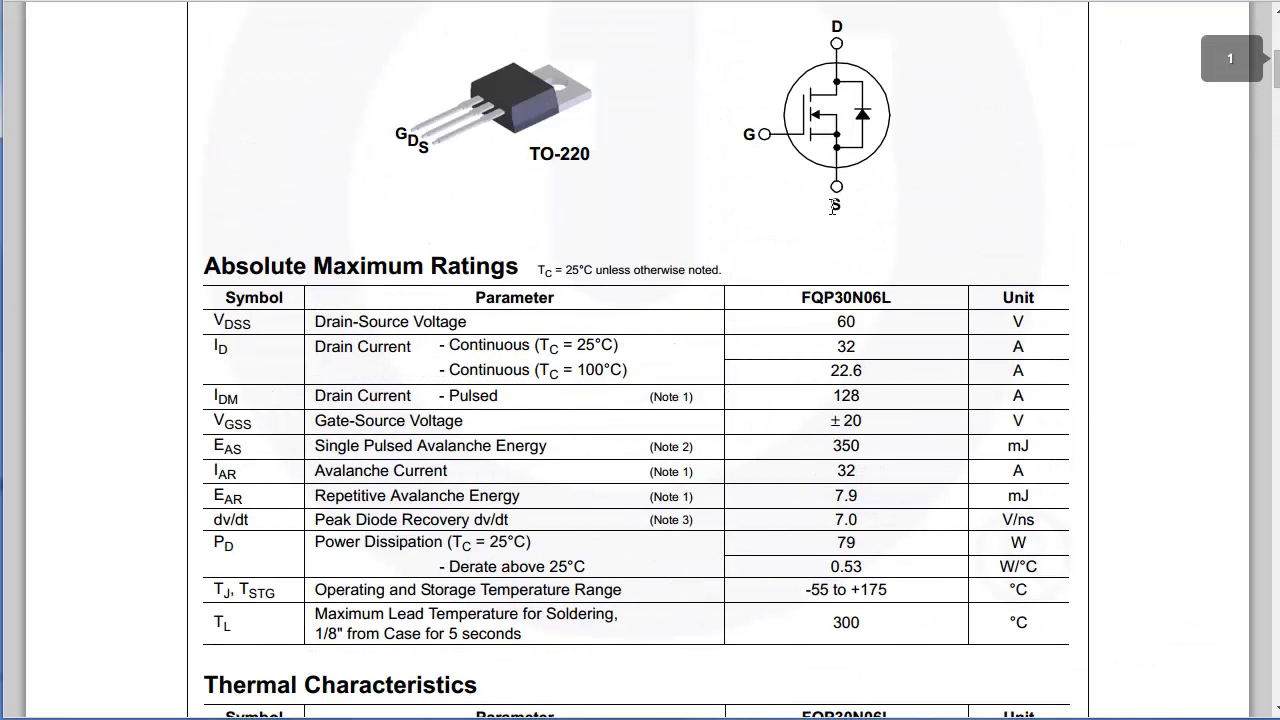
mouse_move(835, 228)
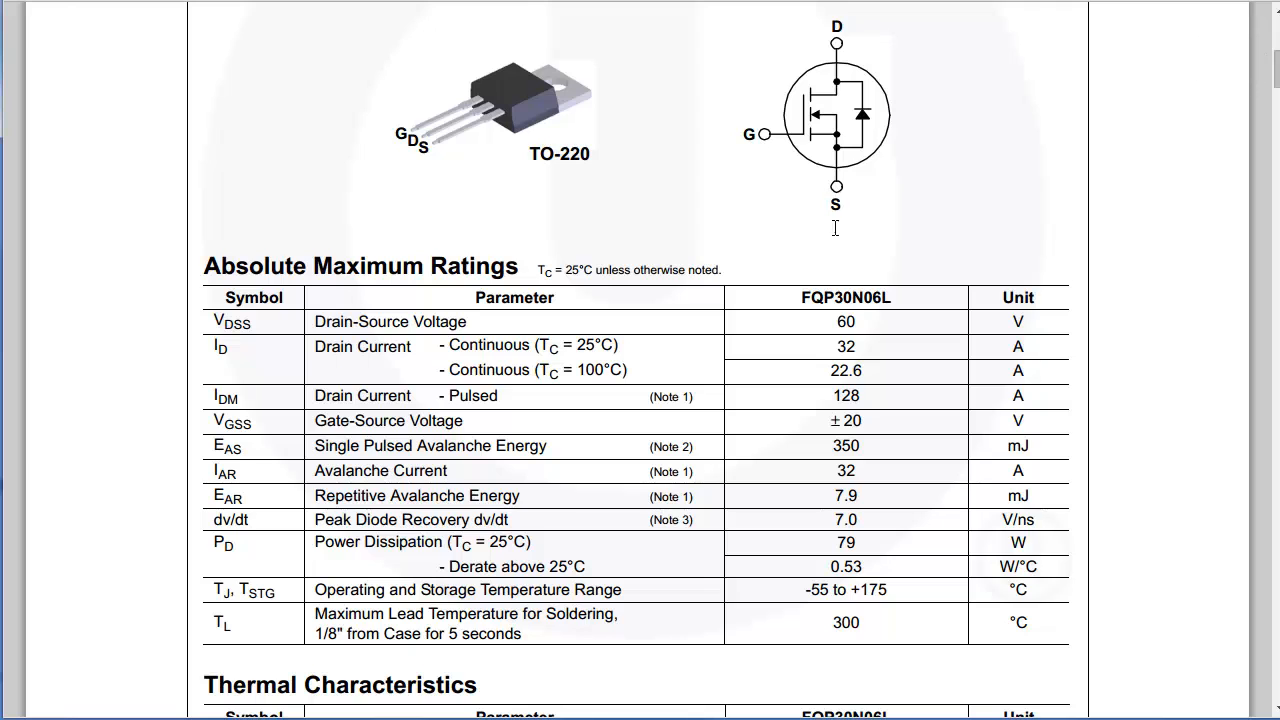
mouse_move(838, 263)
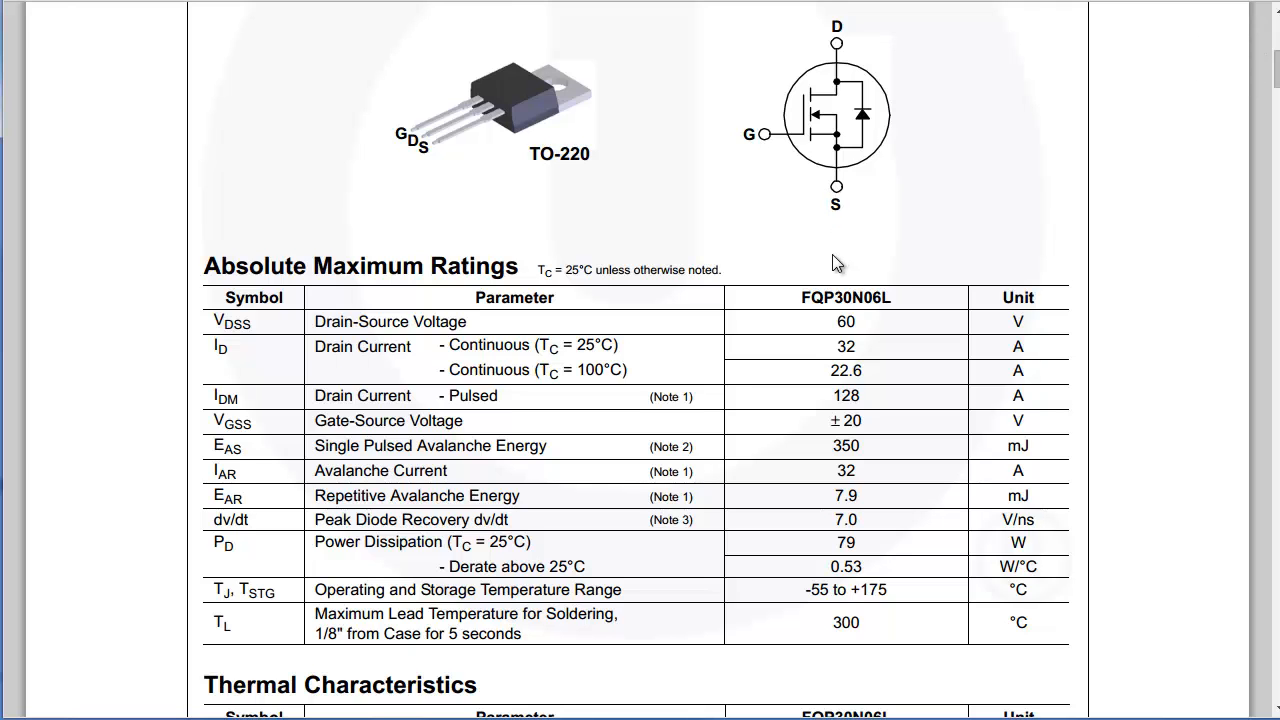
scroll("down", 3)
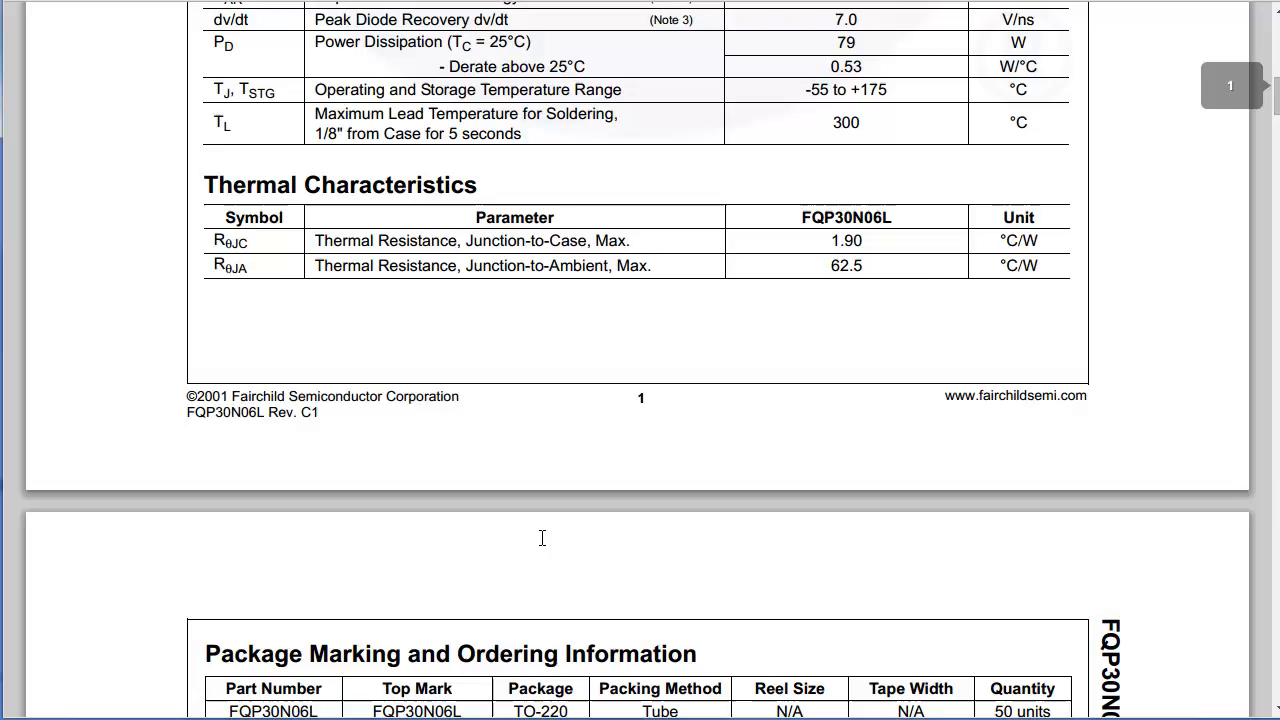
scroll("down", 3)
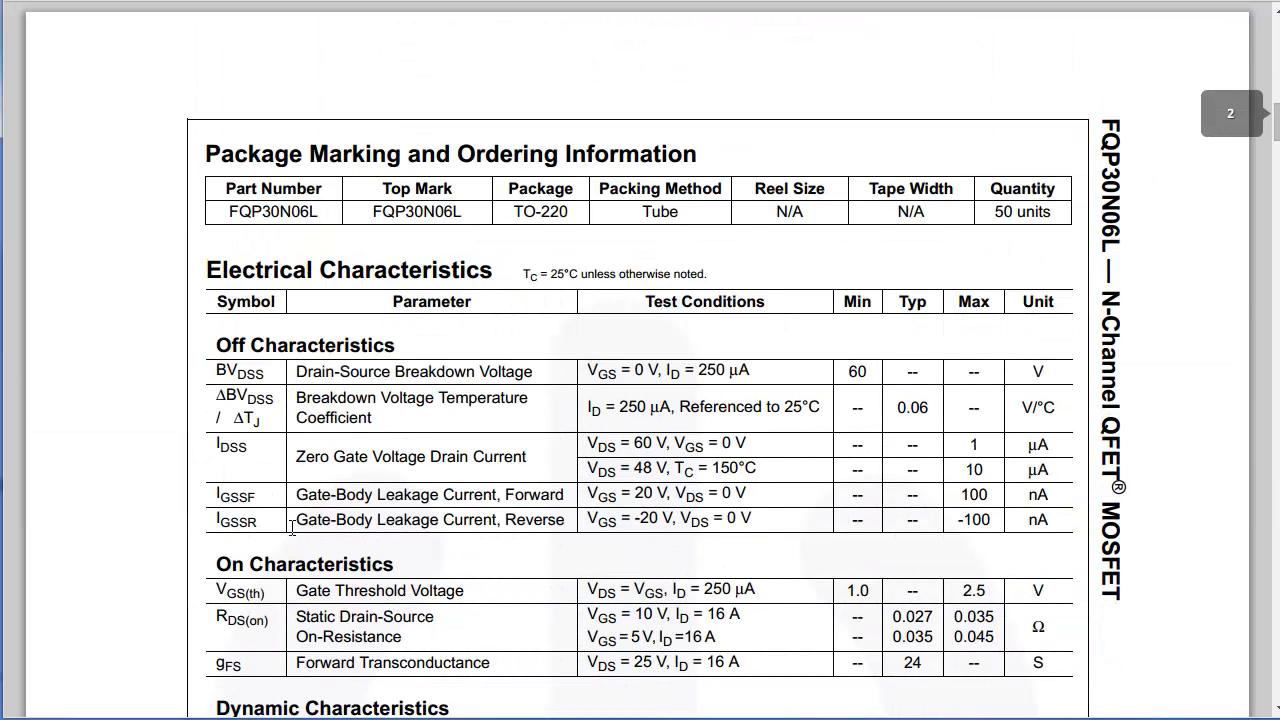
scroll("down", 3)
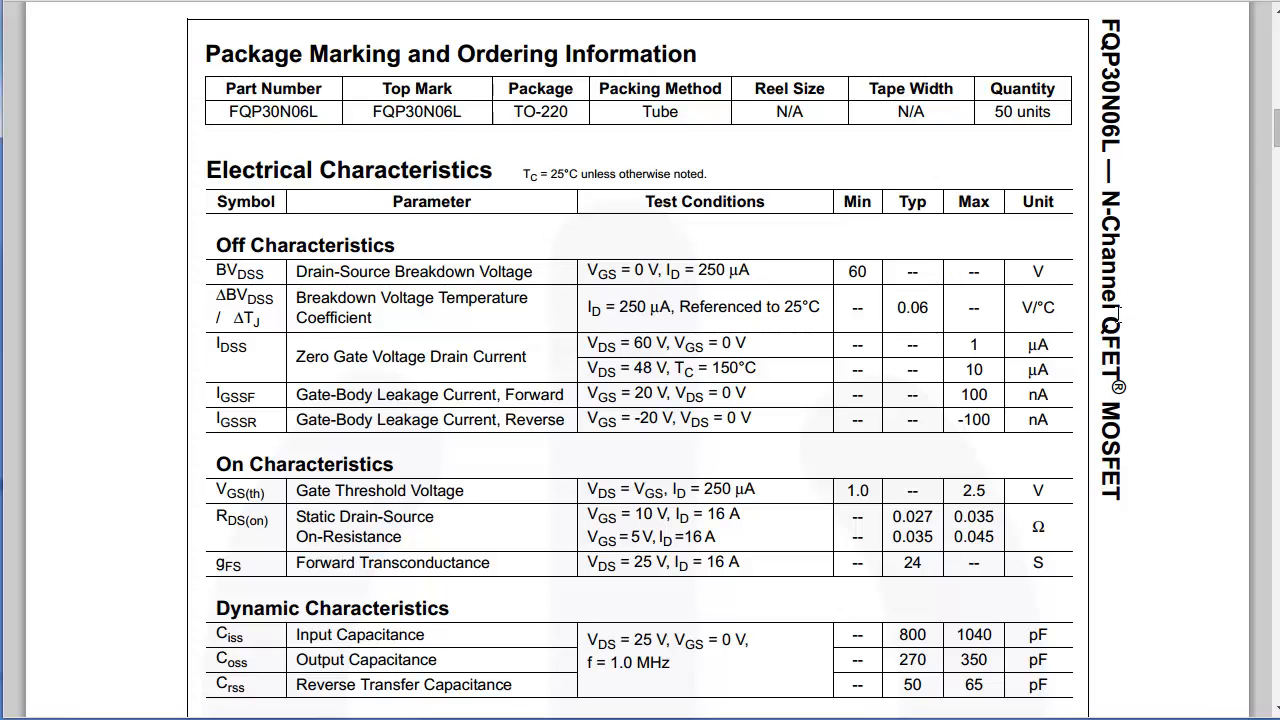
- Scroll back to page 1's TO-220 pinout and Absolute Maximum Ratings through operating temperature range
scroll("up", 3)
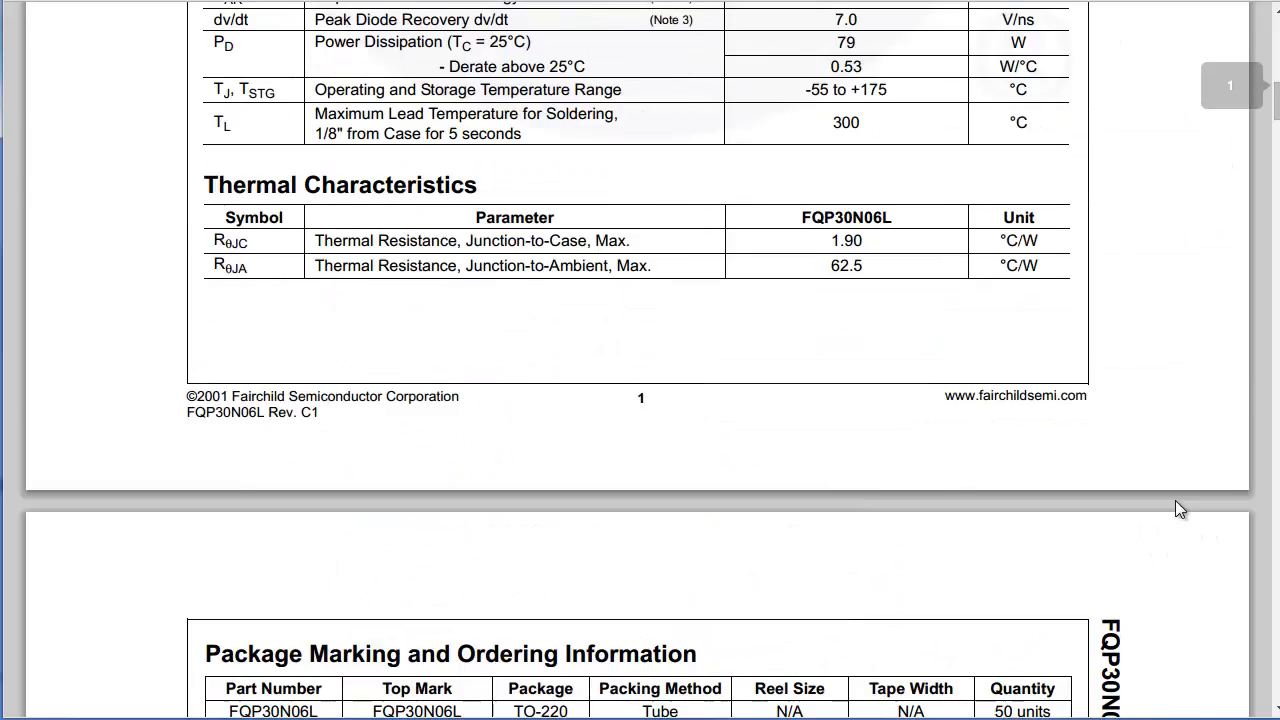
scroll("up", 3)
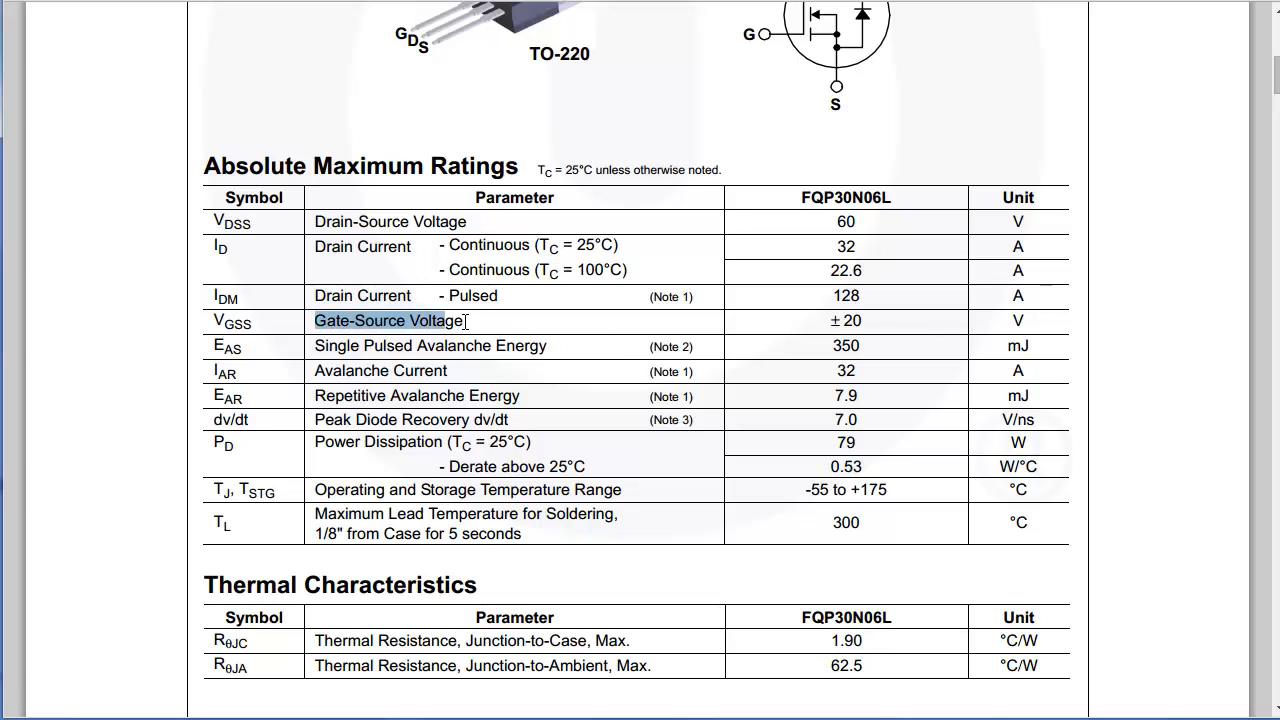
scroll("up", 3)
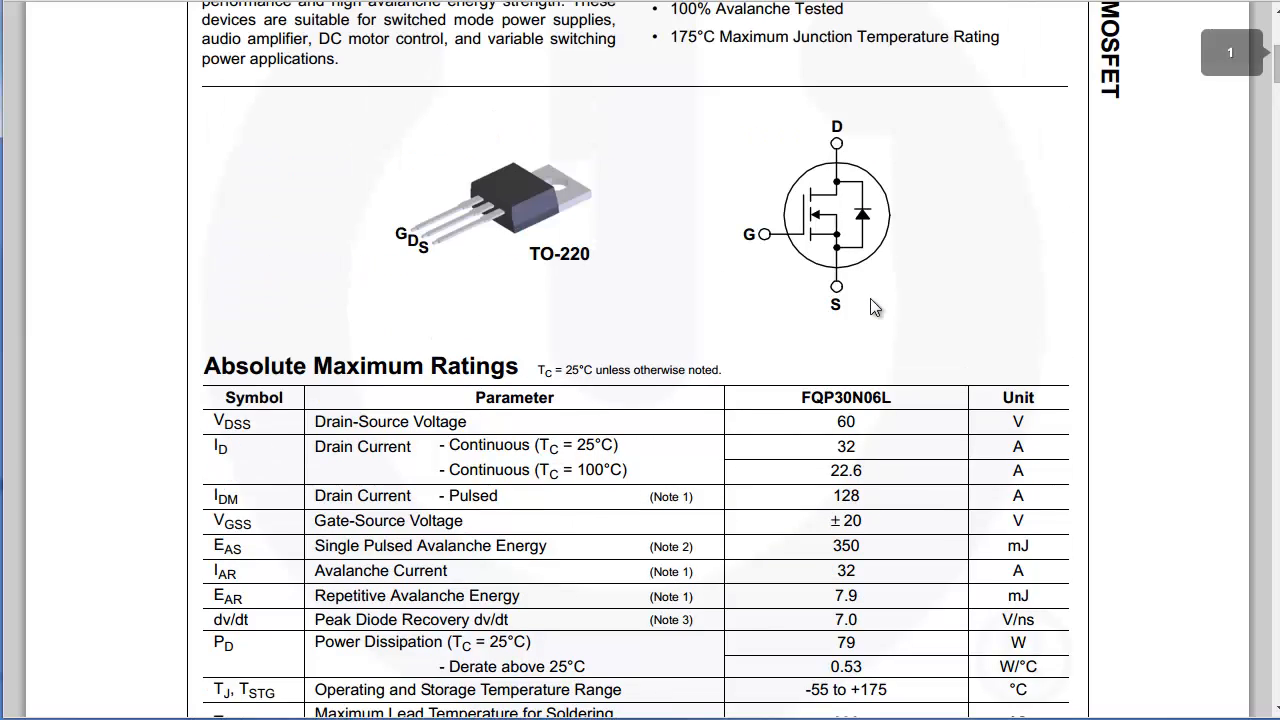
mouse_move(930, 270)
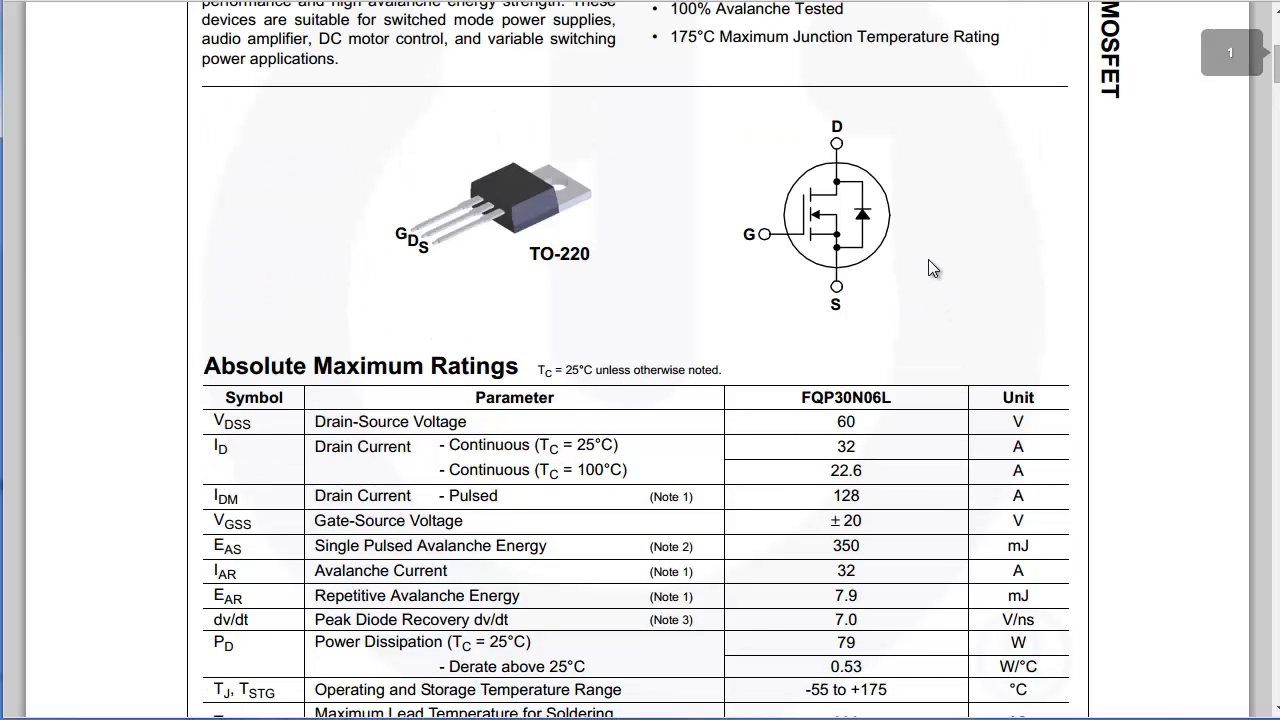
mouse_move(595, 250)
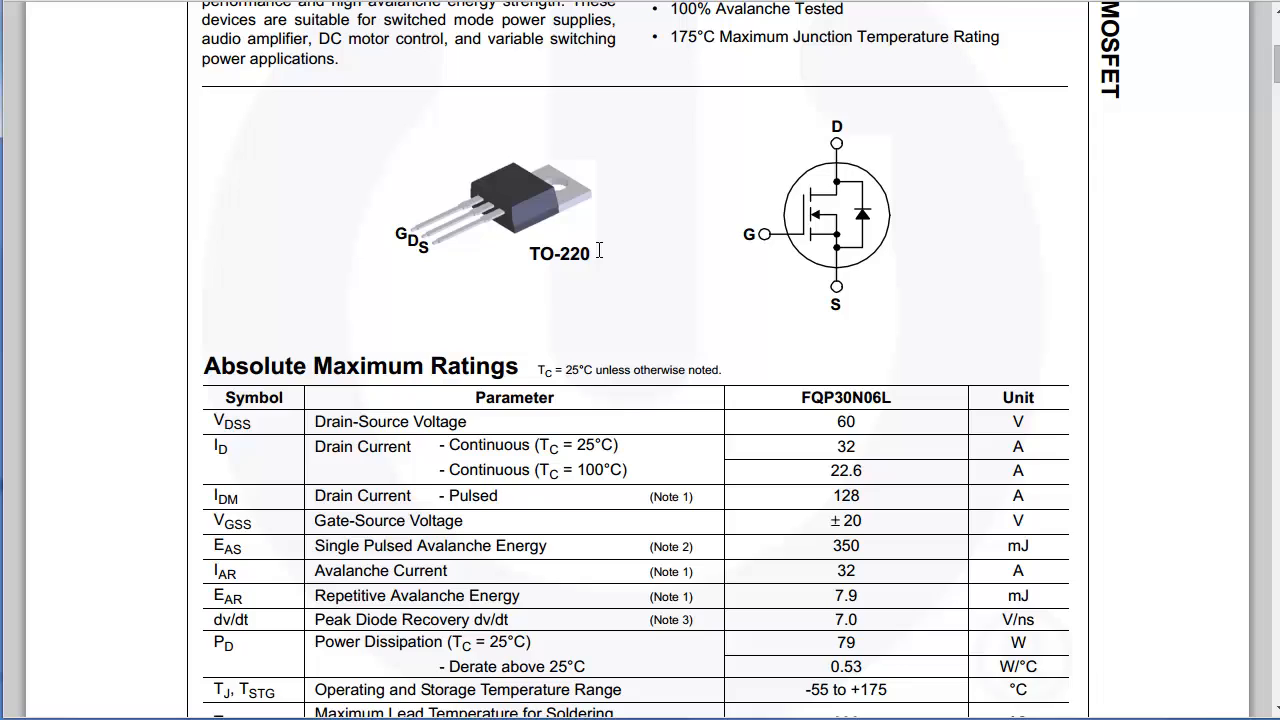
scroll("up", 3)
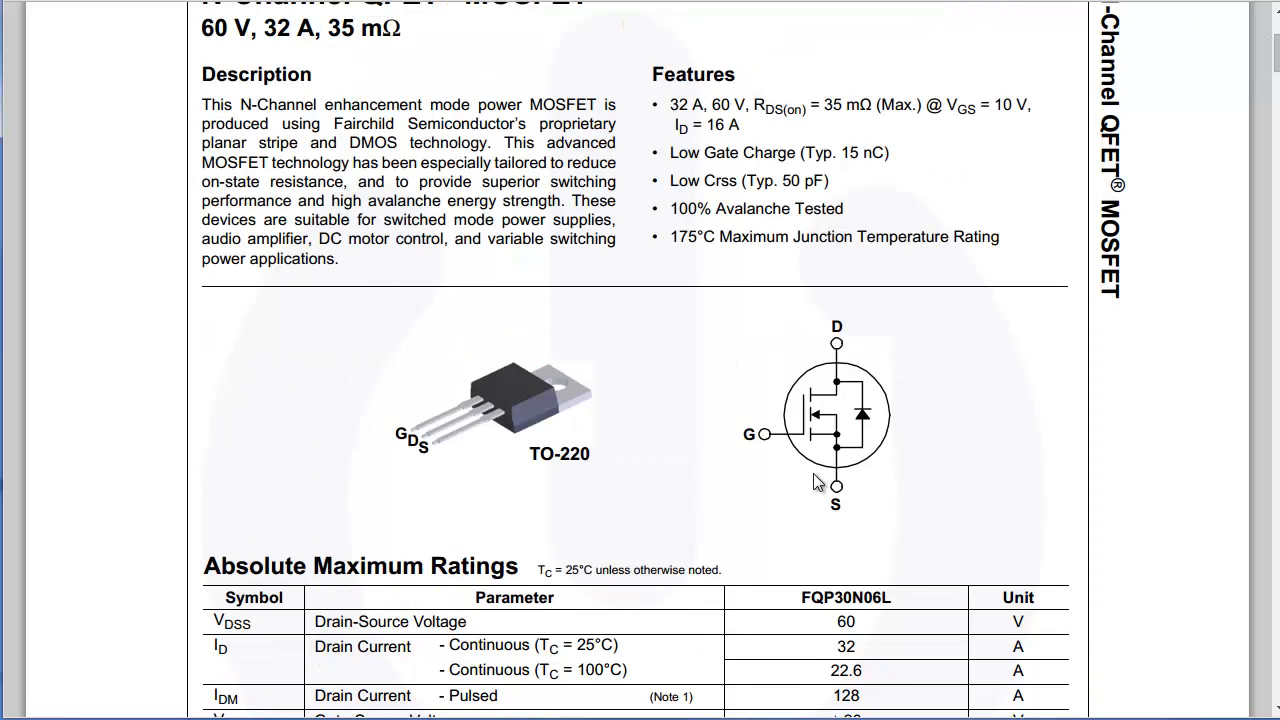
mouse_move(850, 484)
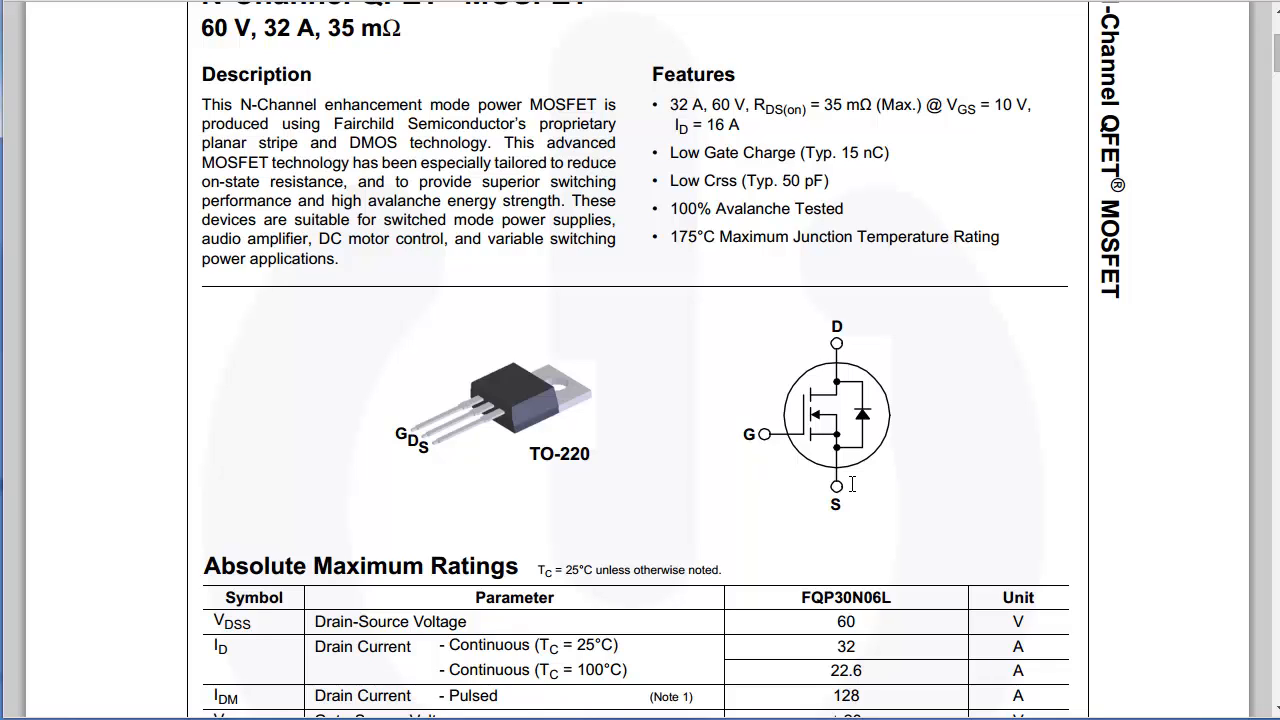
mouse_move(919, 527)
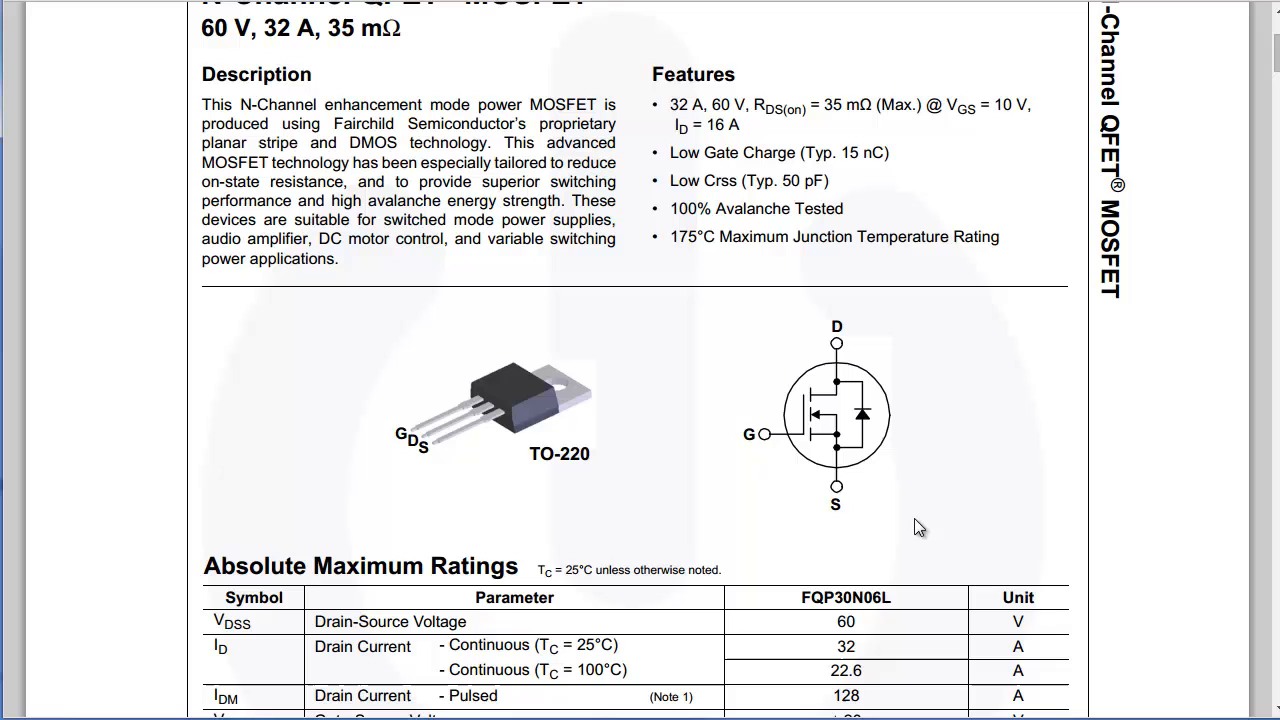
scroll("down", 3)
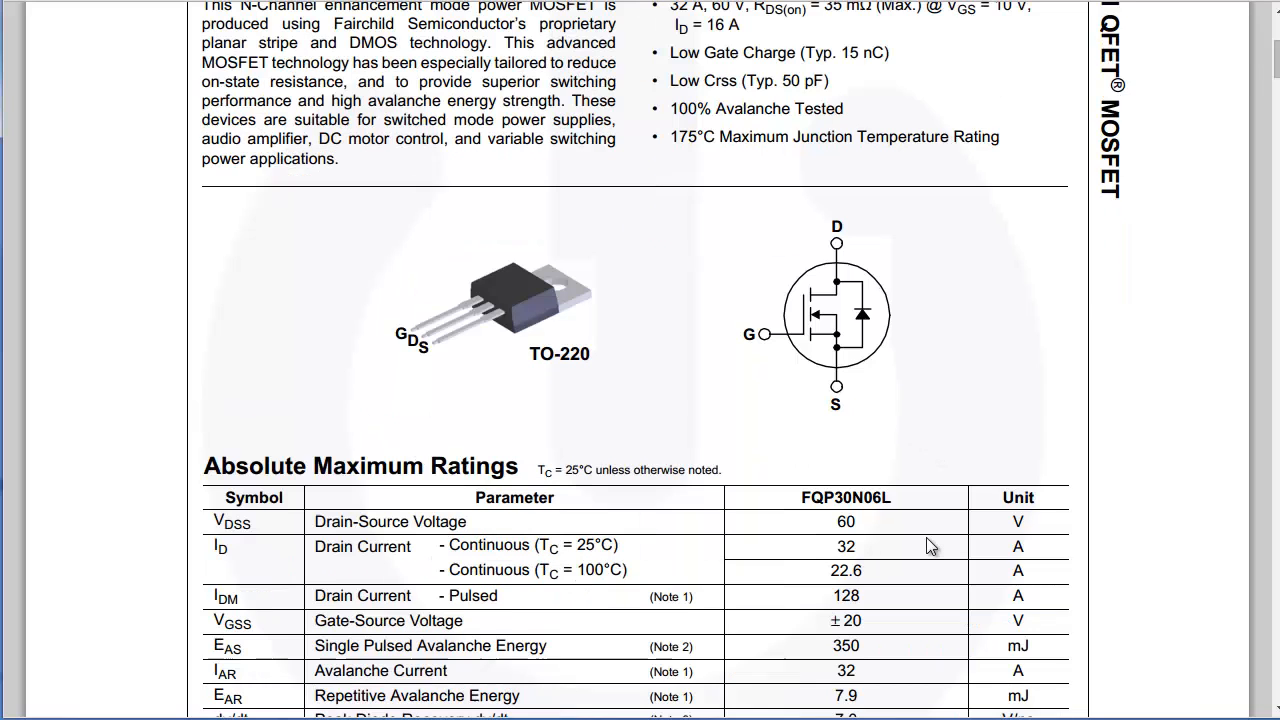
scroll("down", 3)
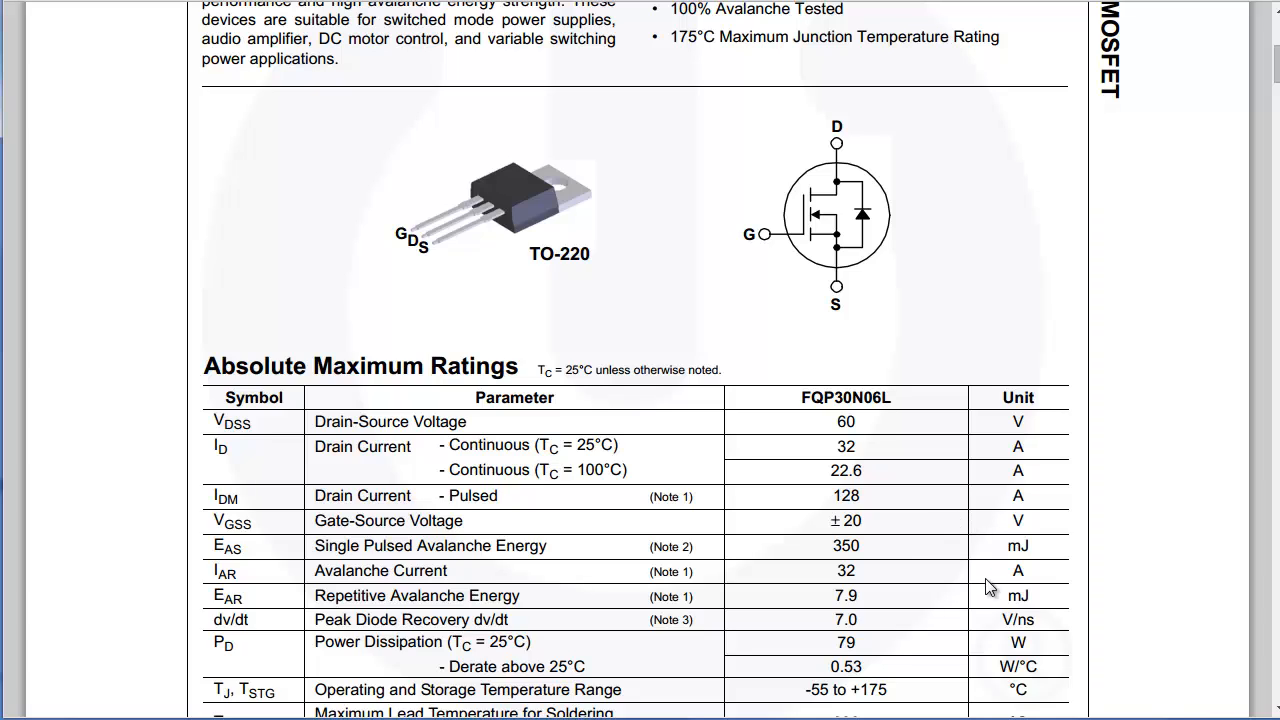
mouse_move(869, 438)
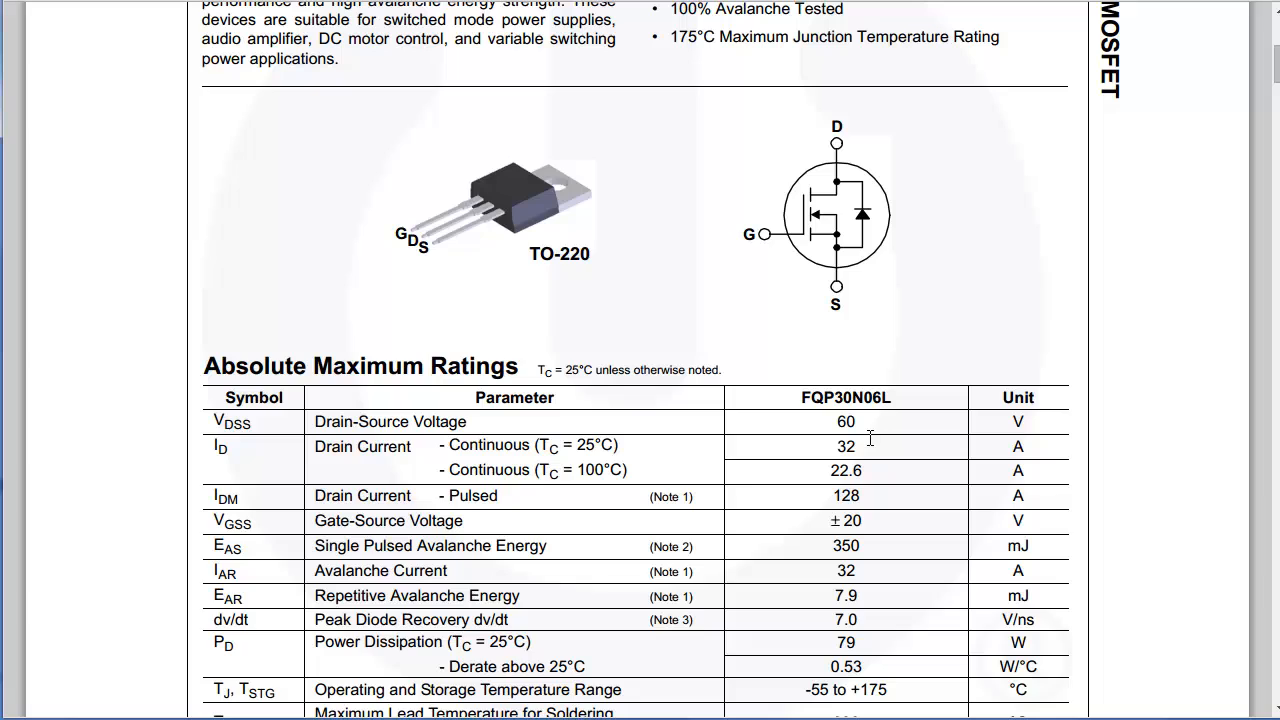
mouse_move(821, 487)
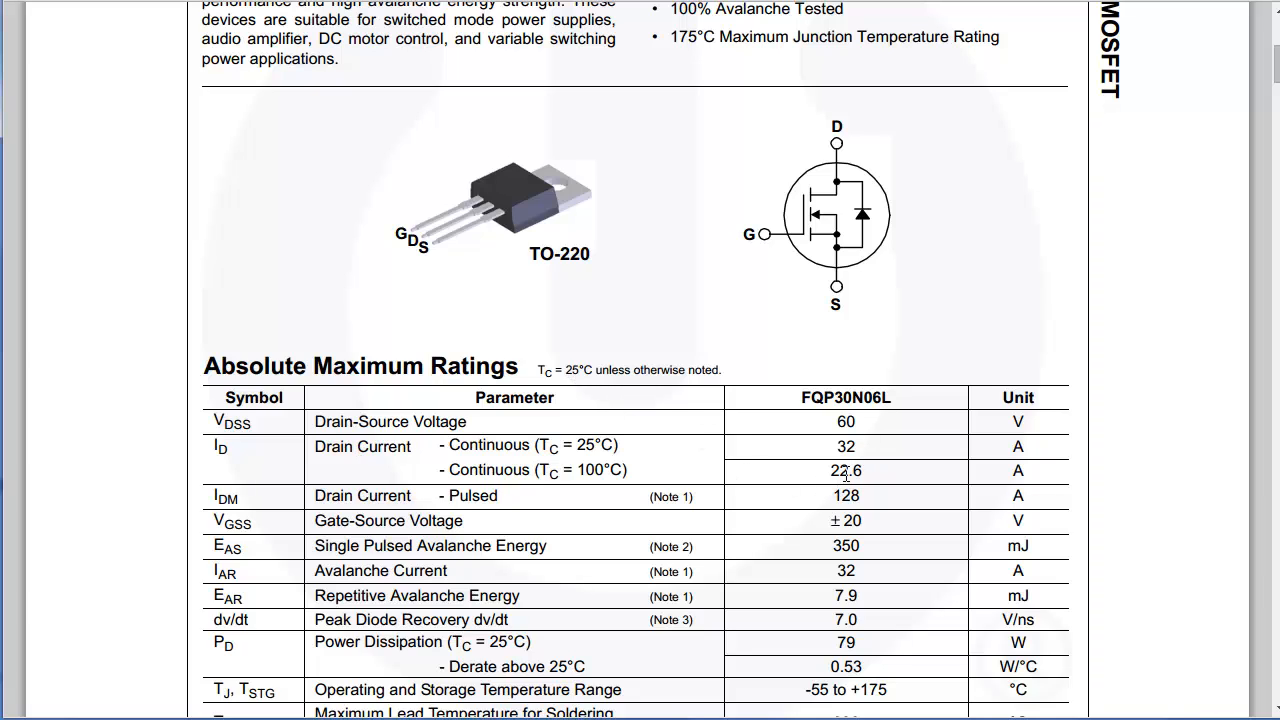
double_click(846, 446)
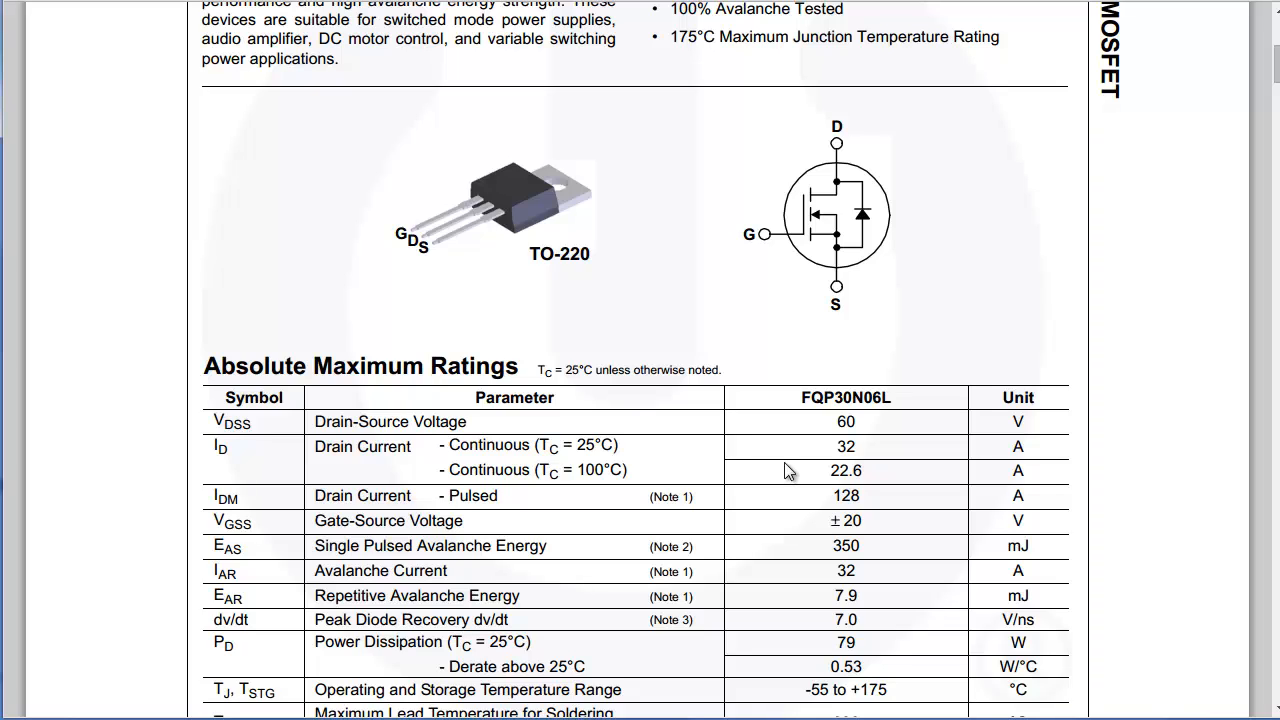
mouse_move(613, 241)
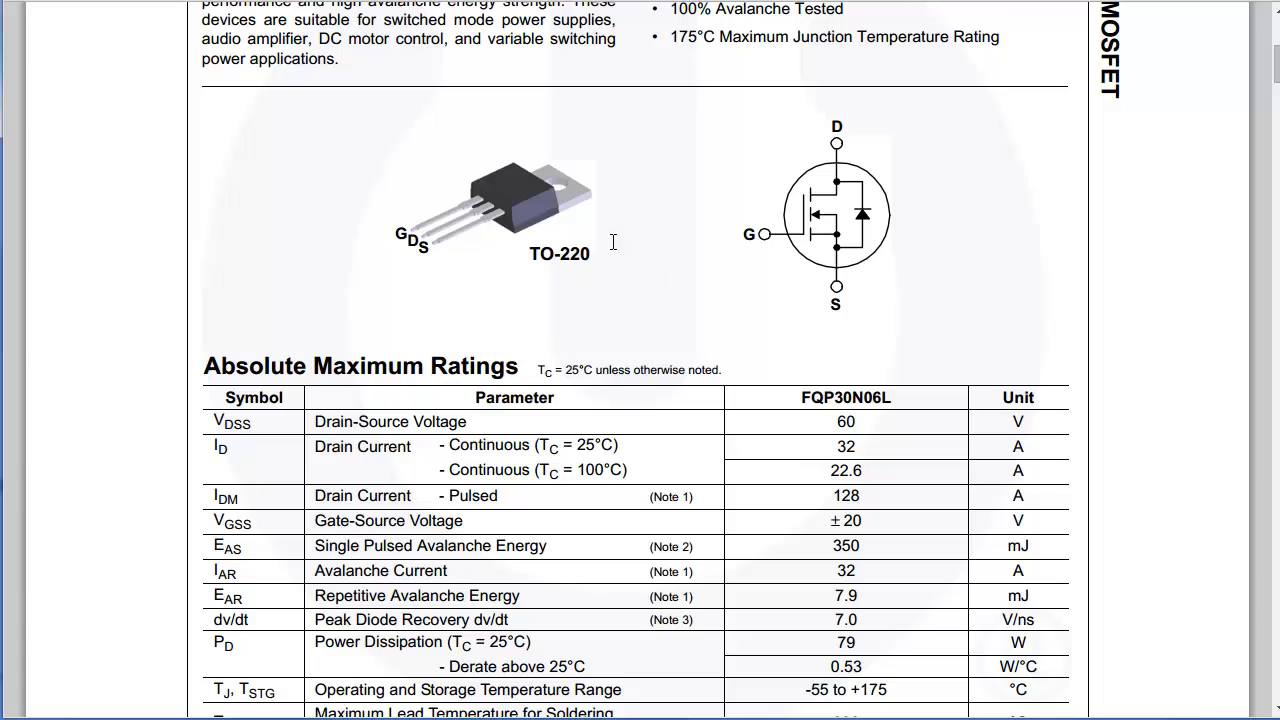
mouse_move(531, 255)
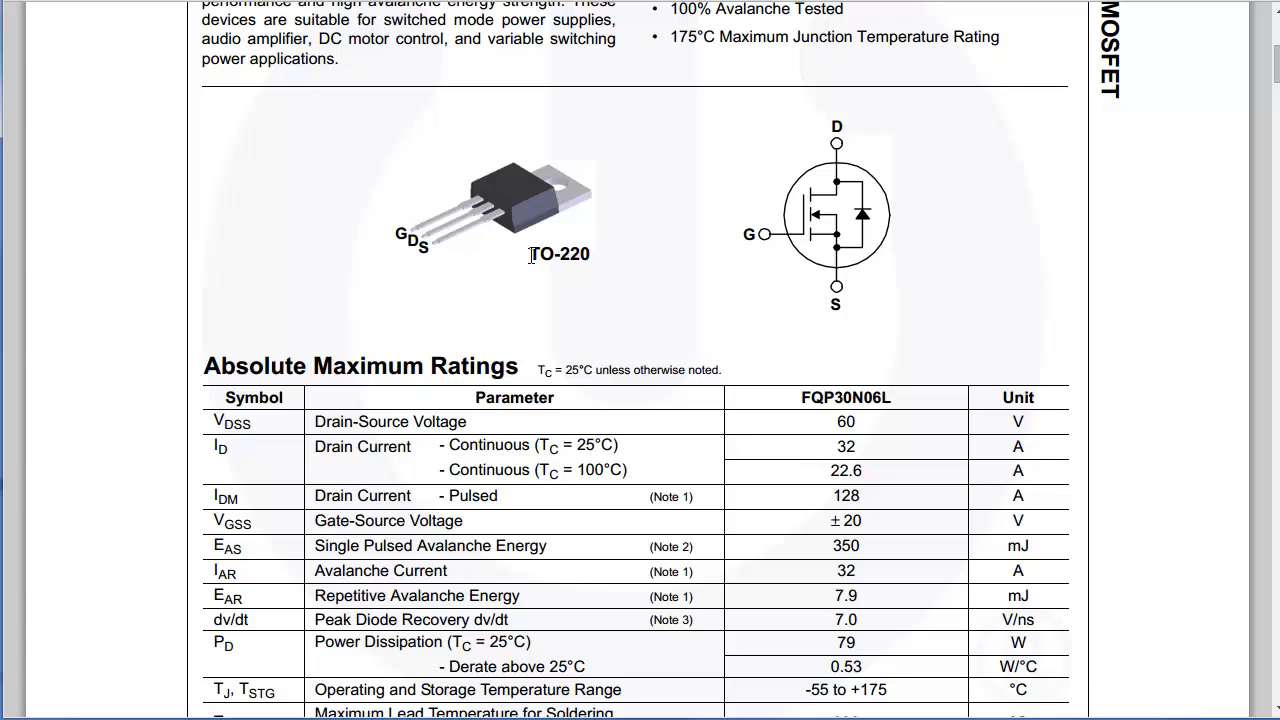
double_click(845, 446)
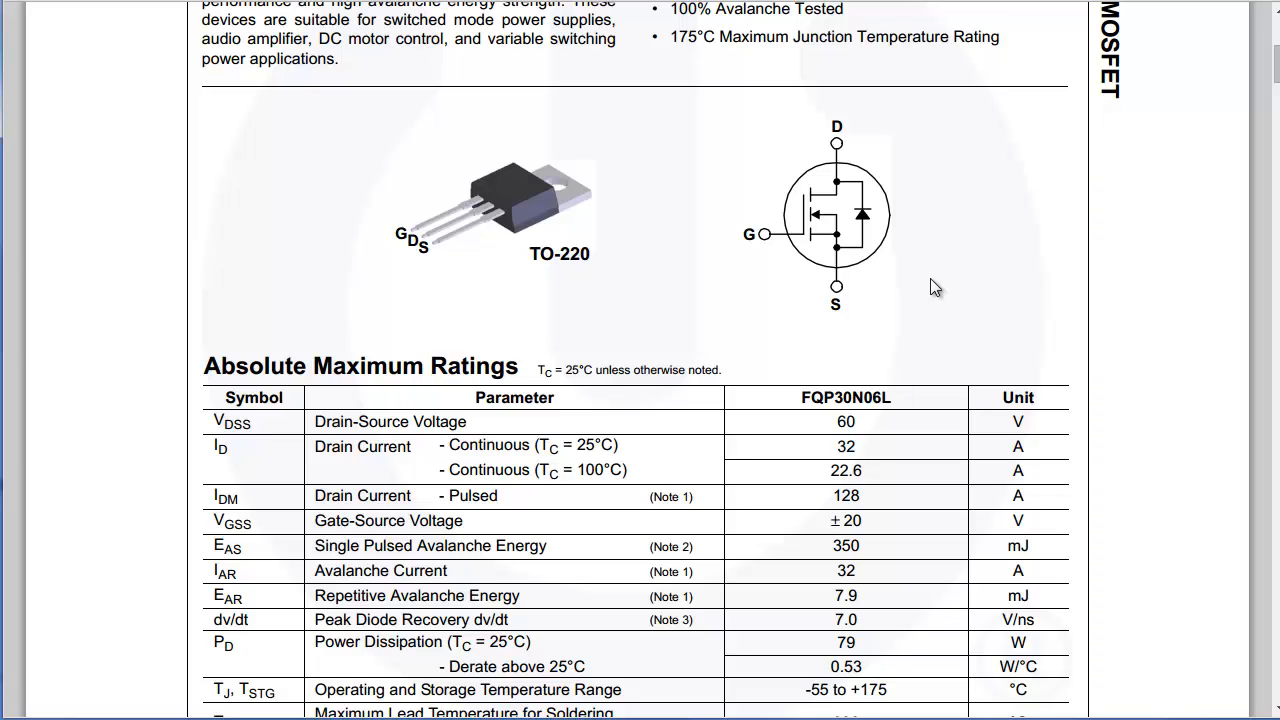
mouse_move(921, 301)
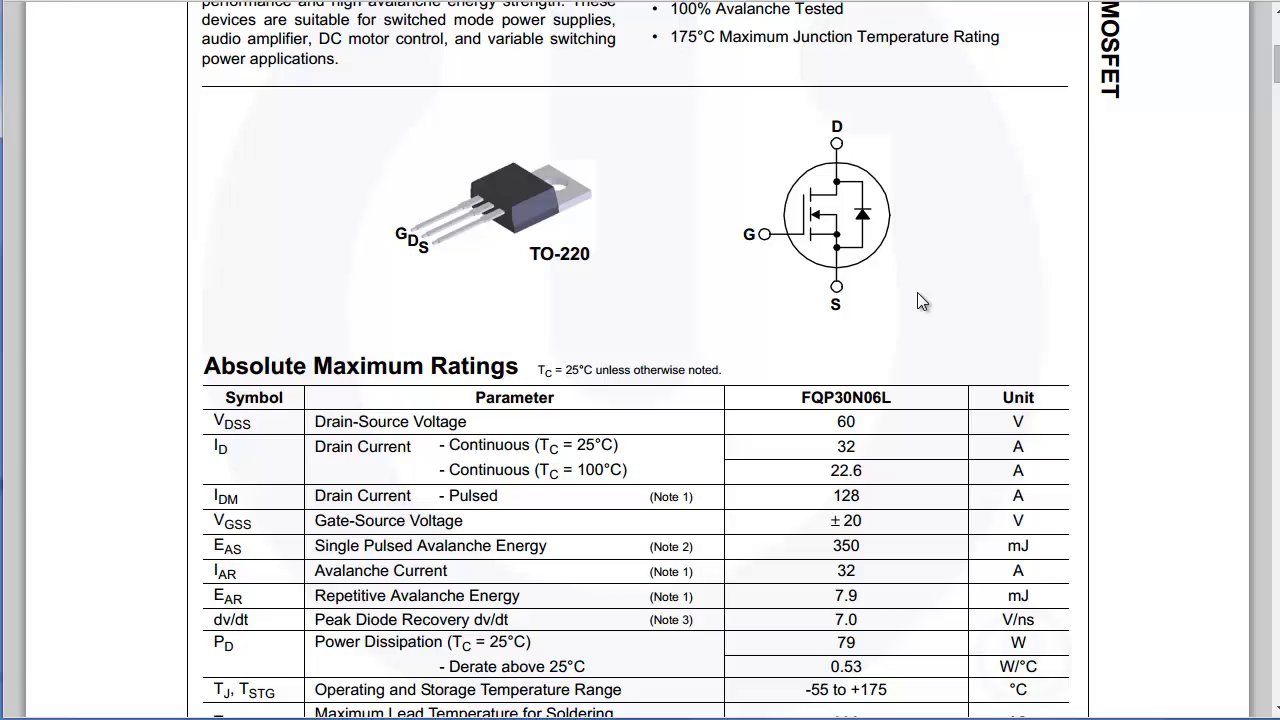
mouse_move(838, 448)
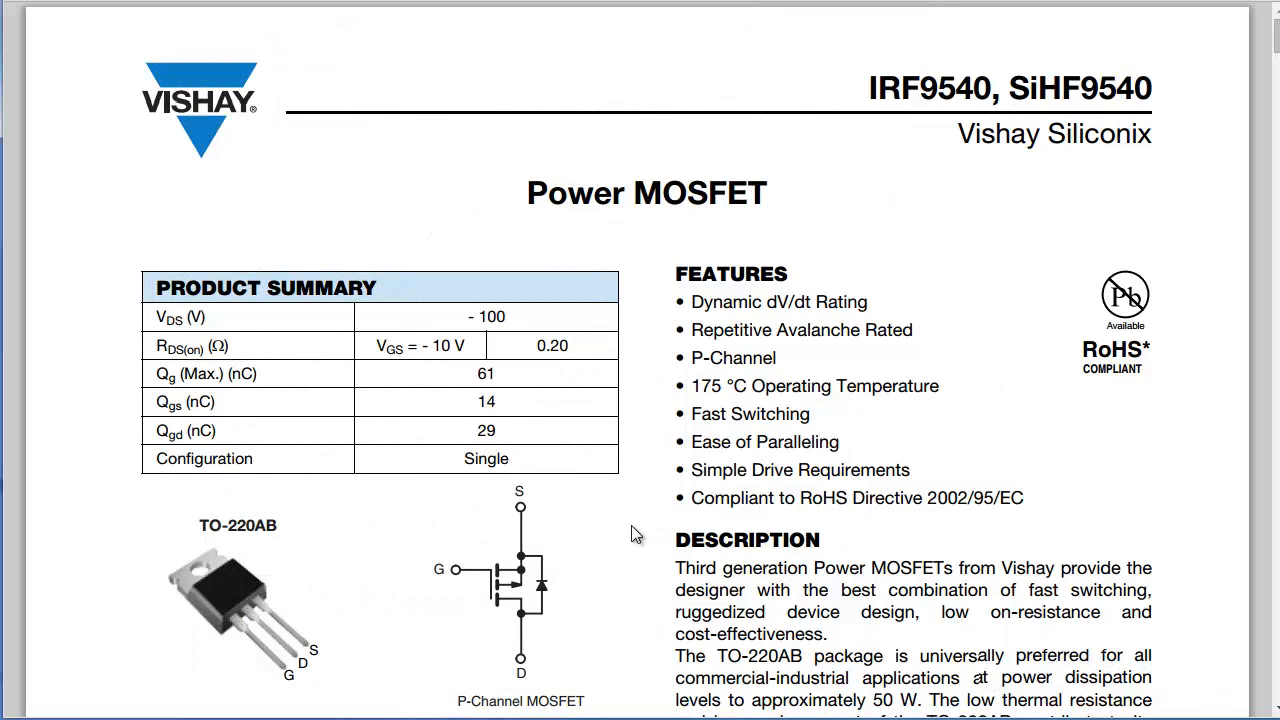
- Scroll the IRF9540 datasheet to its ordering information and Absolute Maximum Ratings
scroll("down", 3)
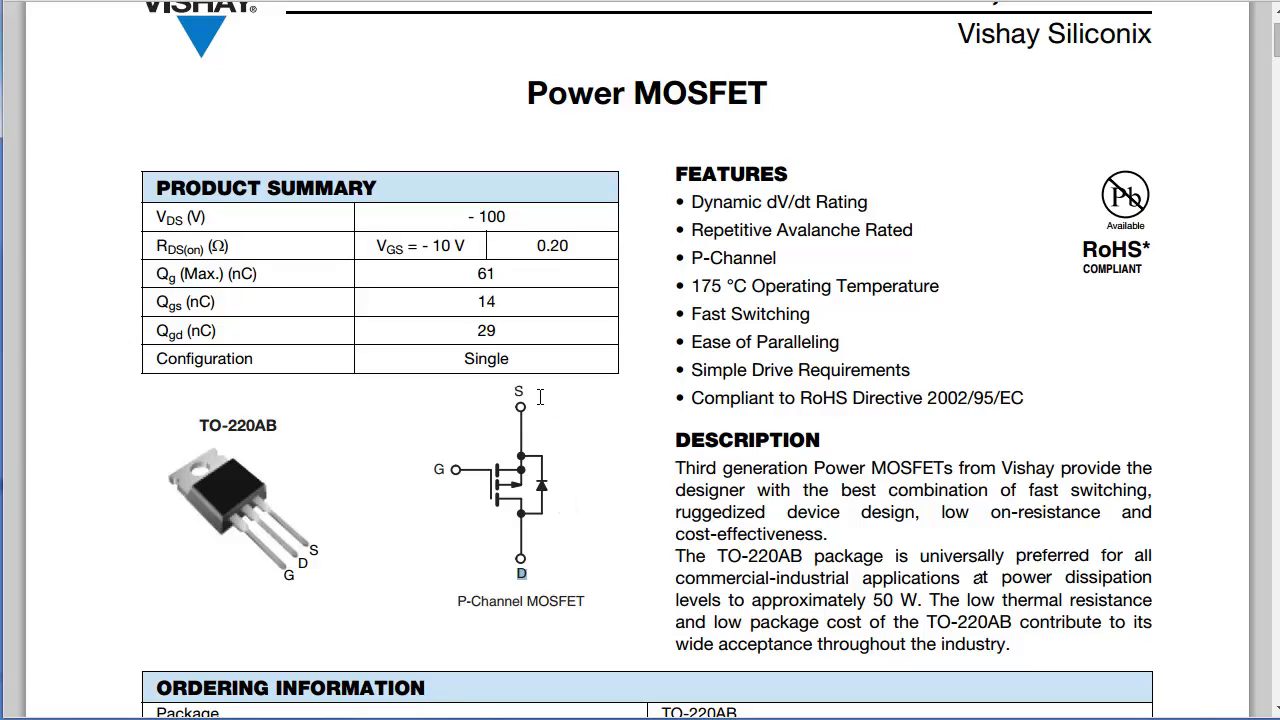
mouse_move(513, 391)
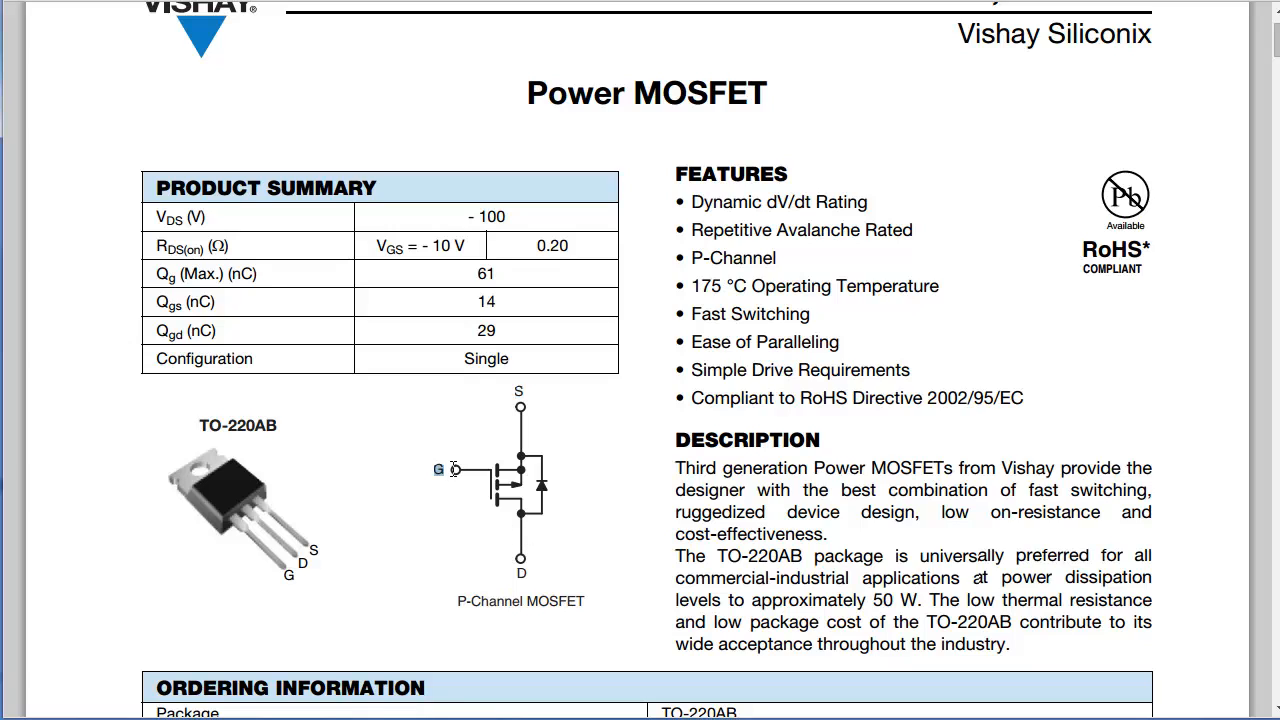
mouse_move(465, 473)
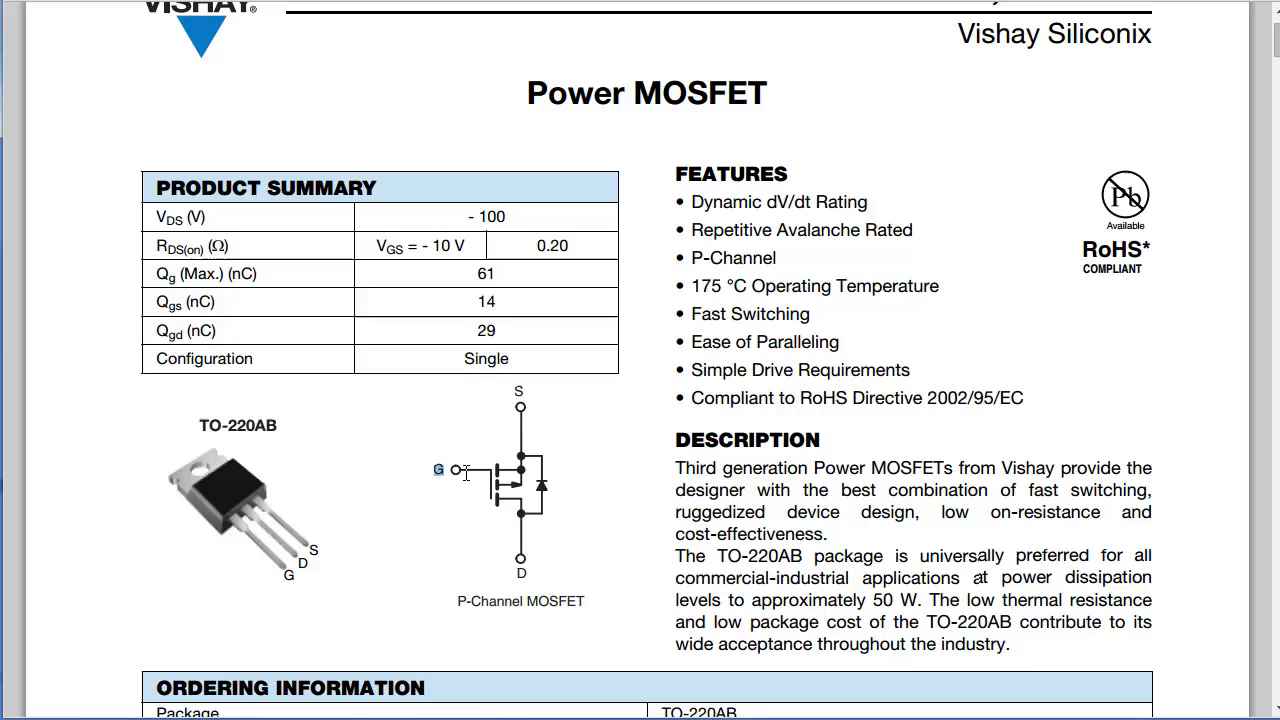
mouse_move(528, 472)
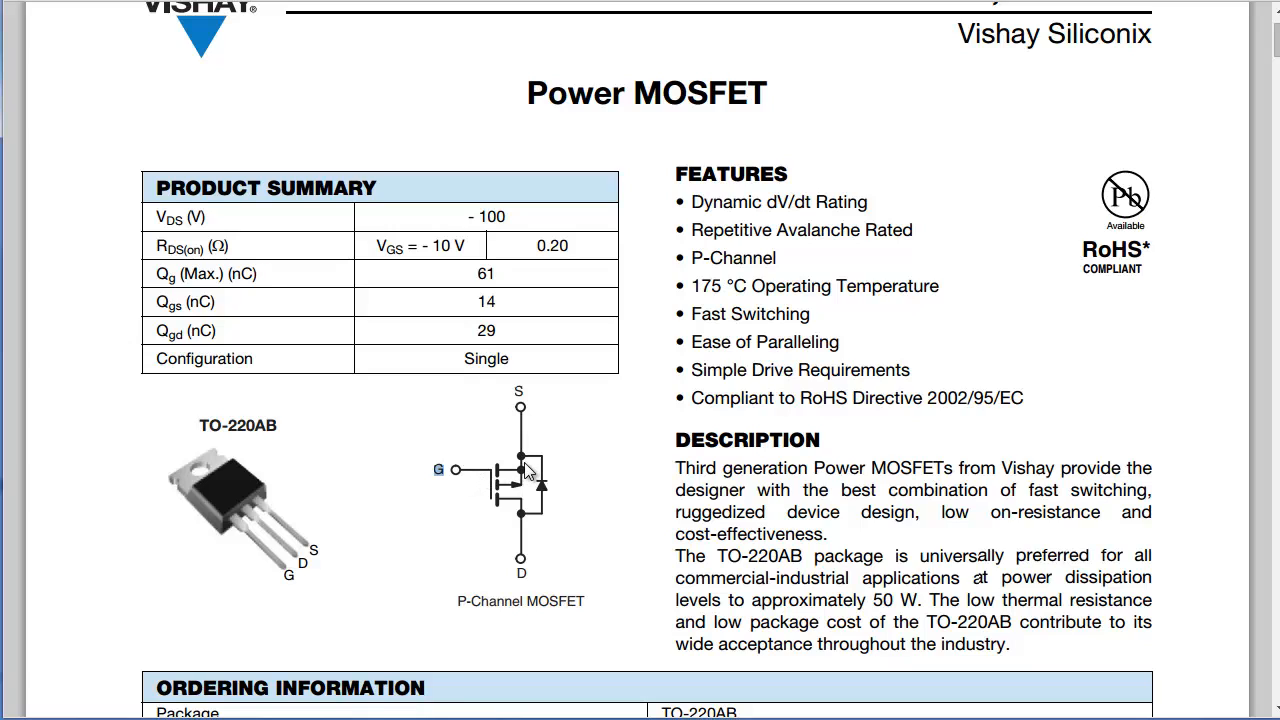
mouse_move(952, 400)
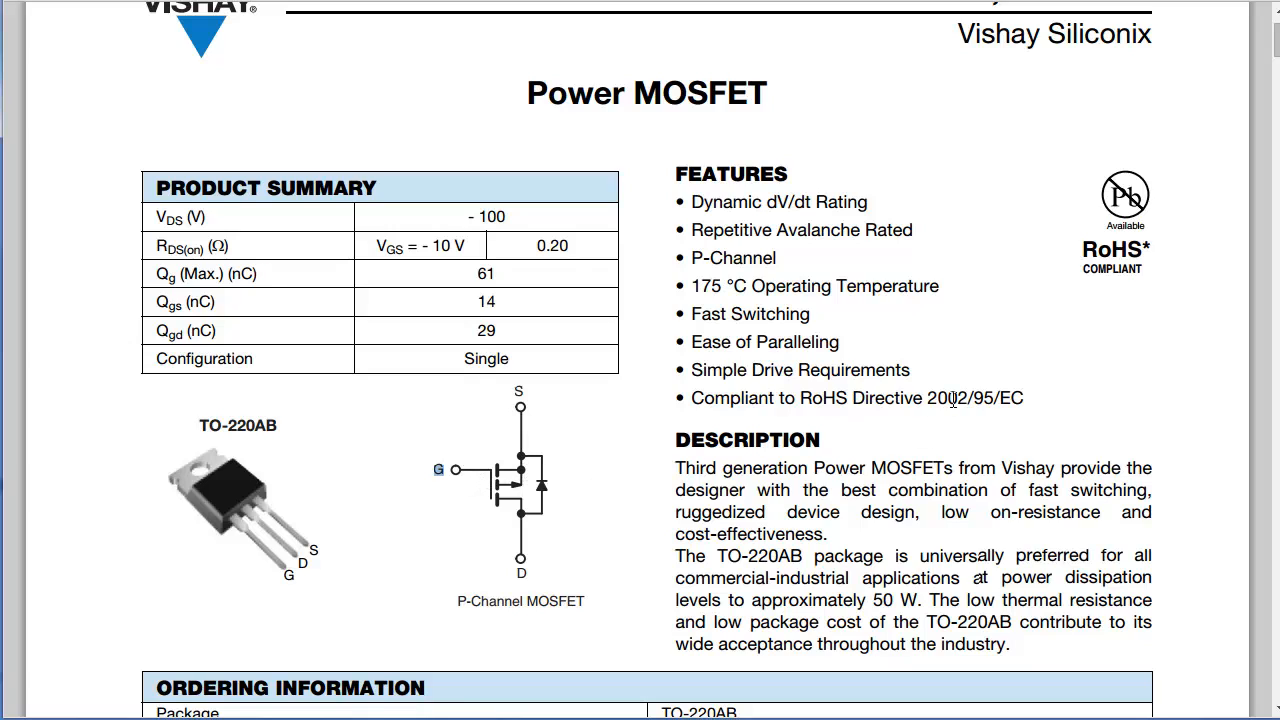
scroll("down", 3)
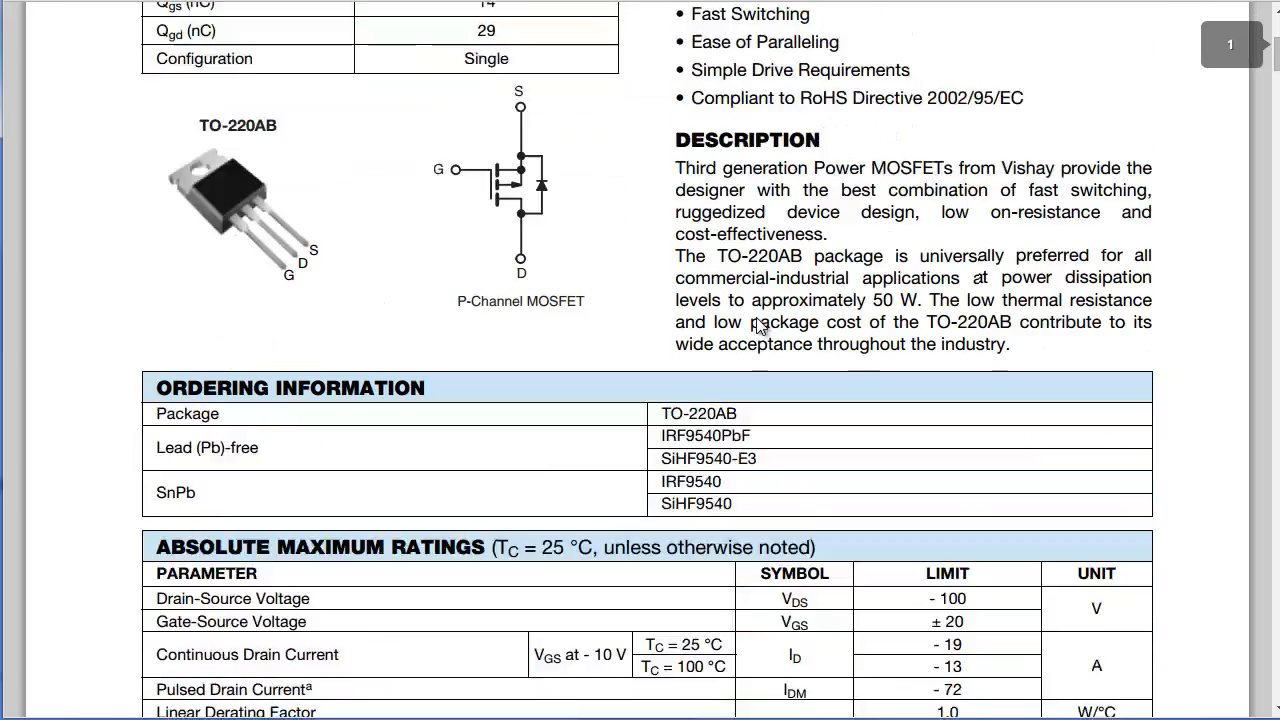
- Scroll toward the IRF9540 gate-source threshold voltage specs, then back to page 1's maximum power dissipation
scroll("down", 3)
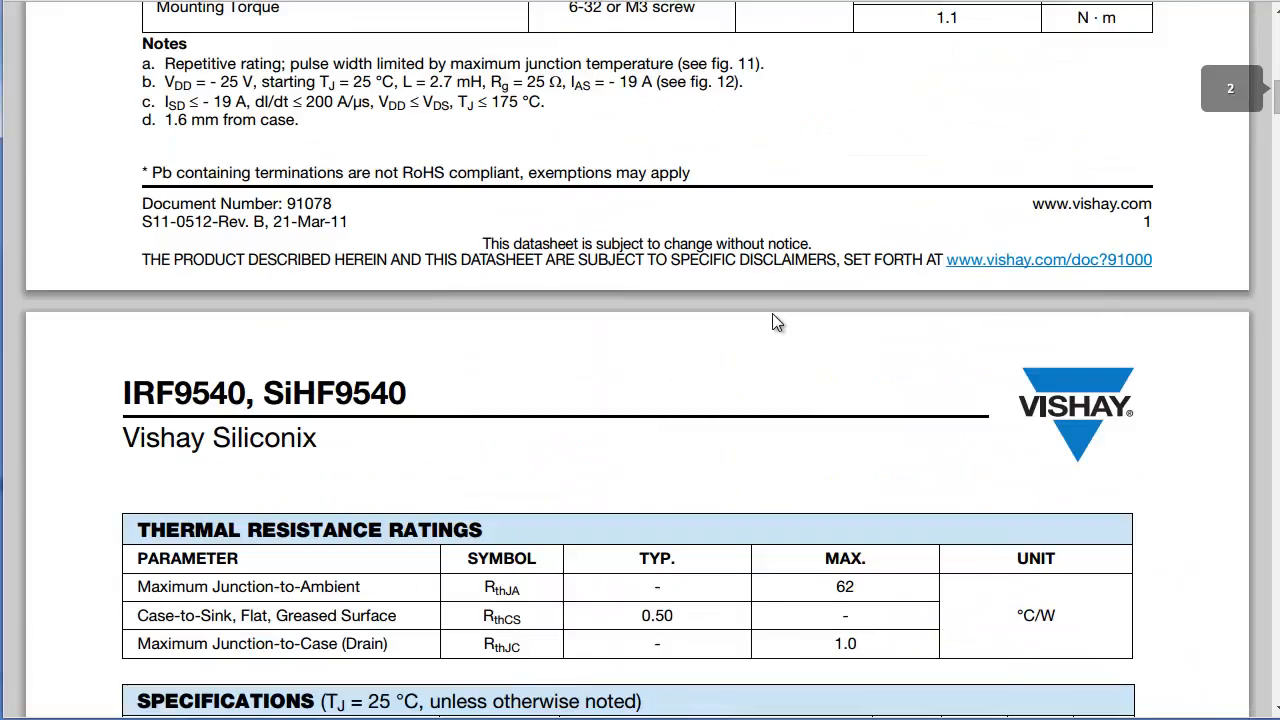
scroll("down", 3)
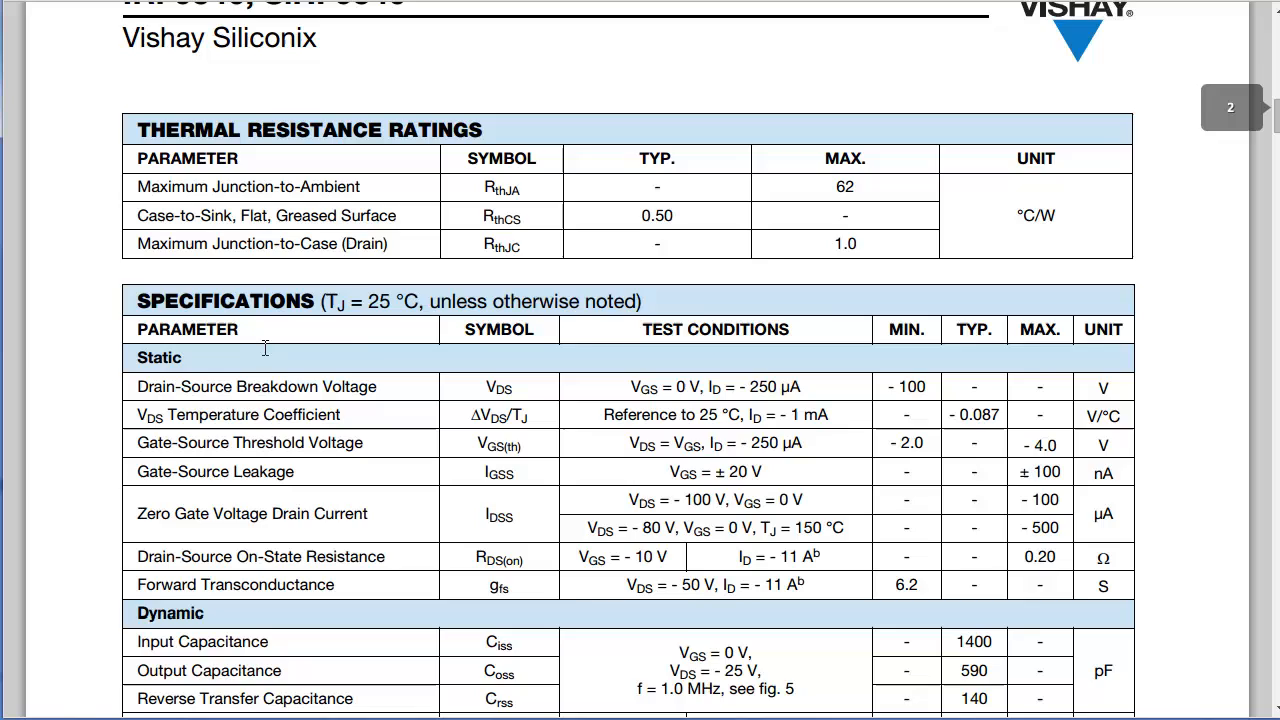
scroll("down", 3)
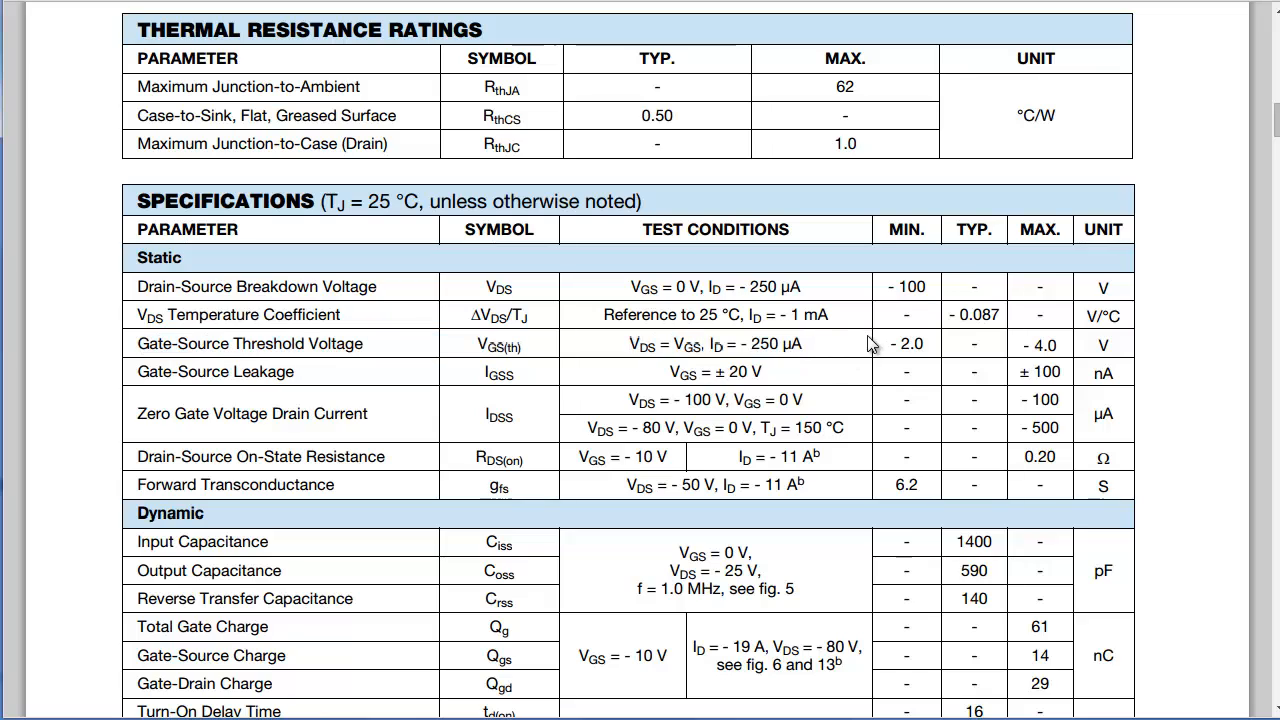
mouse_move(888, 340)
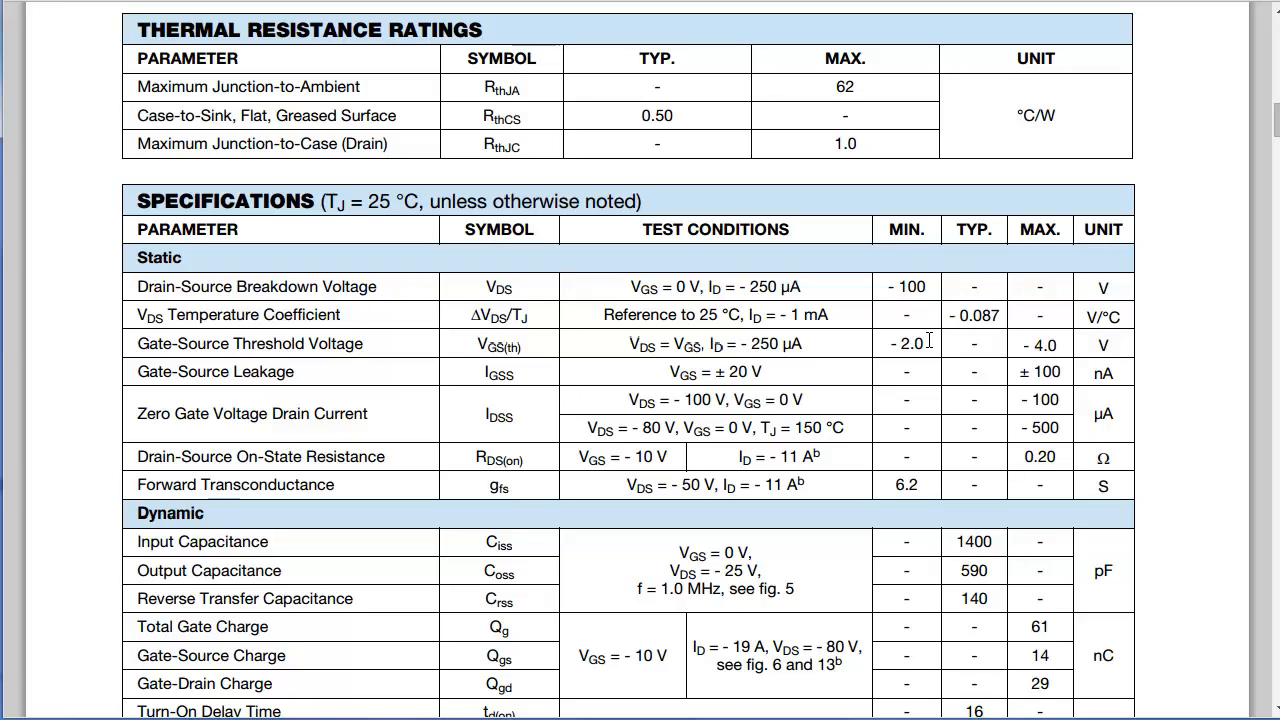
scroll("up", 3)
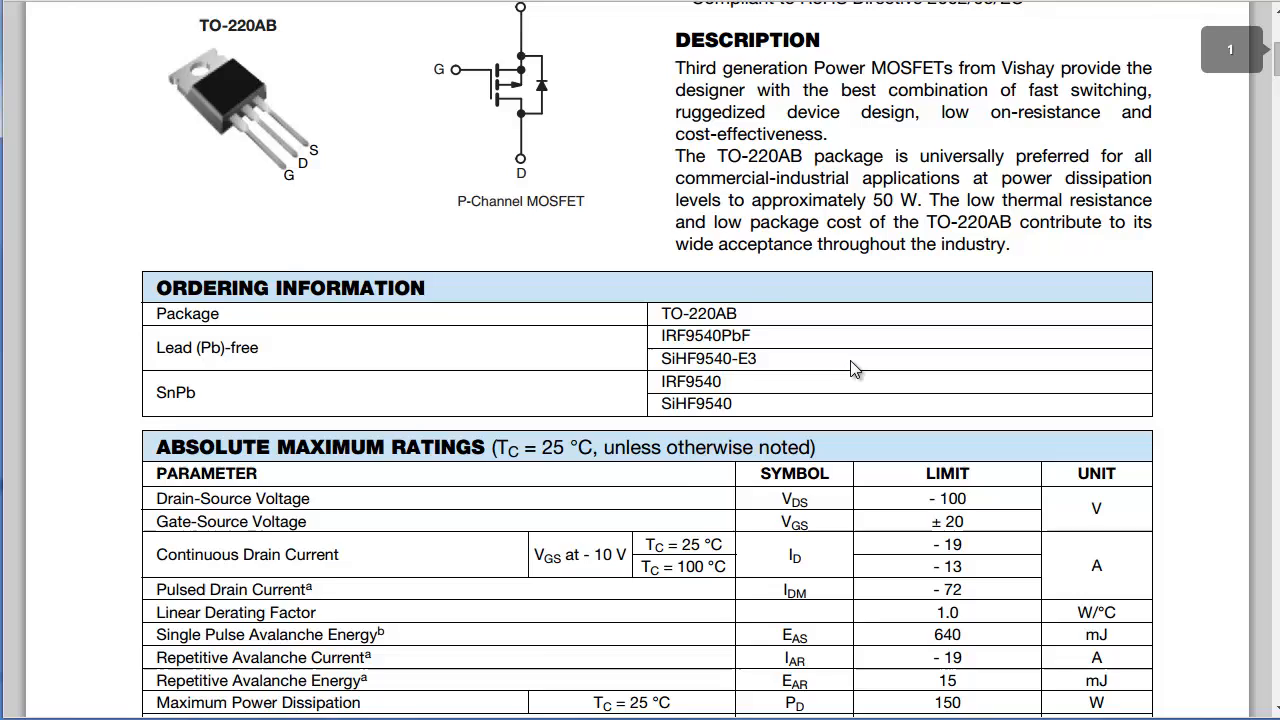
- Scroll up to the IRF9540 product summary, features and P-channel symbol with TO-220AB pinout
scroll("up", 3)
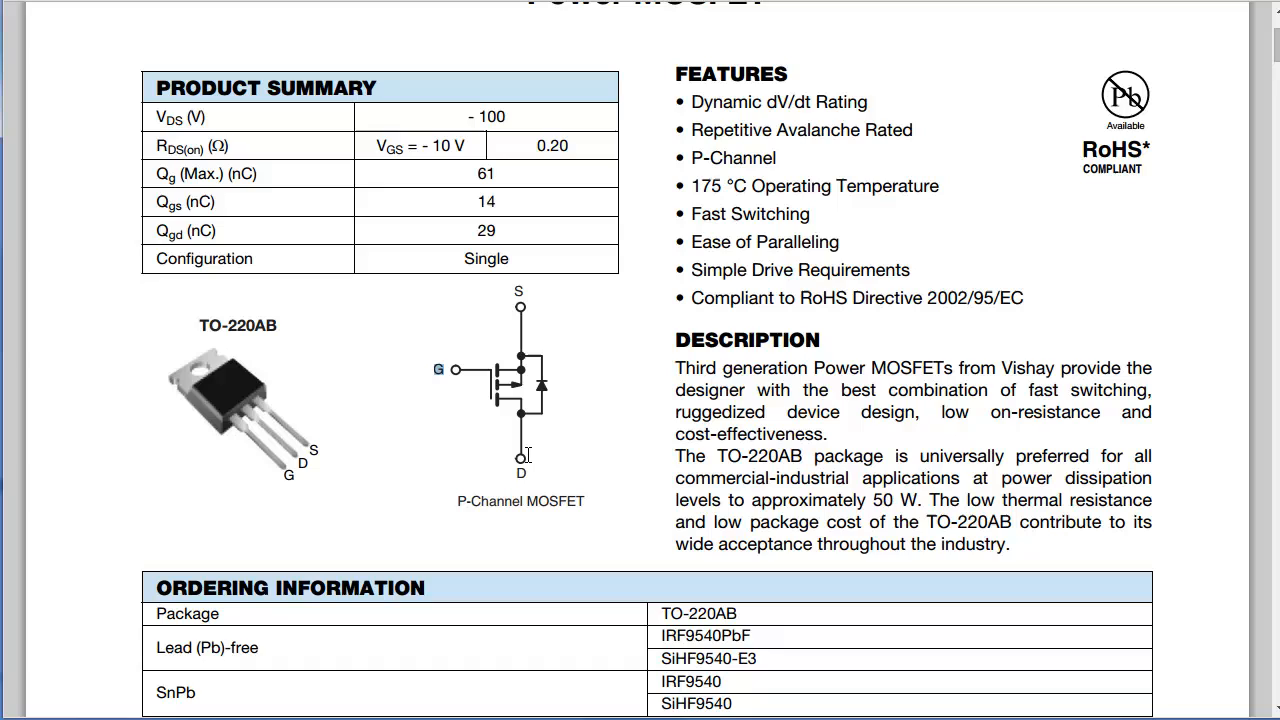
mouse_move(505, 315)
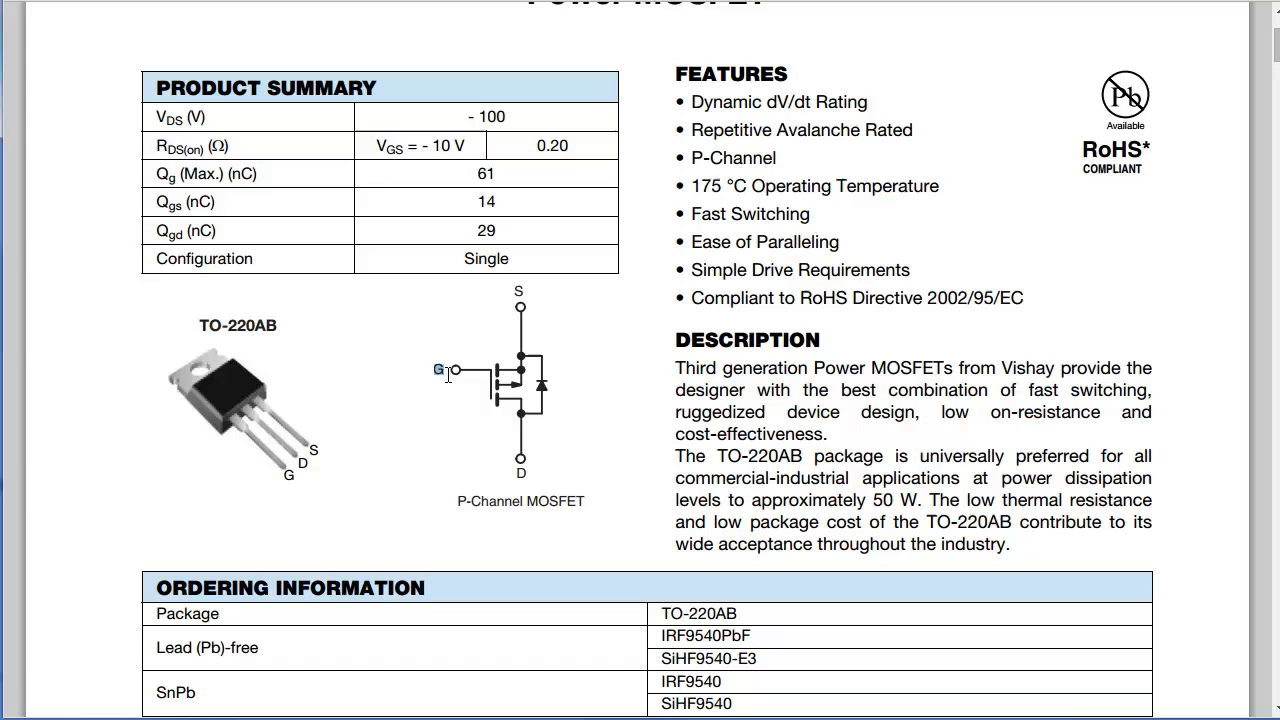
mouse_move(770, 428)
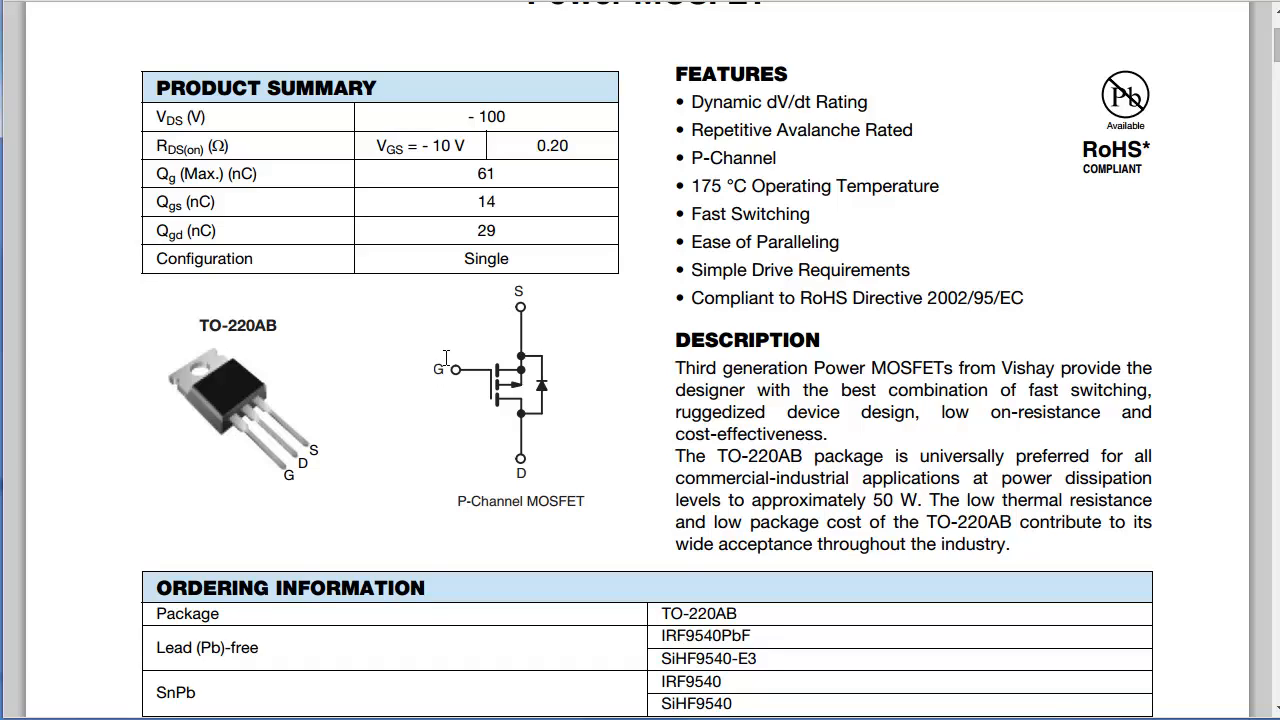
mouse_move(483, 383)
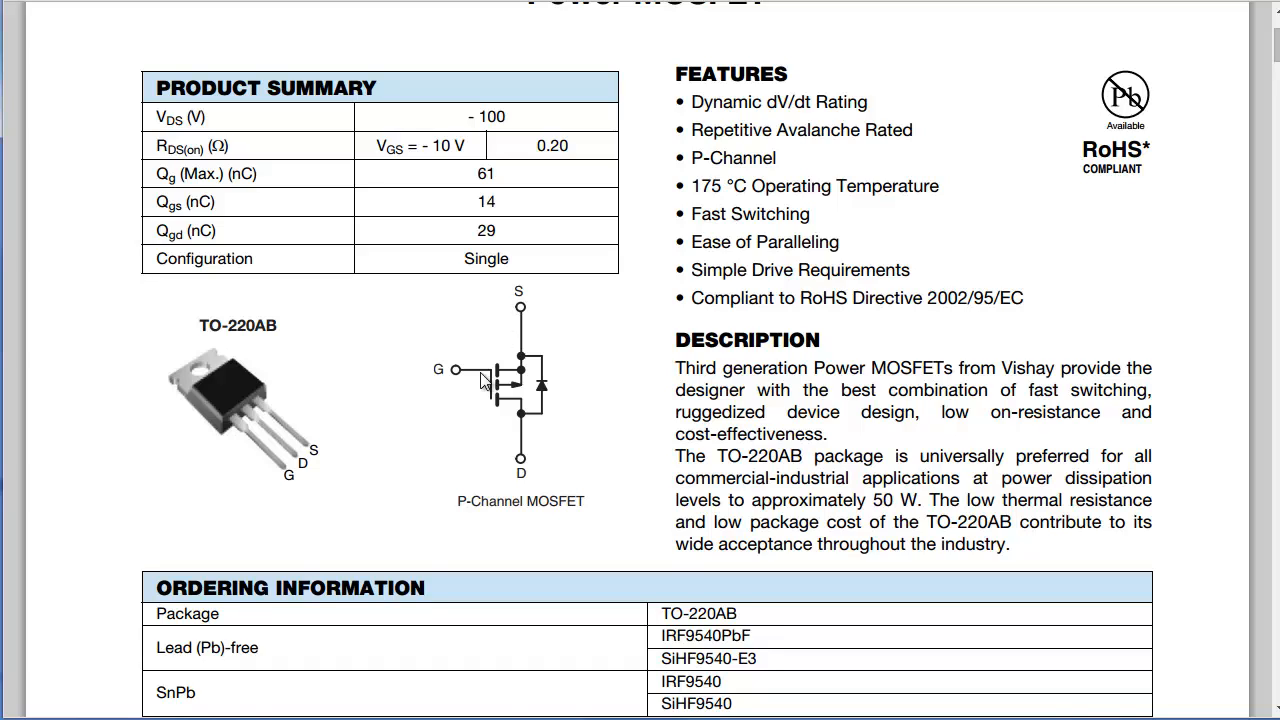
mouse_move(481, 388)
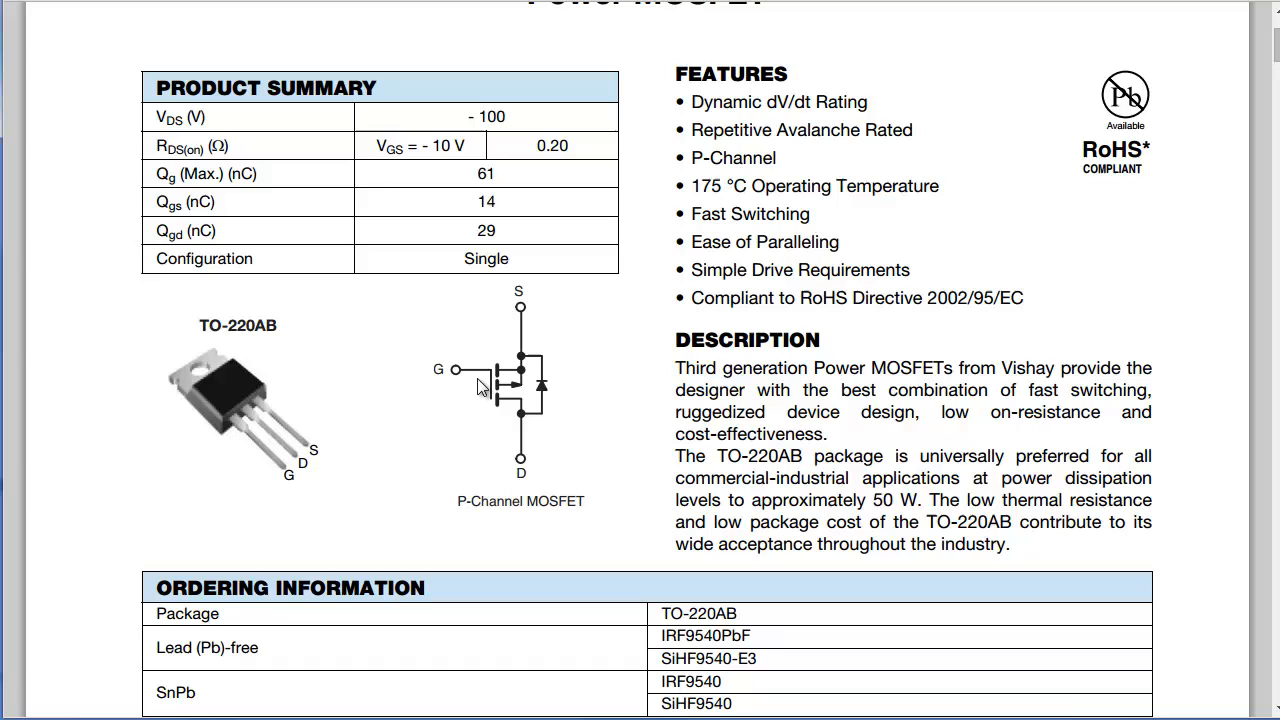
mouse_move(535, 445)
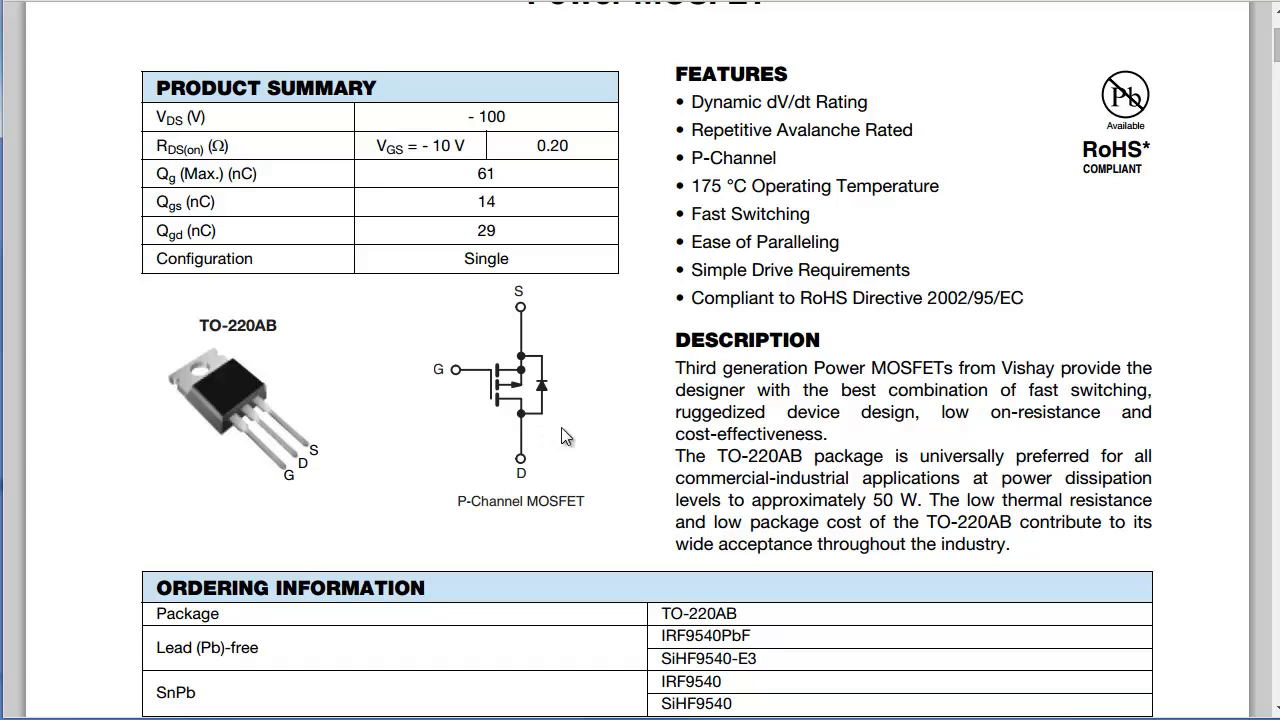
mouse_move(719, 429)
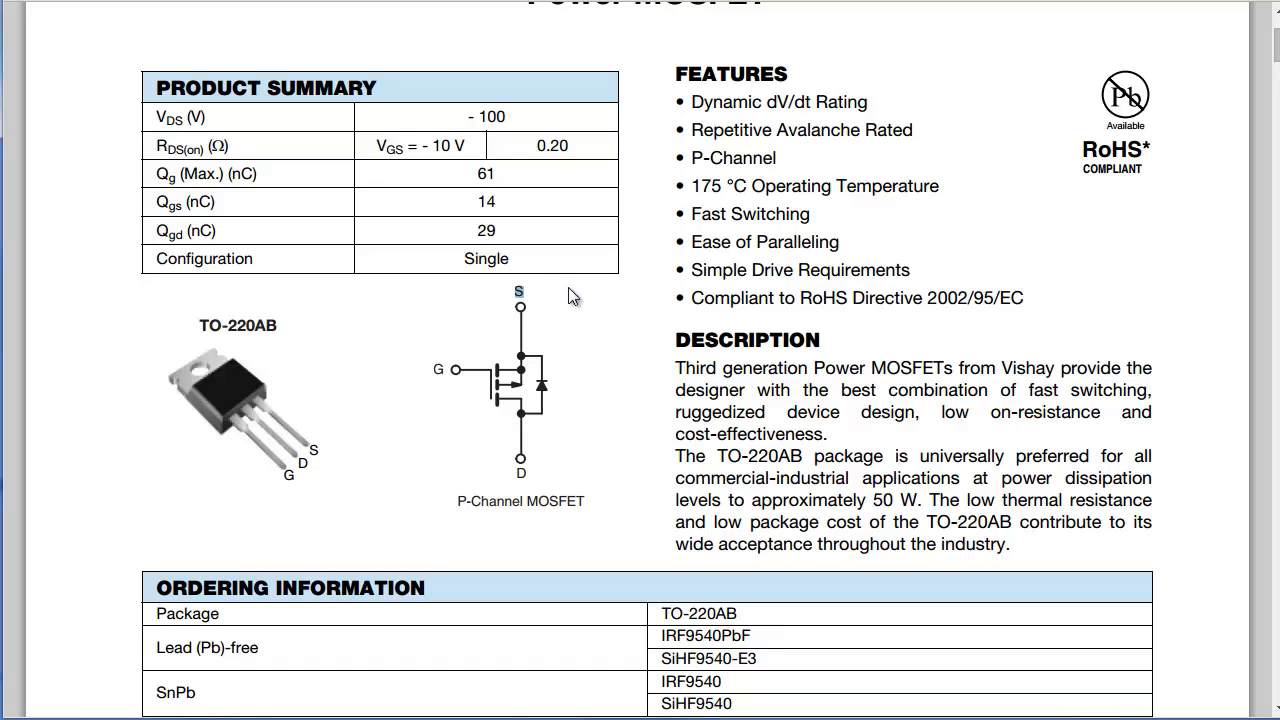
mouse_move(637, 335)
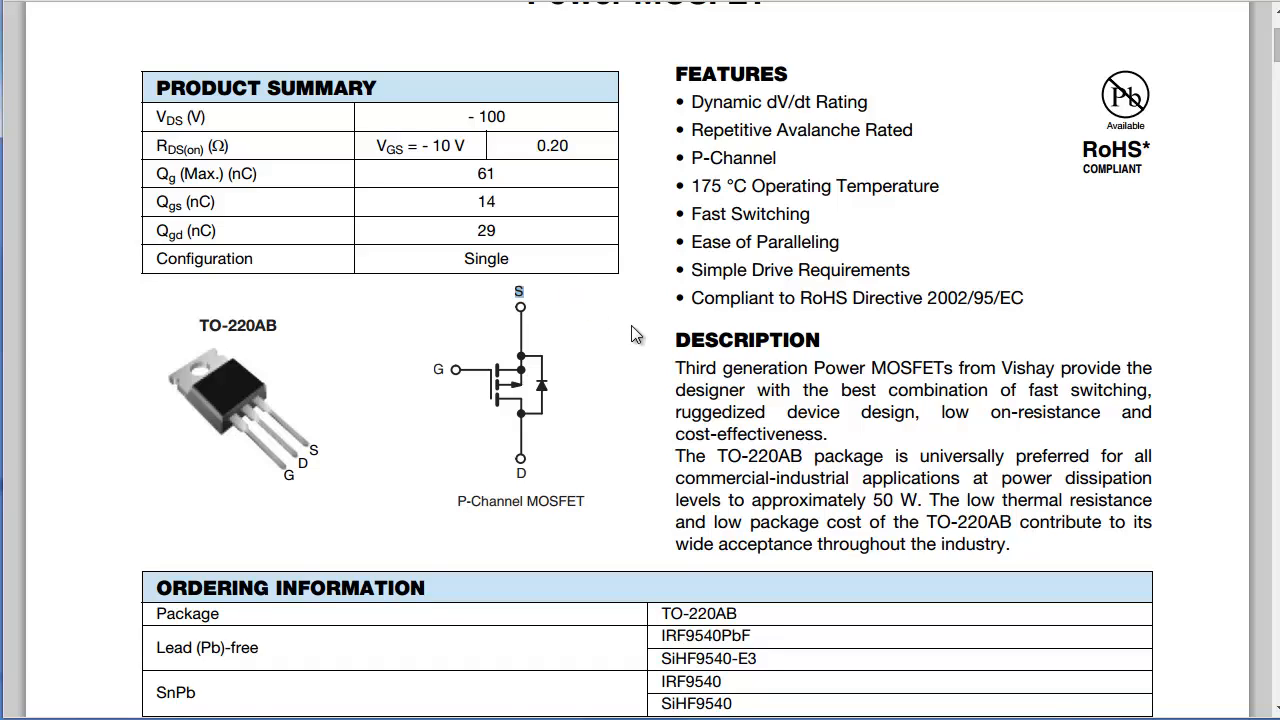
mouse_move(643, 281)
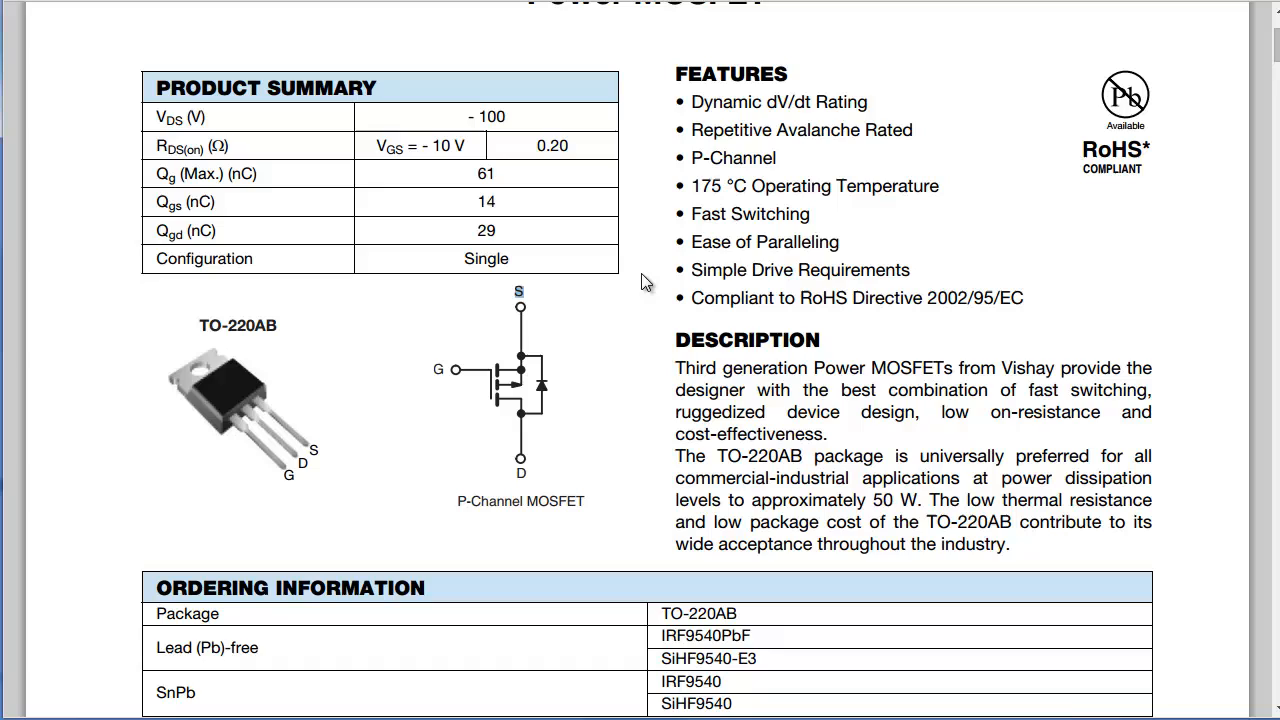
mouse_move(623, 262)
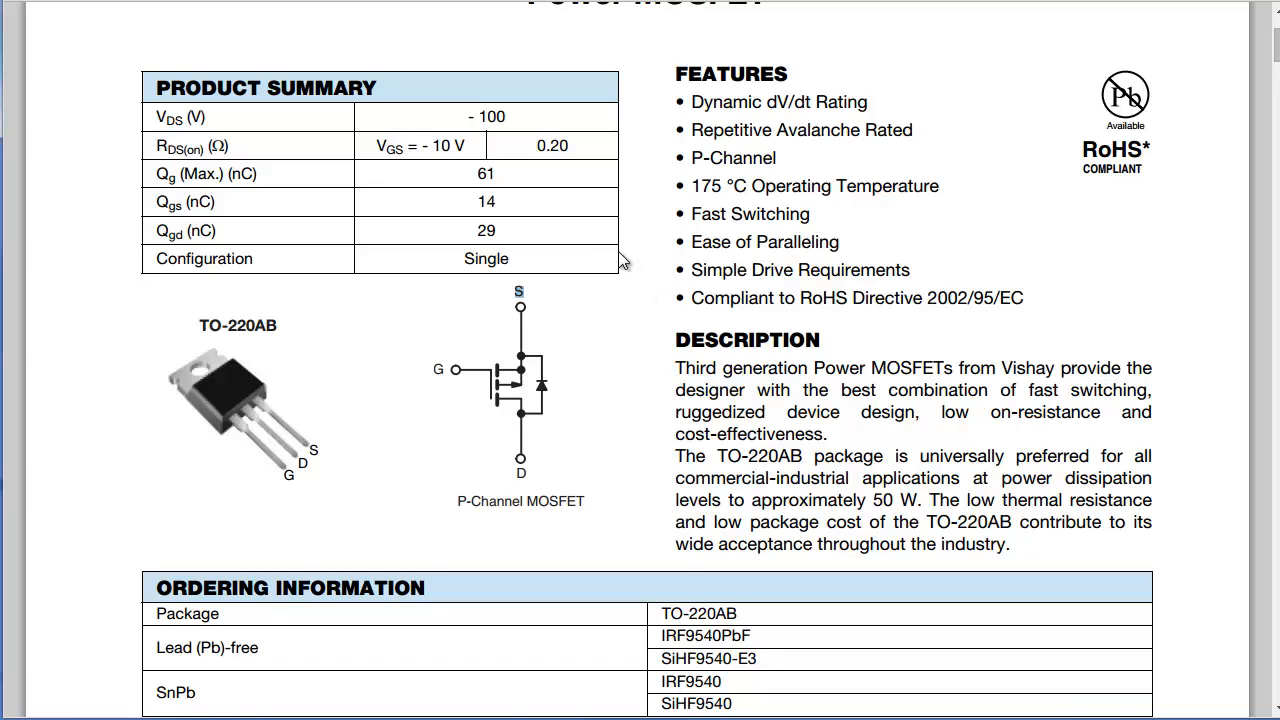
mouse_move(457, 373)
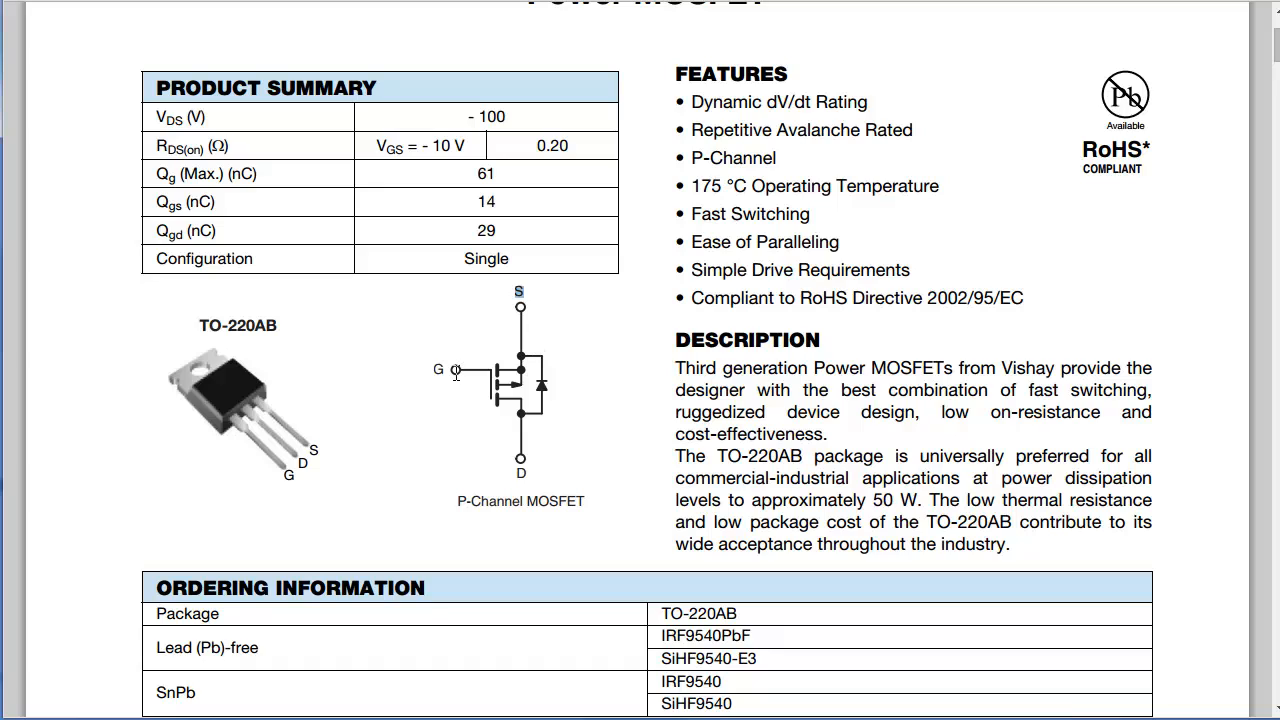
mouse_move(555, 477)
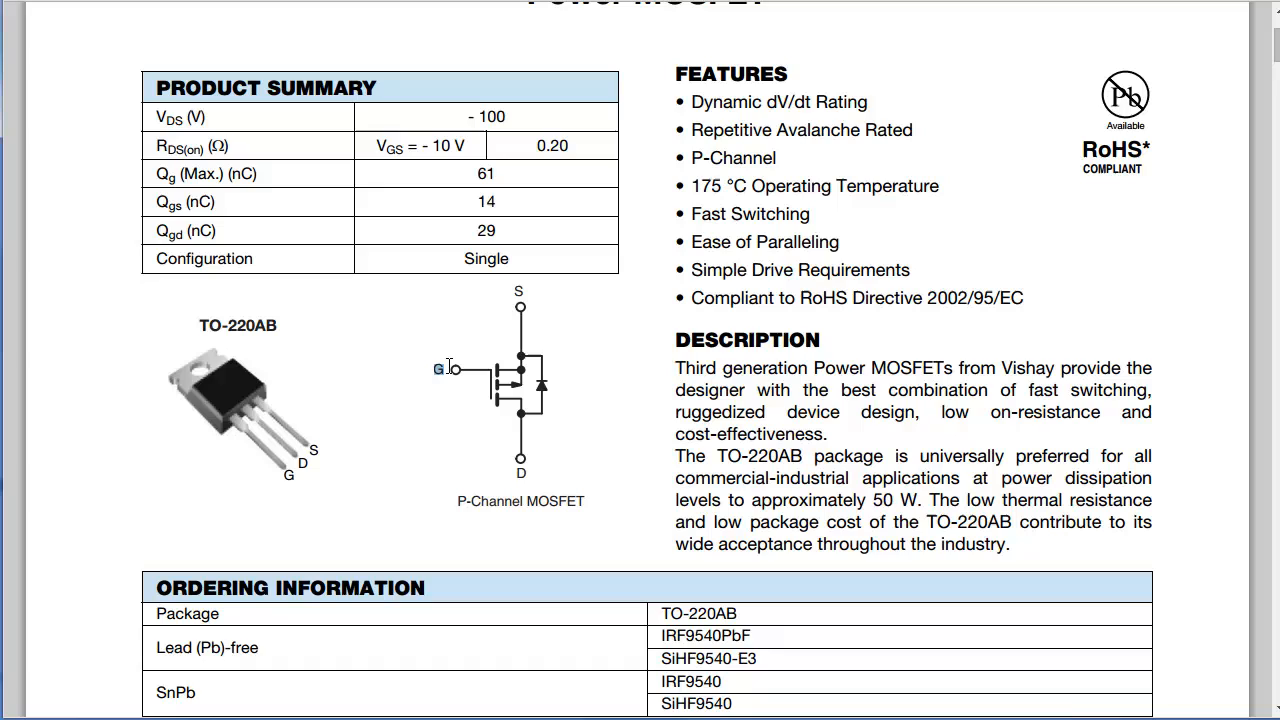
mouse_move(507, 487)
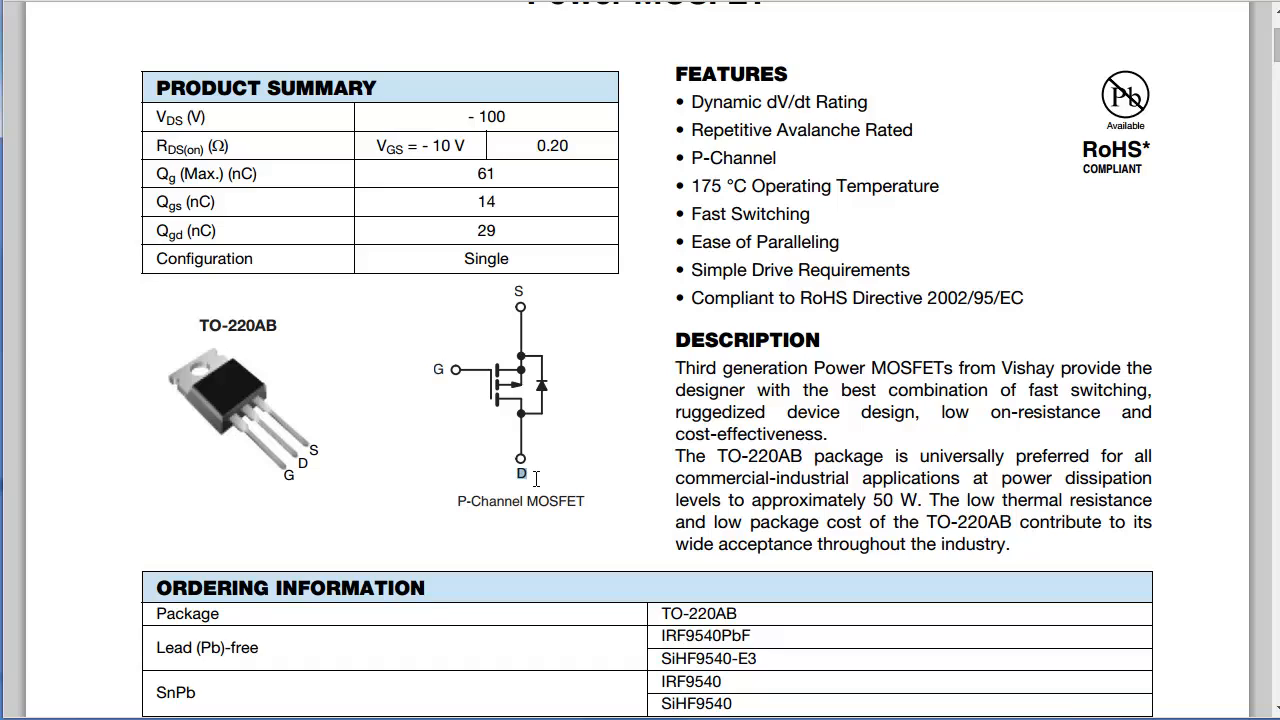
mouse_move(453, 370)
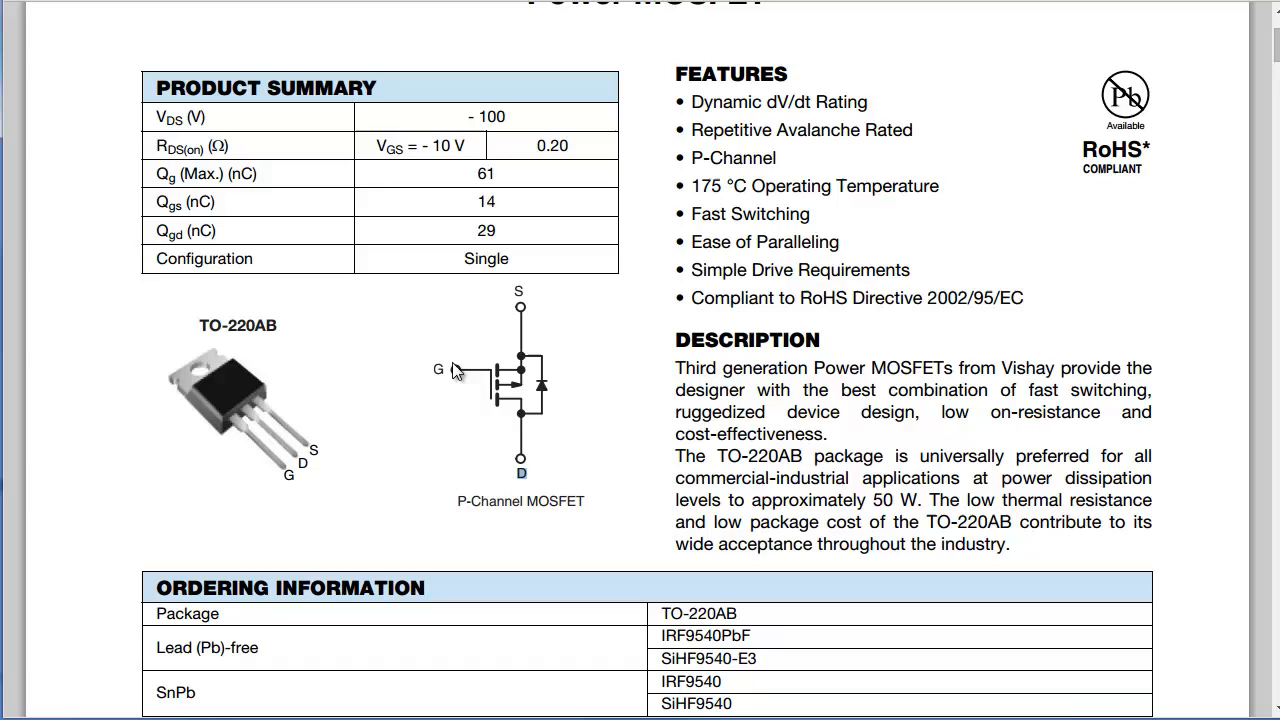
mouse_move(457, 360)
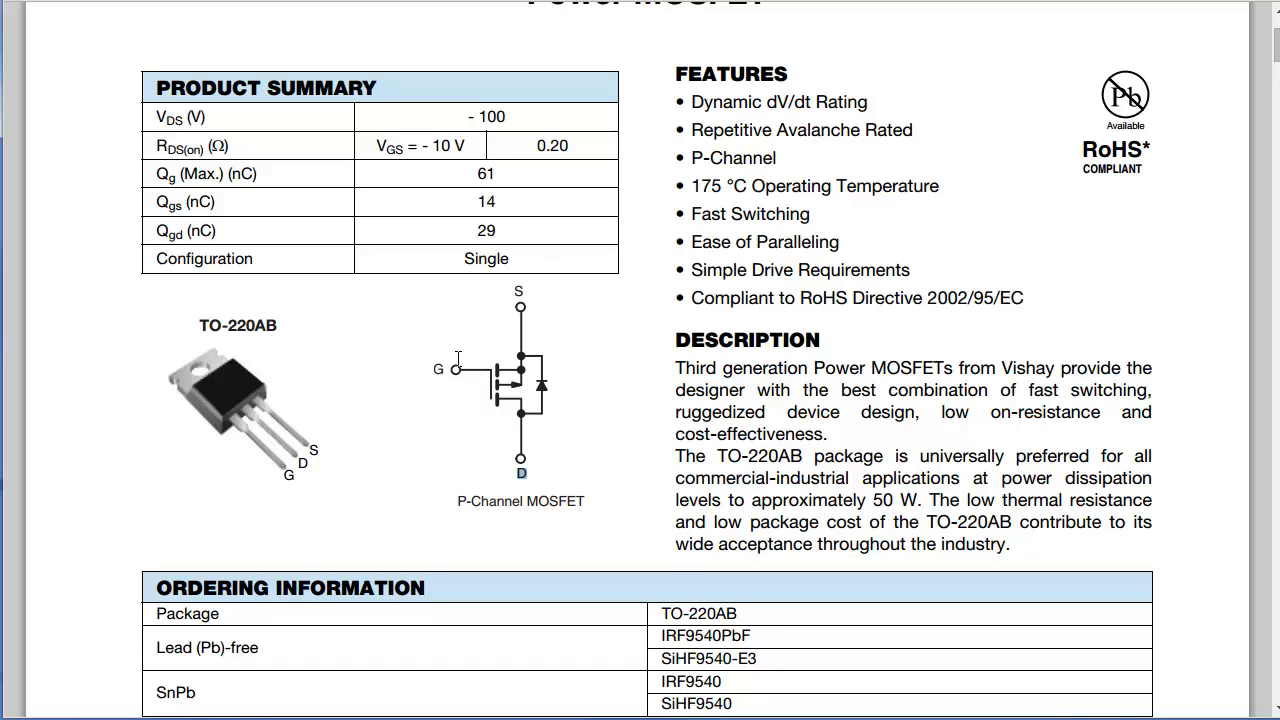
mouse_move(525, 340)
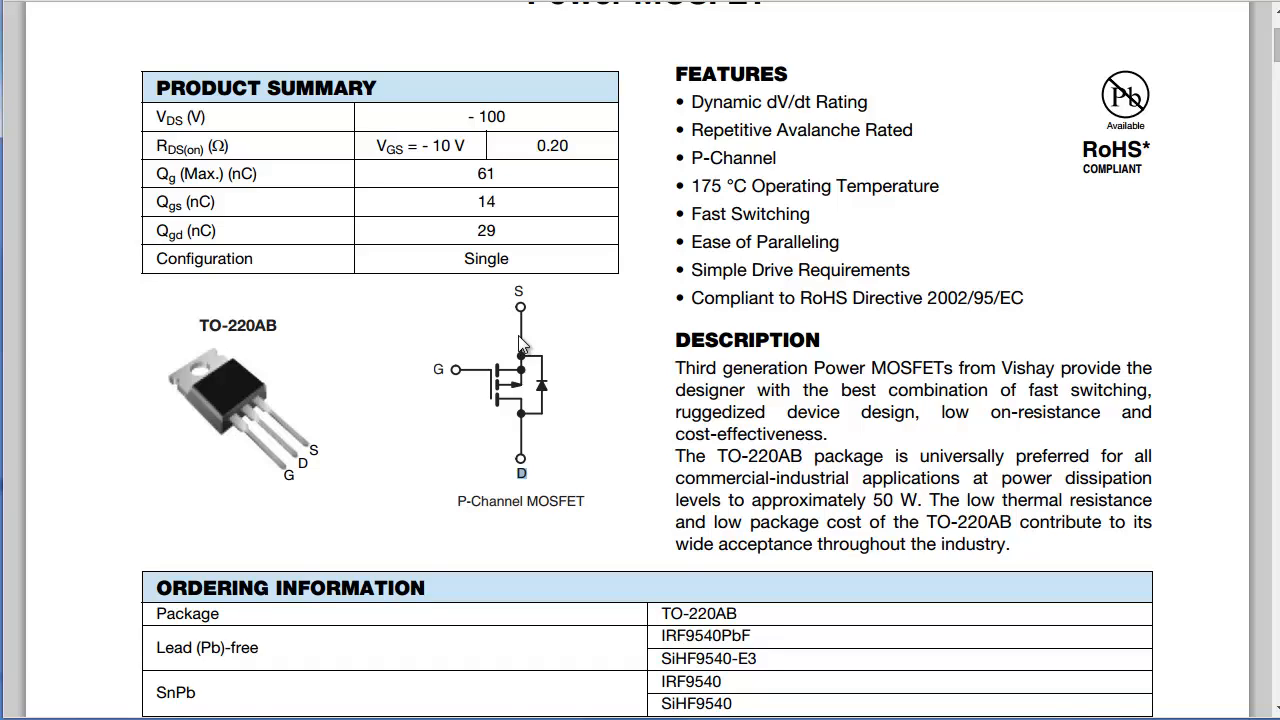
mouse_move(535, 370)
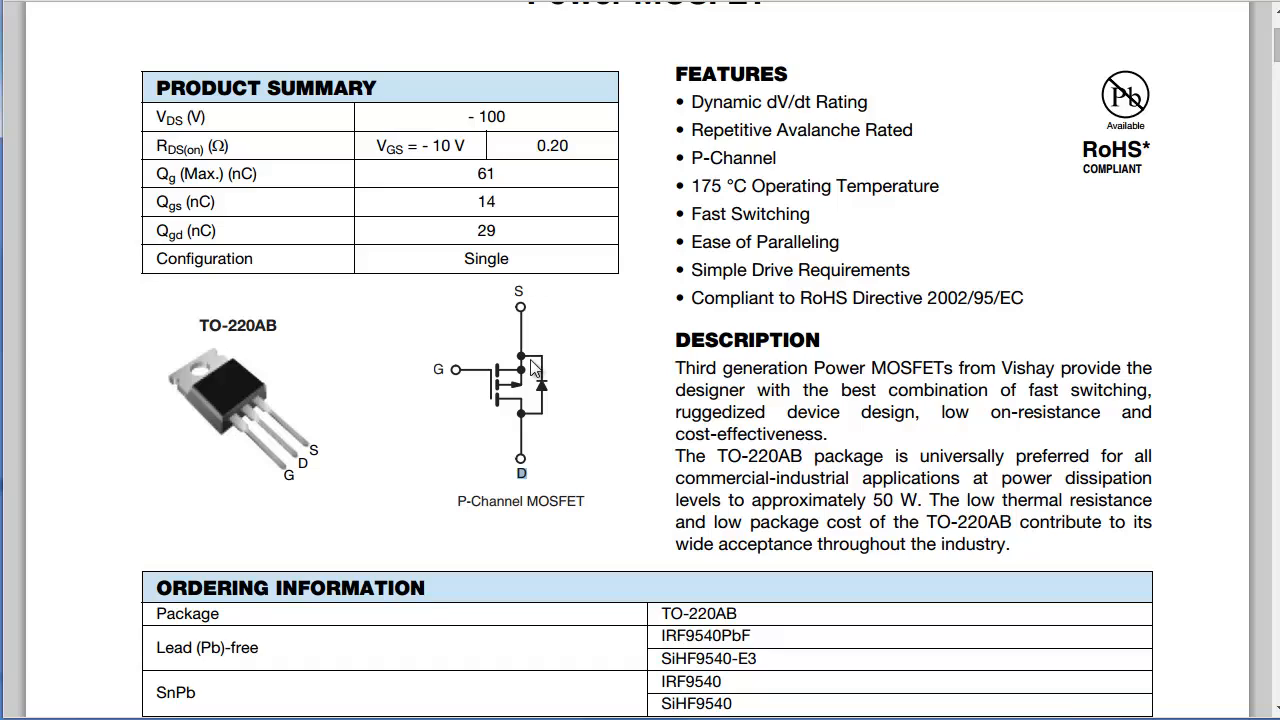